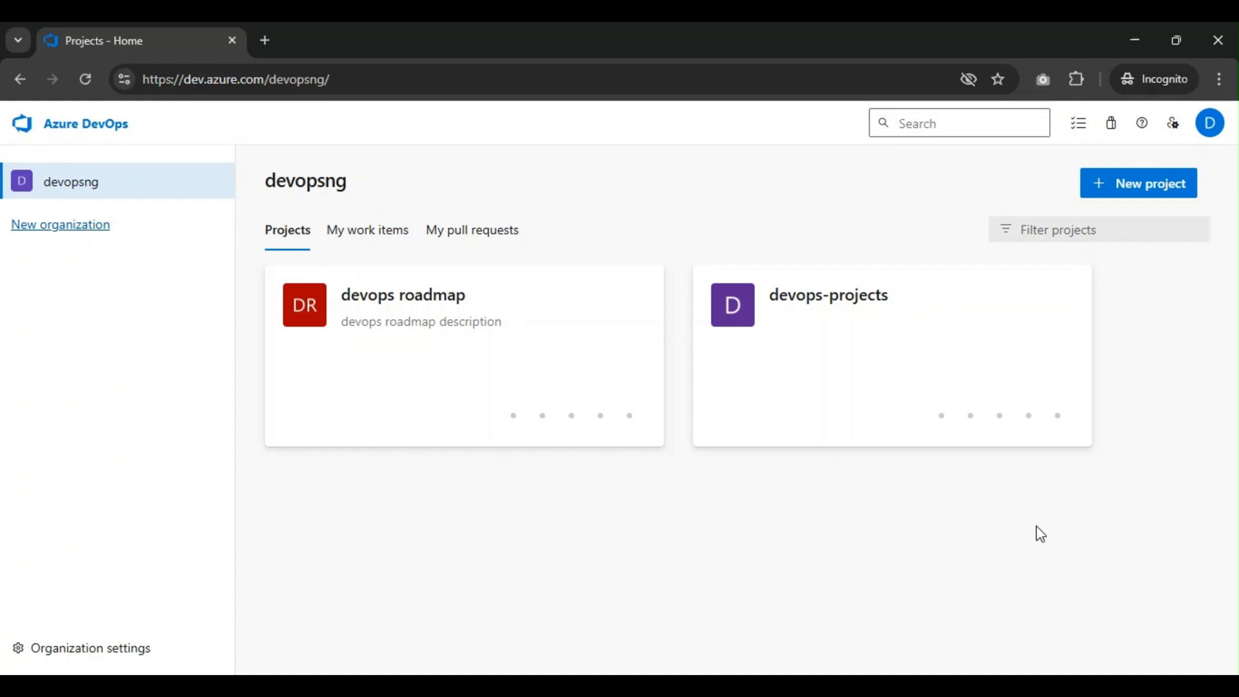
pyautogui.moveTo(803, 522)
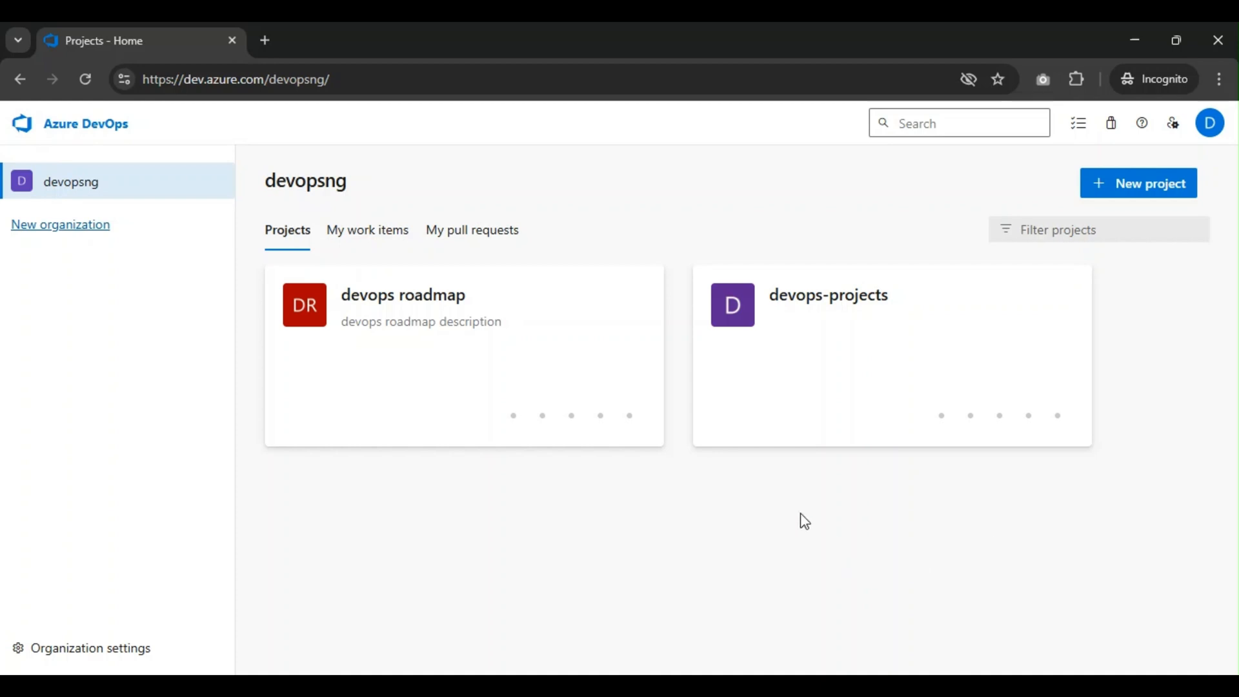
pyautogui.moveTo(559, 333)
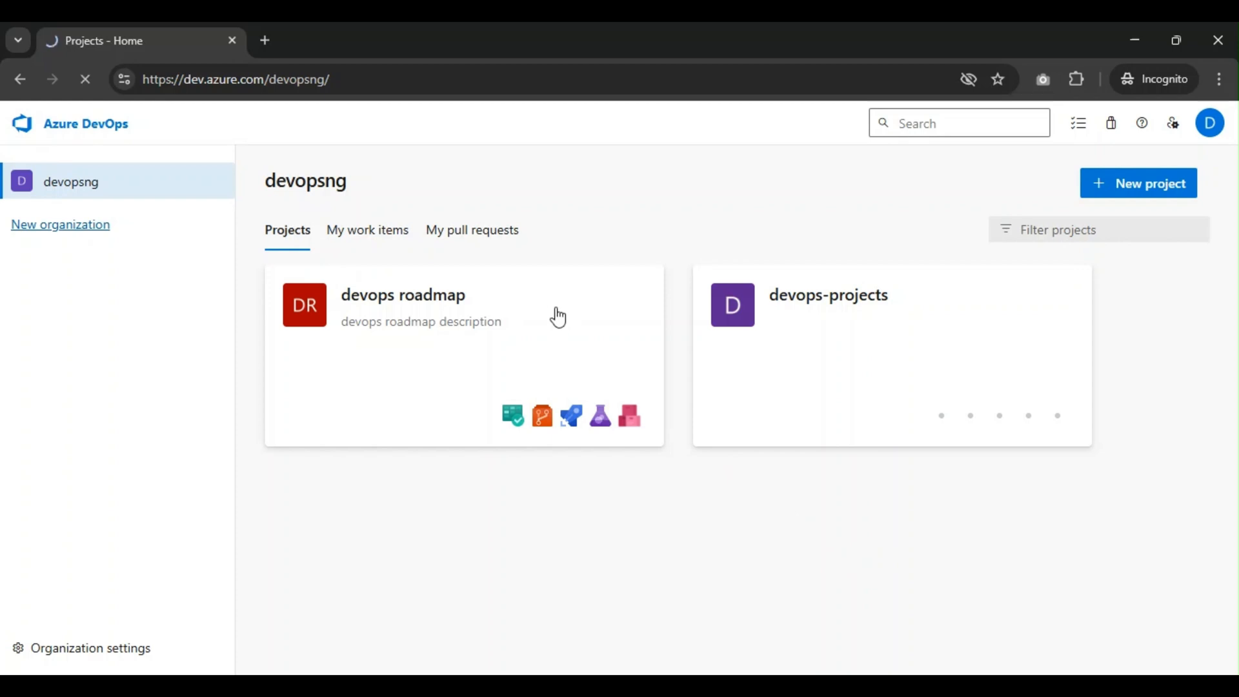
# - Open the 'devops roadmap' project card from the devopsng organization home page
pyautogui.click(403, 295)
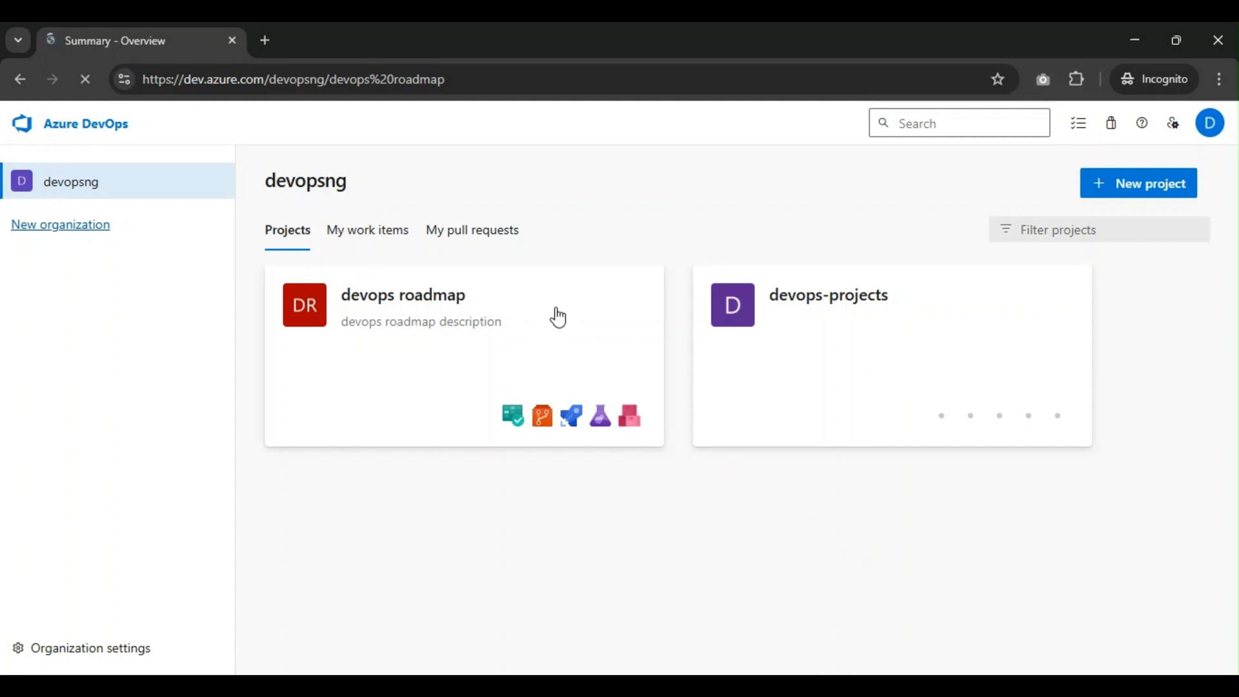
pyautogui.click(403, 295)
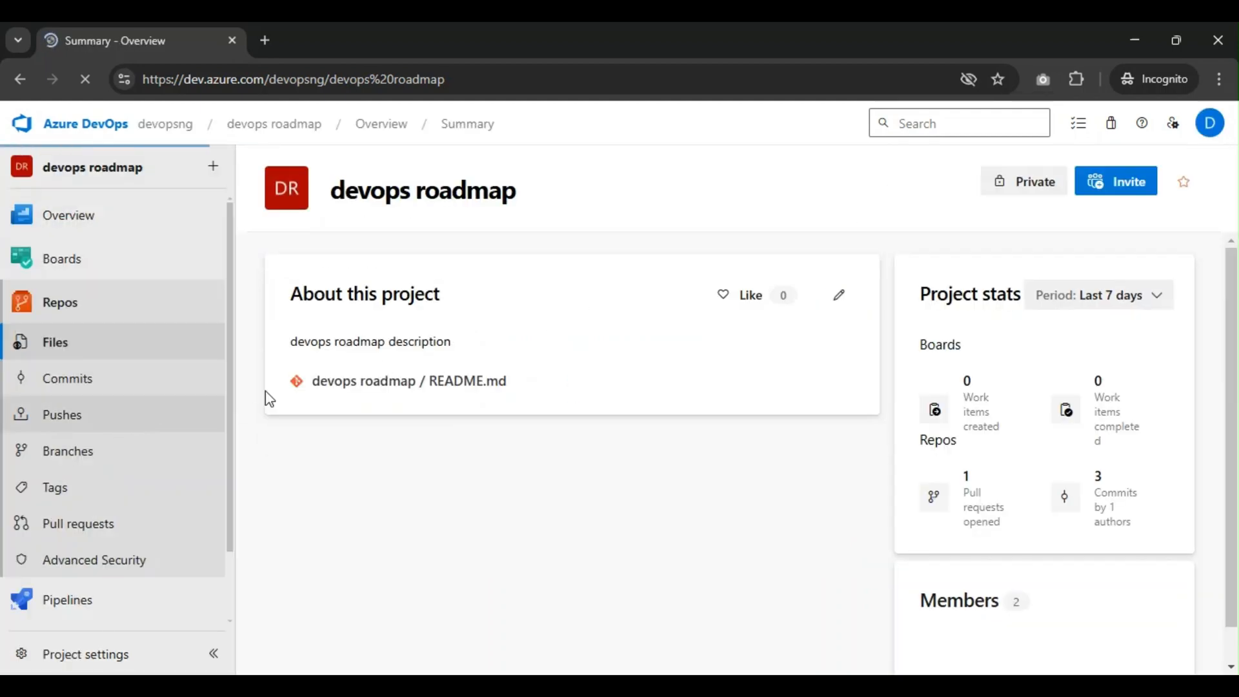
# - Browse Repos > Files and open README.md on the main branch
pyautogui.click(54, 342)
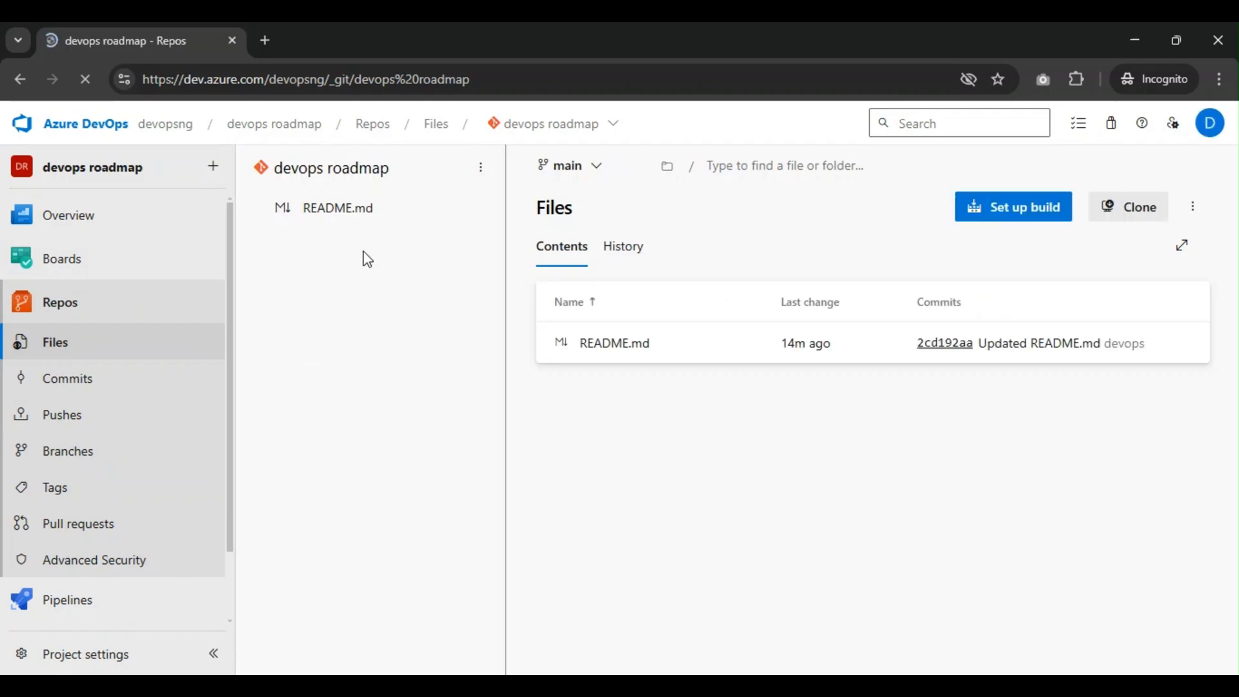
pyautogui.click(337, 207)
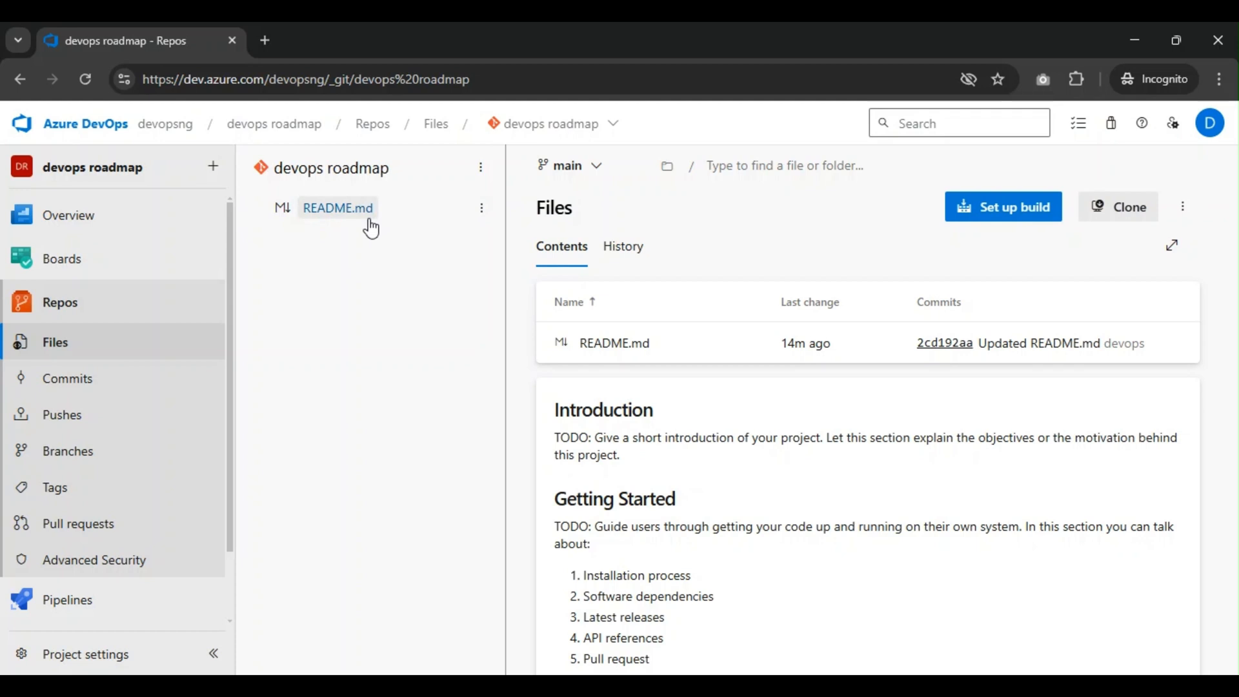
pyautogui.moveTo(326, 208)
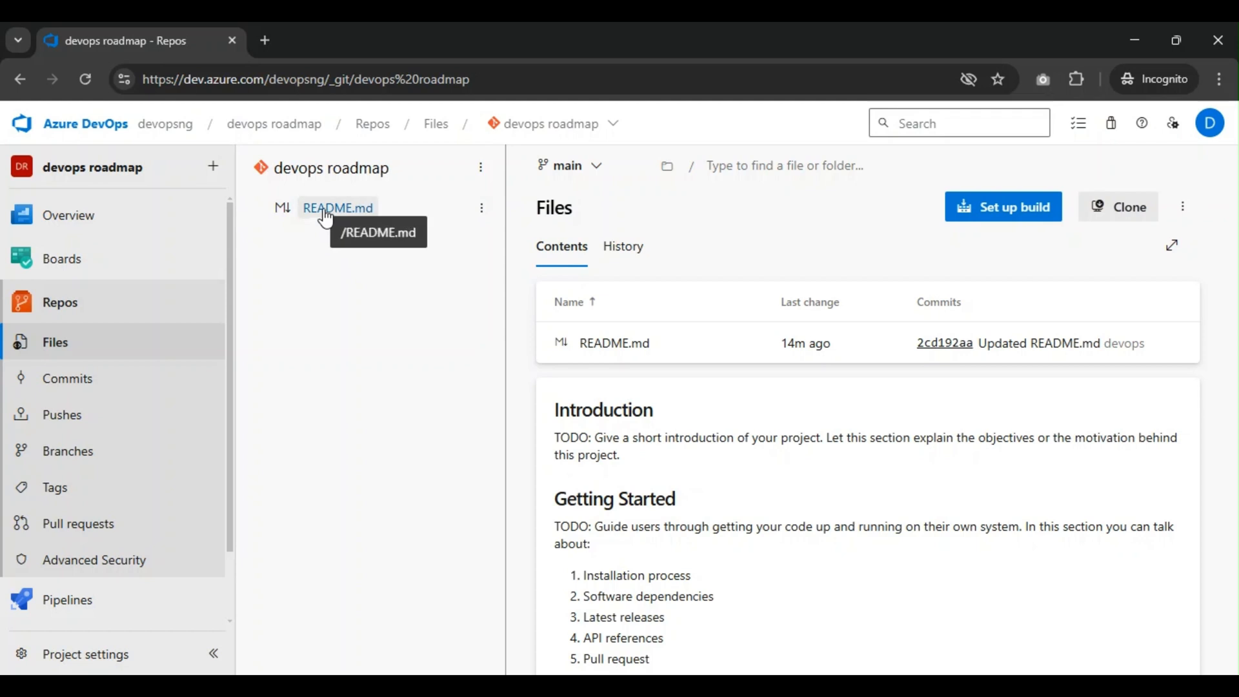
pyautogui.click(337, 208)
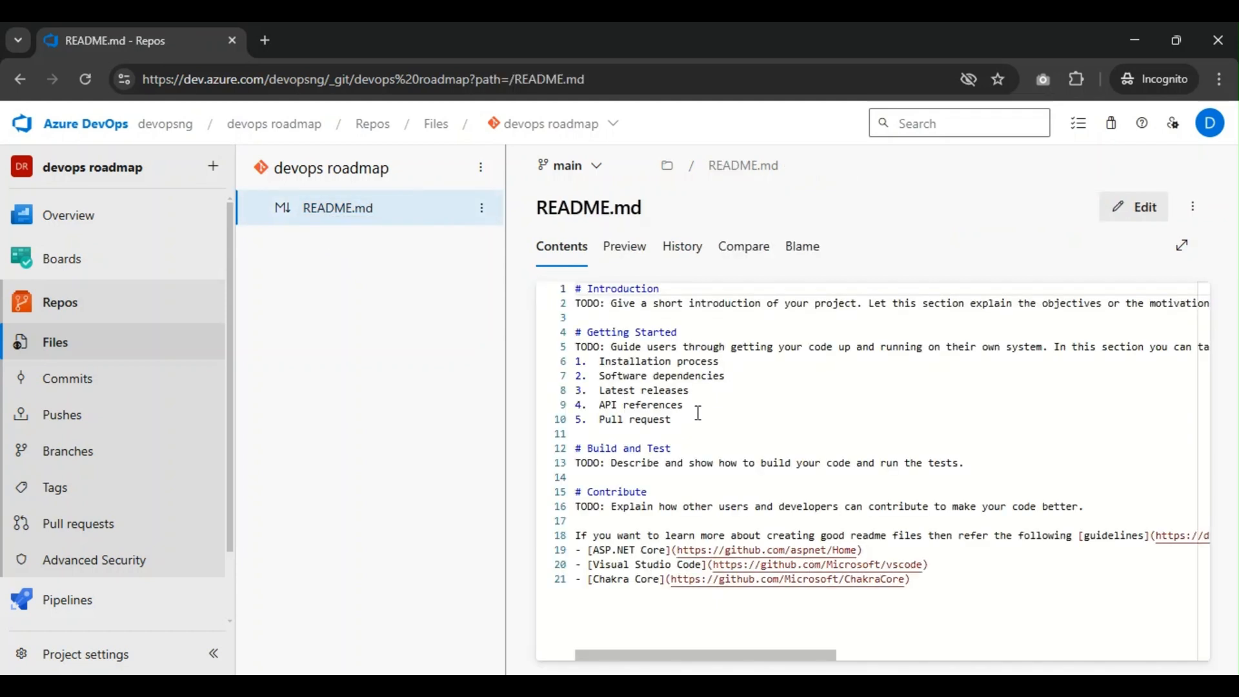
pyautogui.moveTo(176, 424)
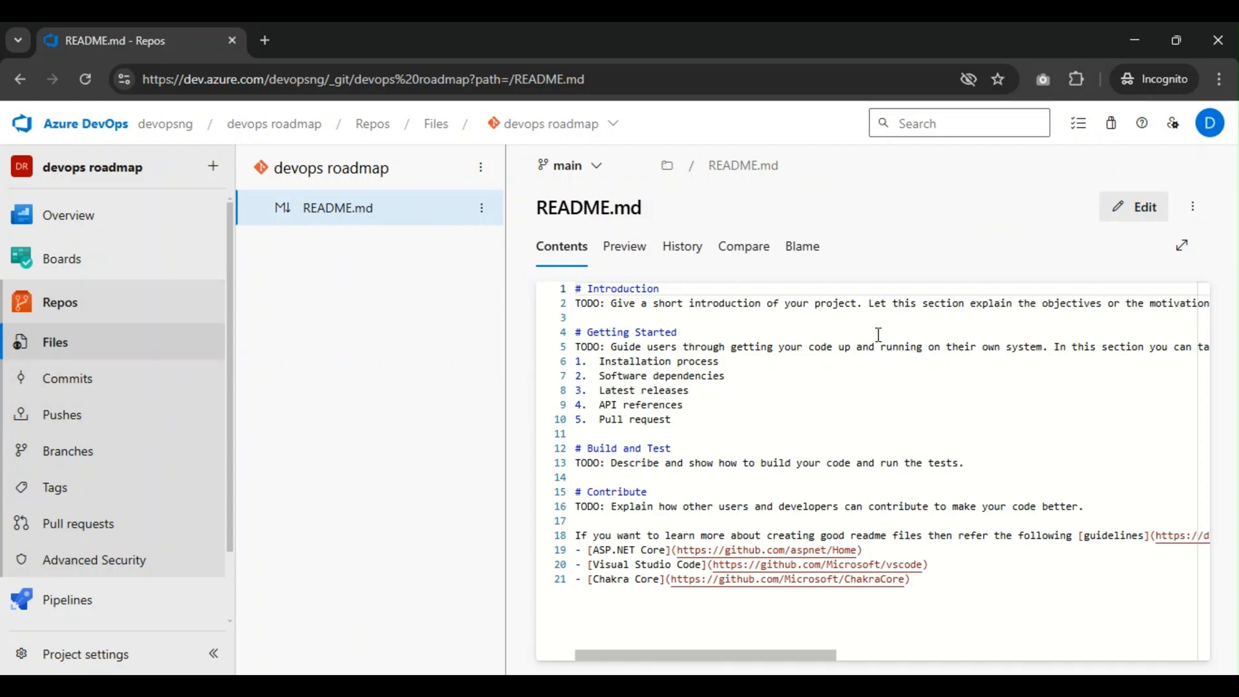
pyautogui.moveTo(81, 453)
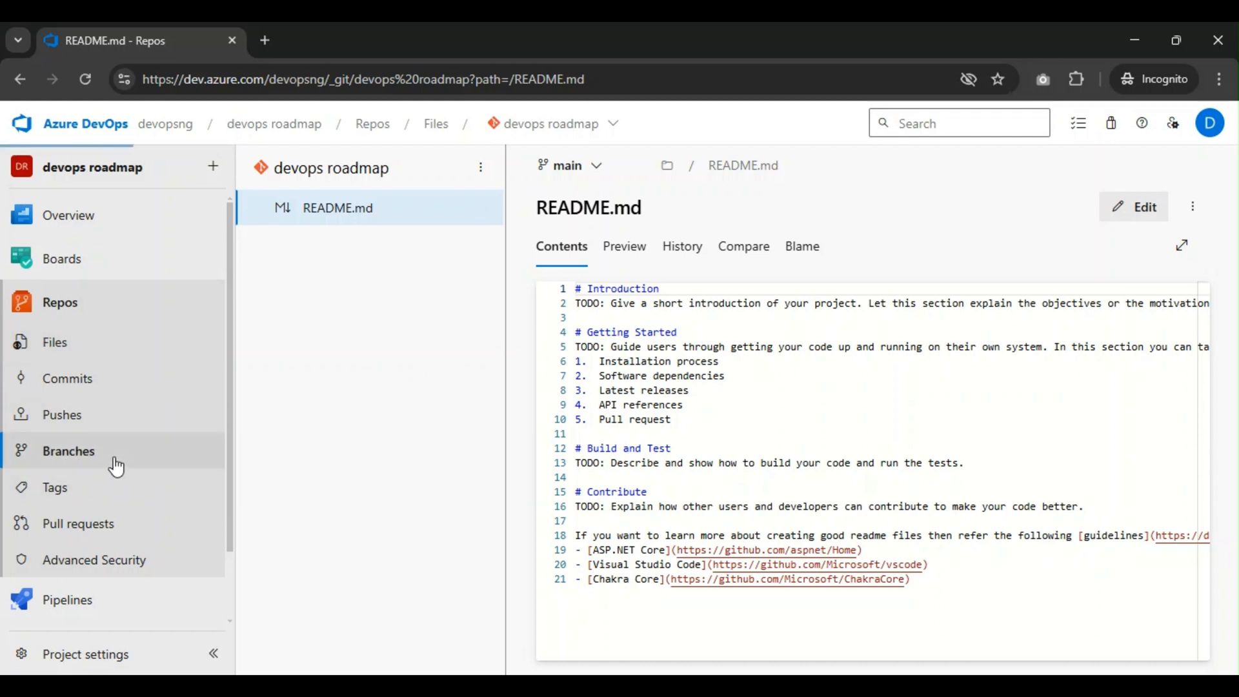
# - Create branch 'feature/pr' from main via Repos > Branches
pyautogui.click(69, 451)
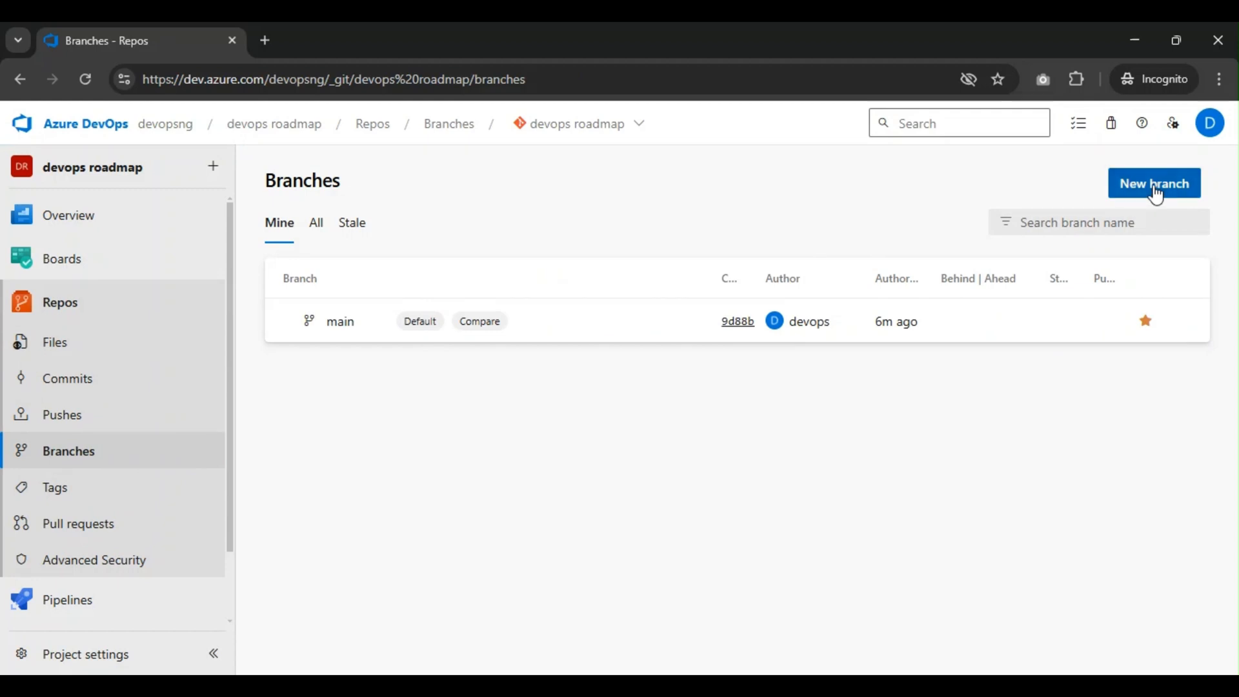
pyautogui.click(1154, 183)
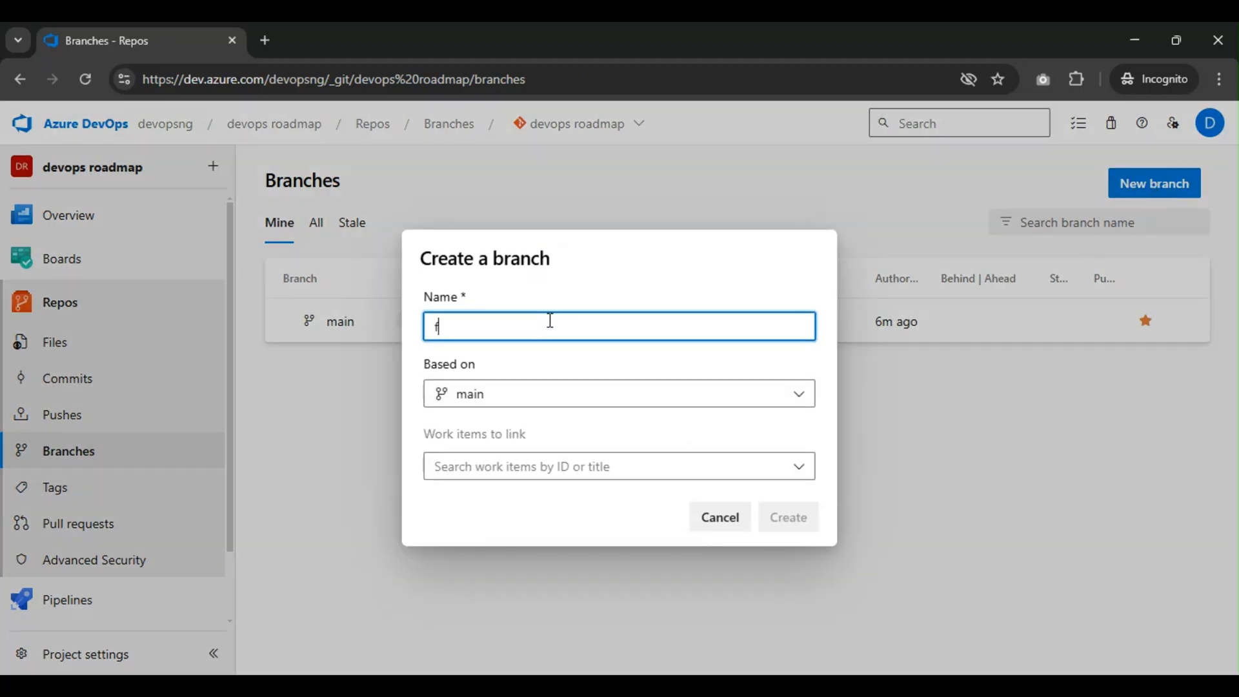
pyautogui.write('eature')
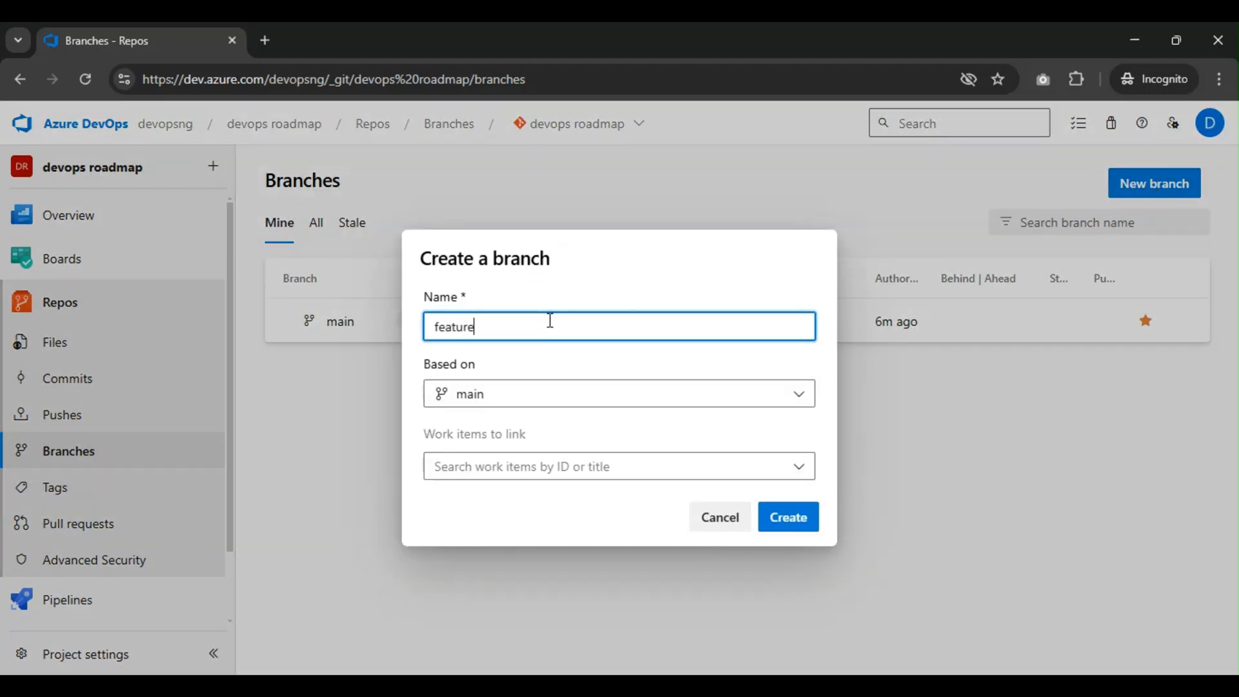
pyautogui.write('/')
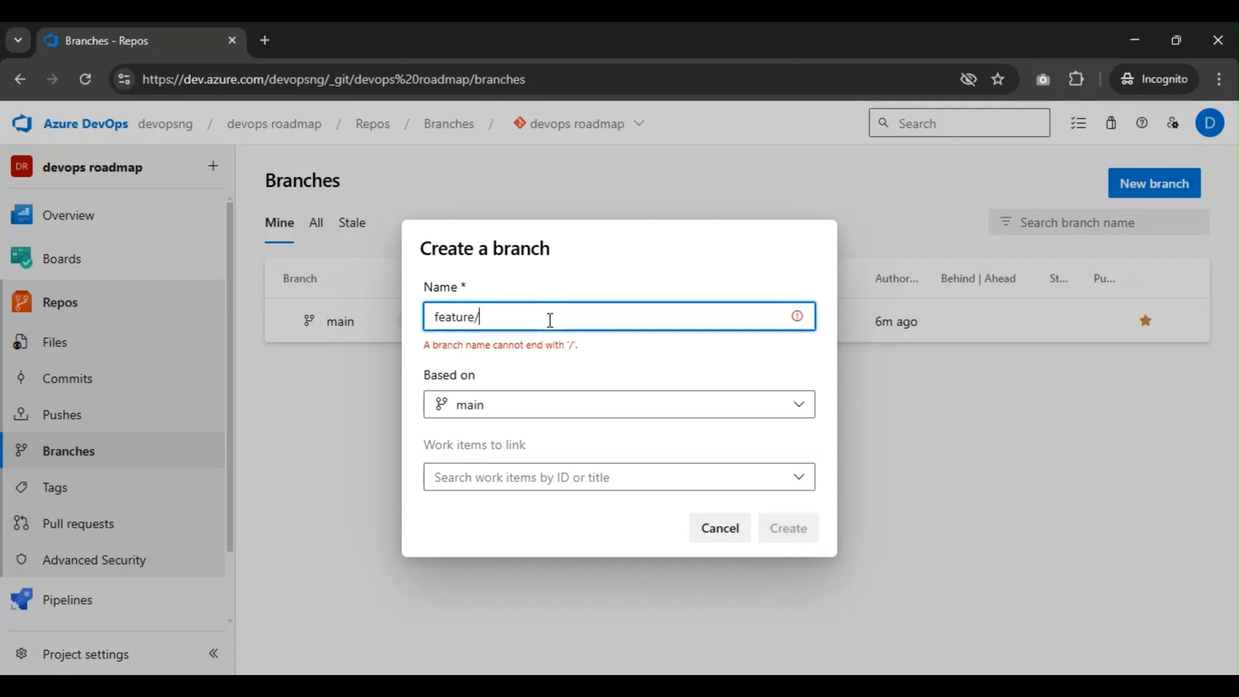
pyautogui.write('pr')
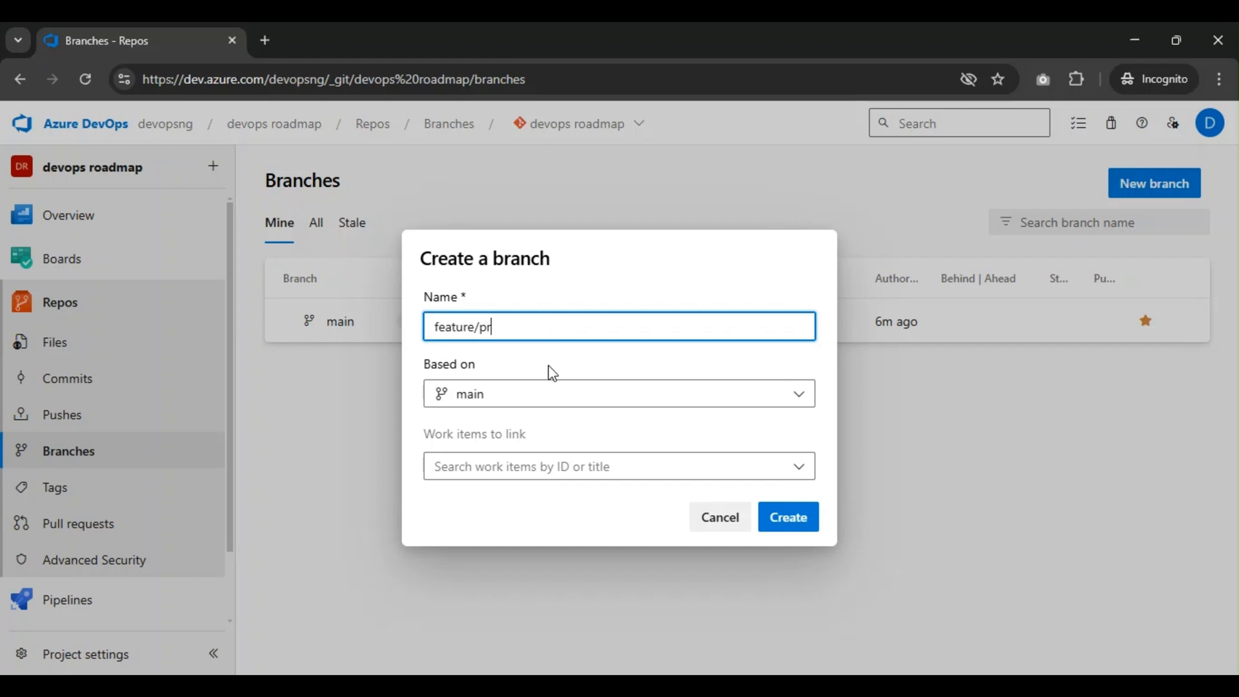
pyautogui.moveTo(602, 472)
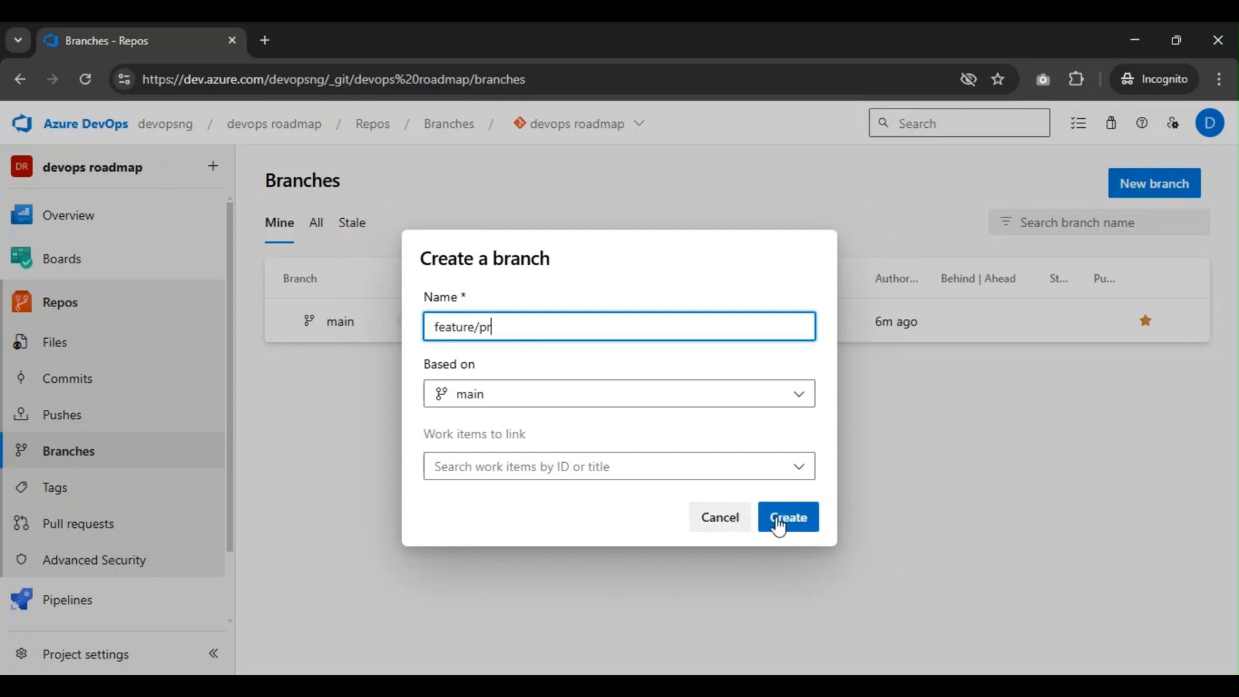
pyautogui.click(788, 517)
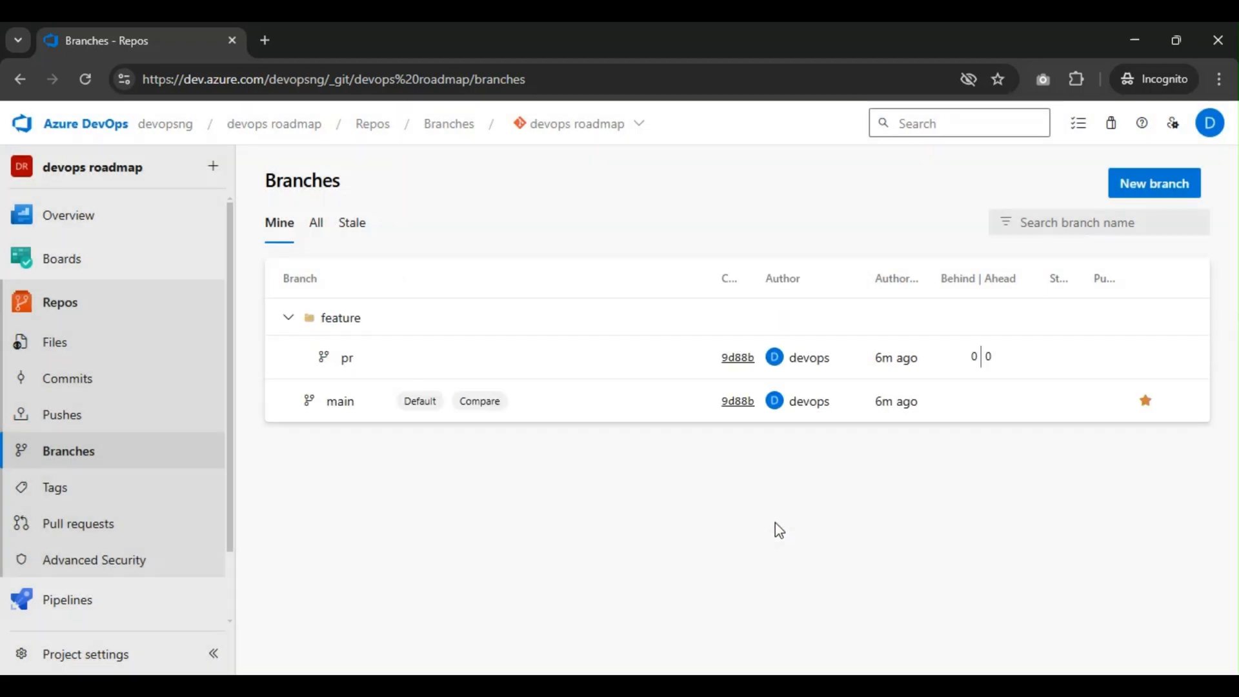
pyautogui.moveTo(576, 368)
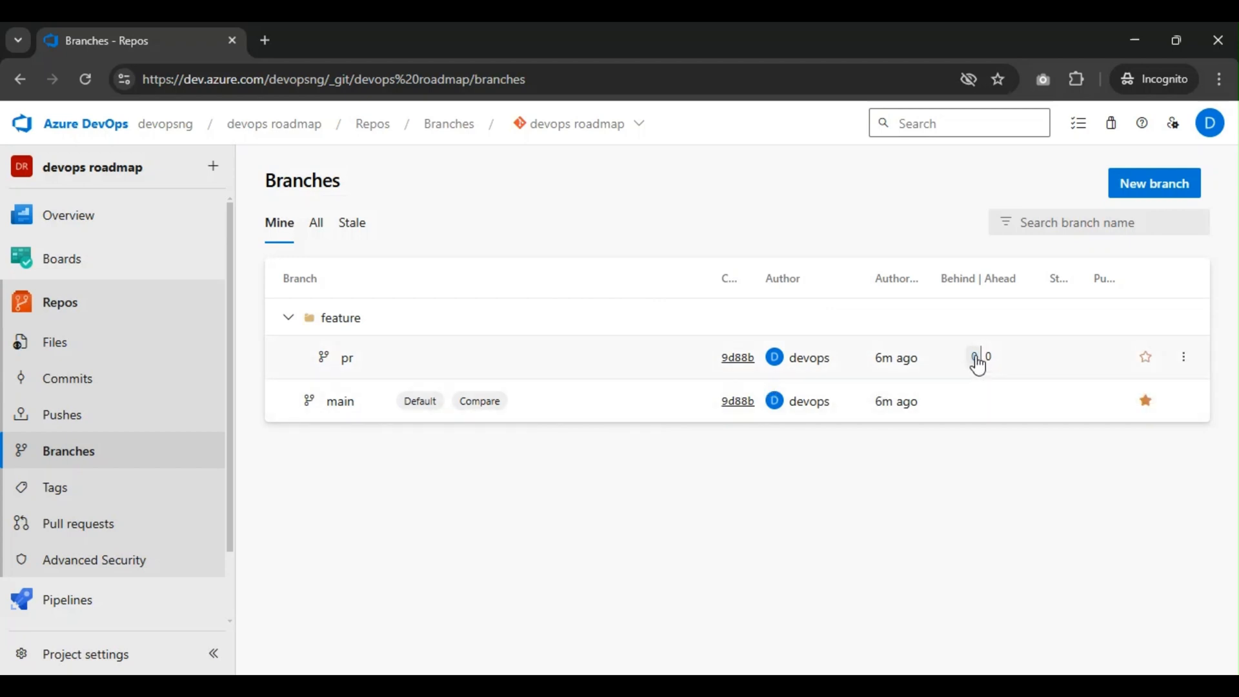
pyautogui.moveTo(954, 417)
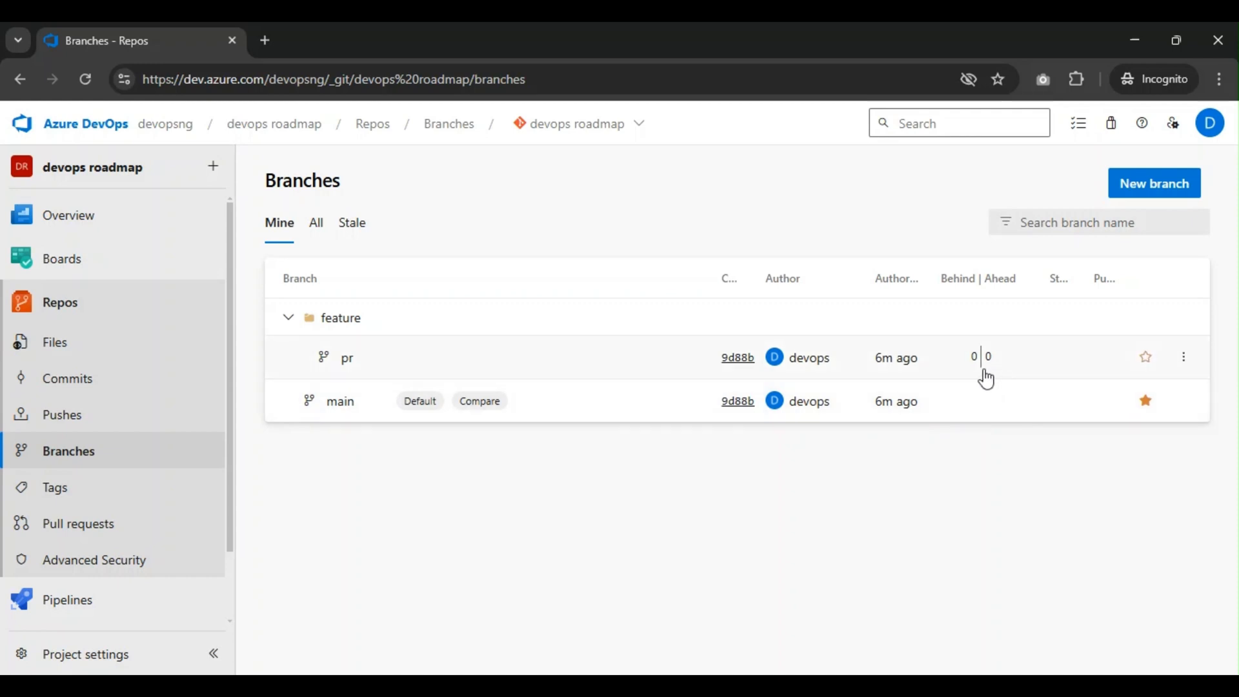
pyautogui.moveTo(1003, 364)
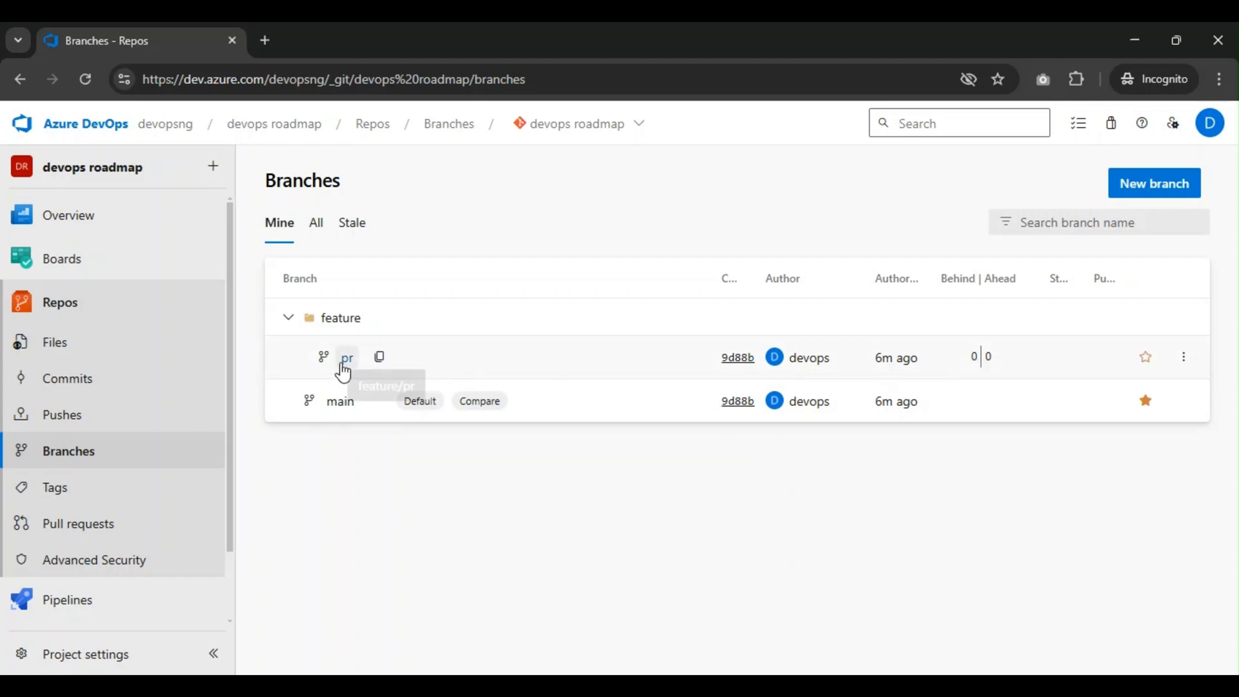
# - Open the 'pr' branch under the feature folder to view its README.md
pyautogui.click(346, 357)
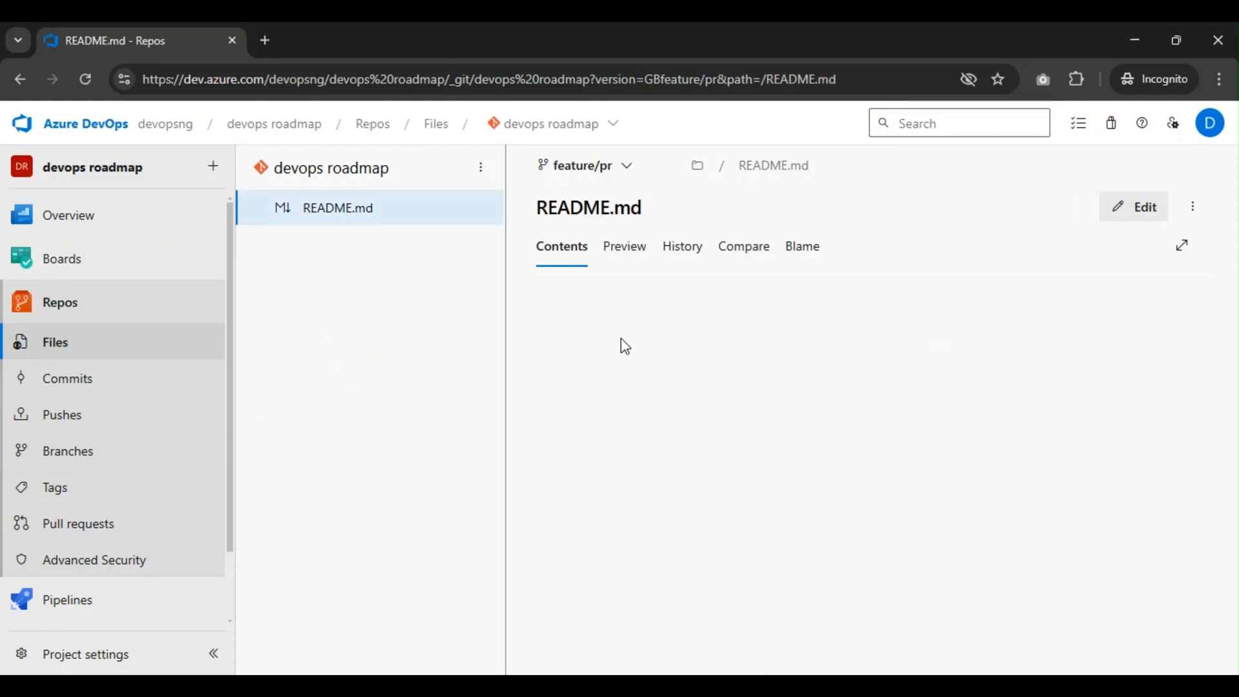
# - Edit README.md, adding an 'Edit by Babafemi' line after the last line
pyautogui.click(1136, 205)
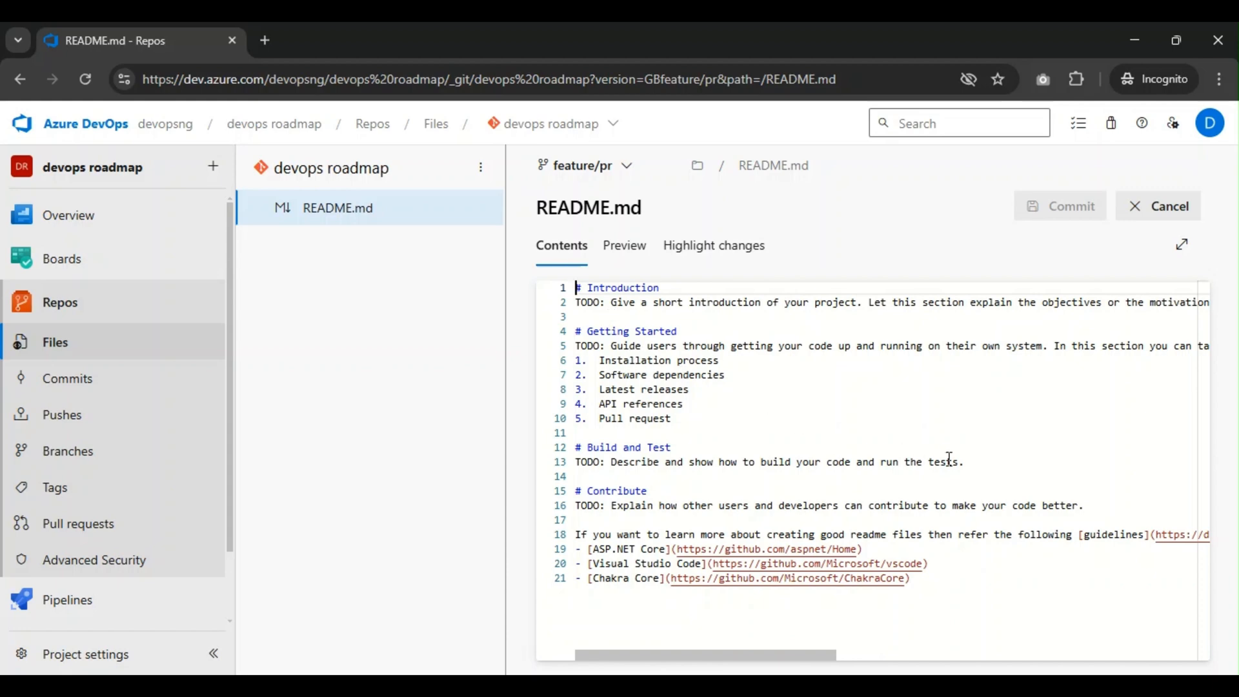
pyautogui.moveTo(951, 581)
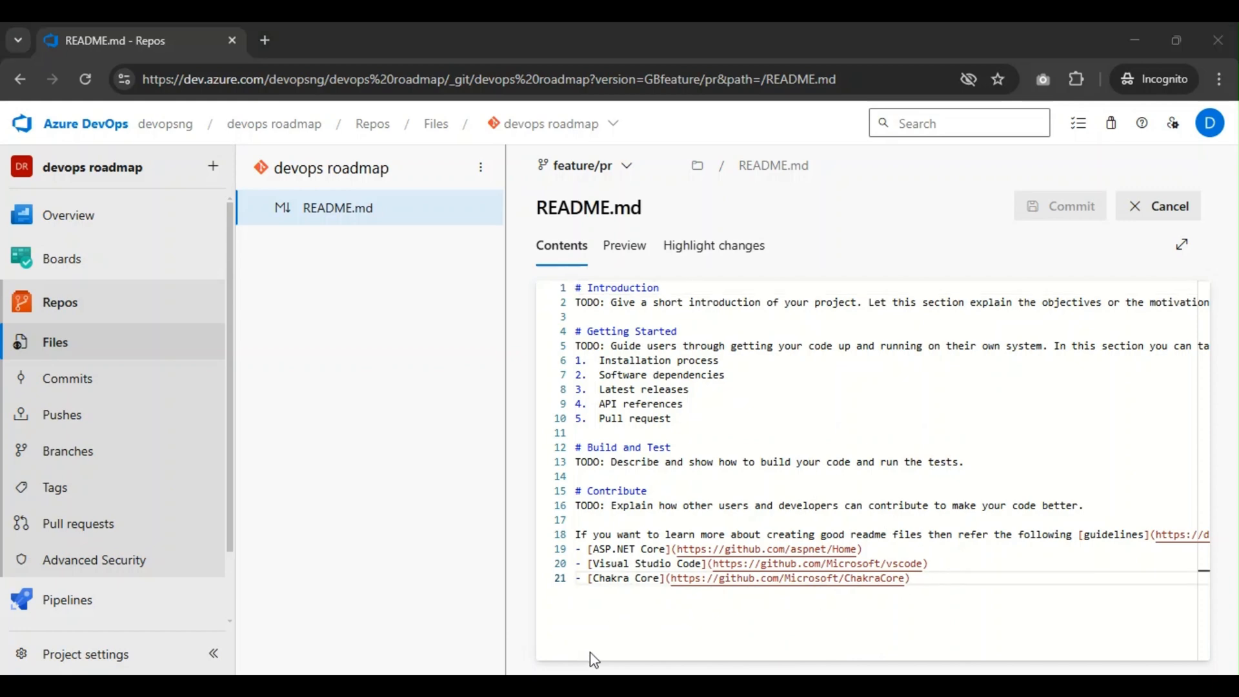
pyautogui.click(934, 578)
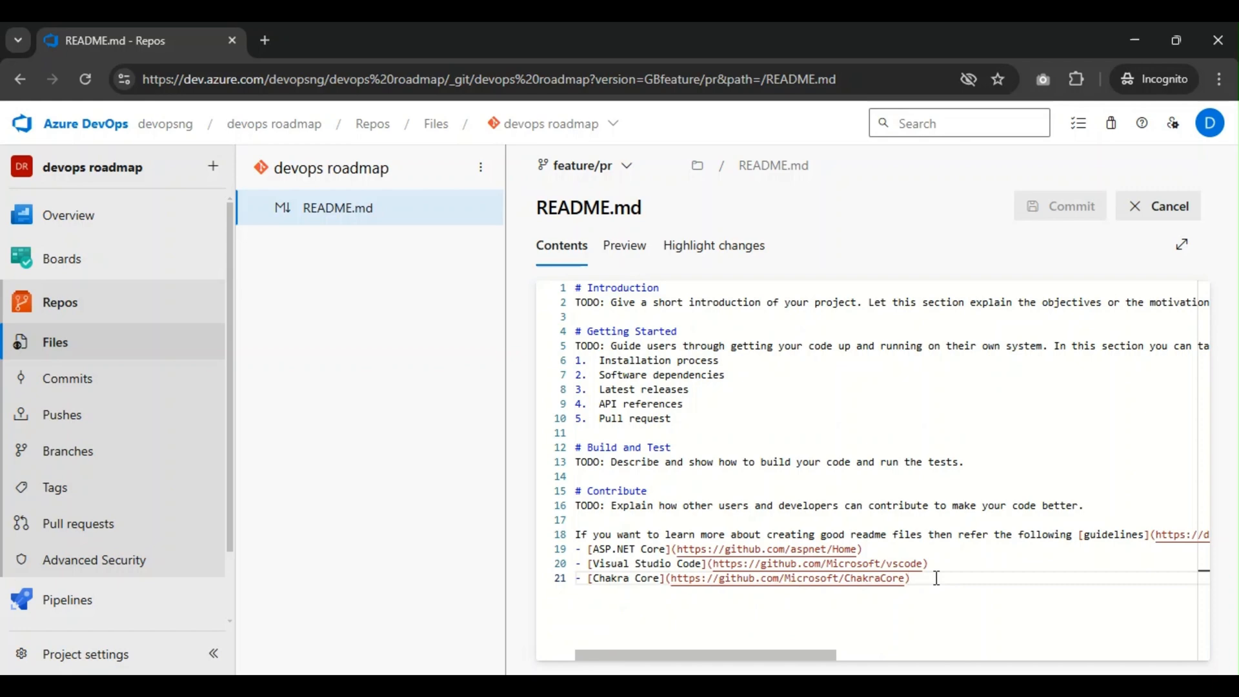
pyautogui.press('Enter')
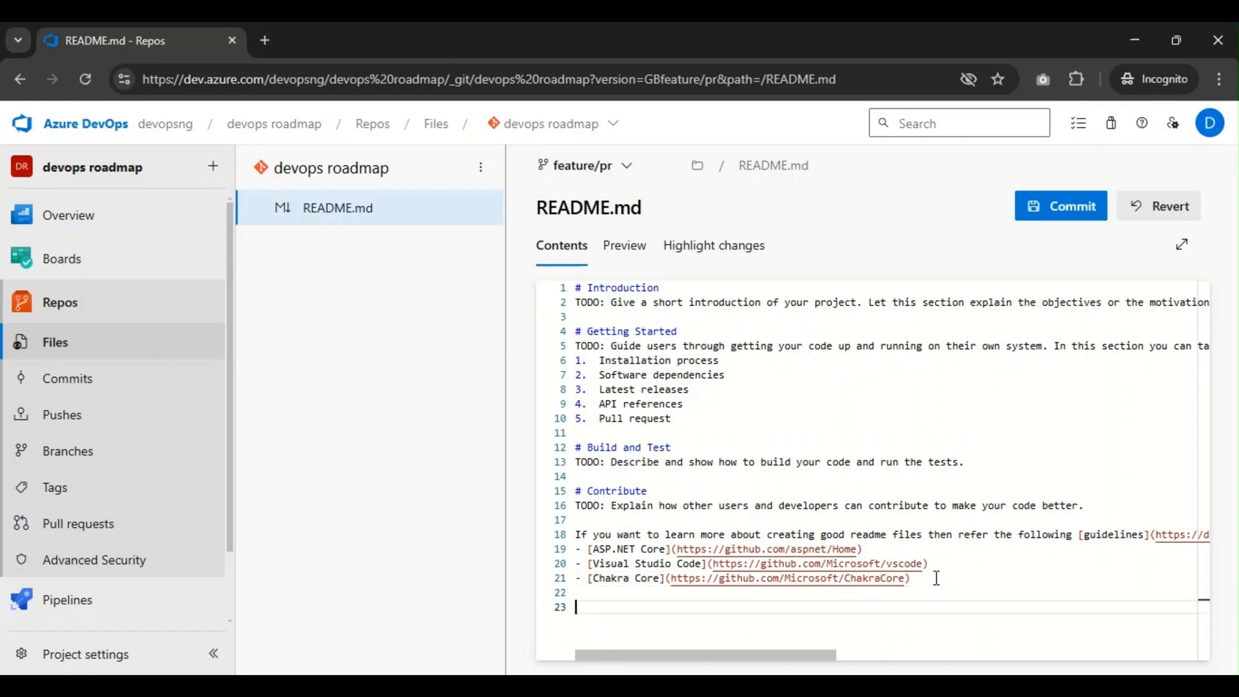
pyautogui.write('Edit by Ba')
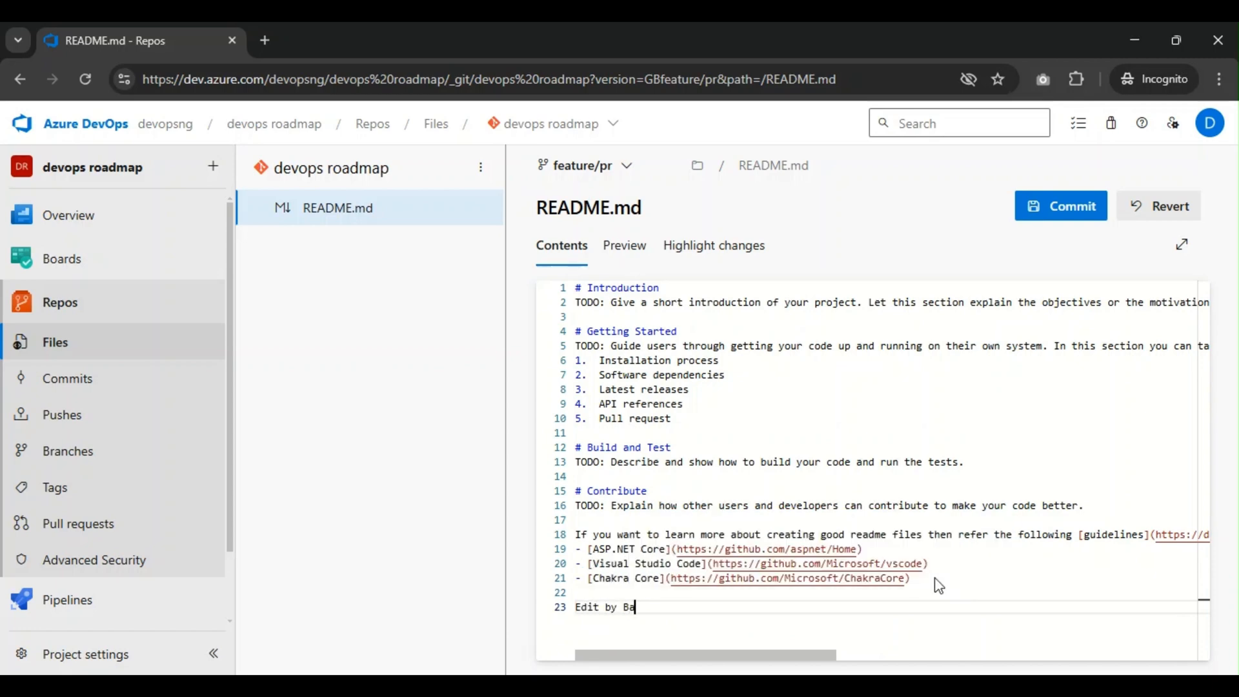
pyautogui.write('babfemi')
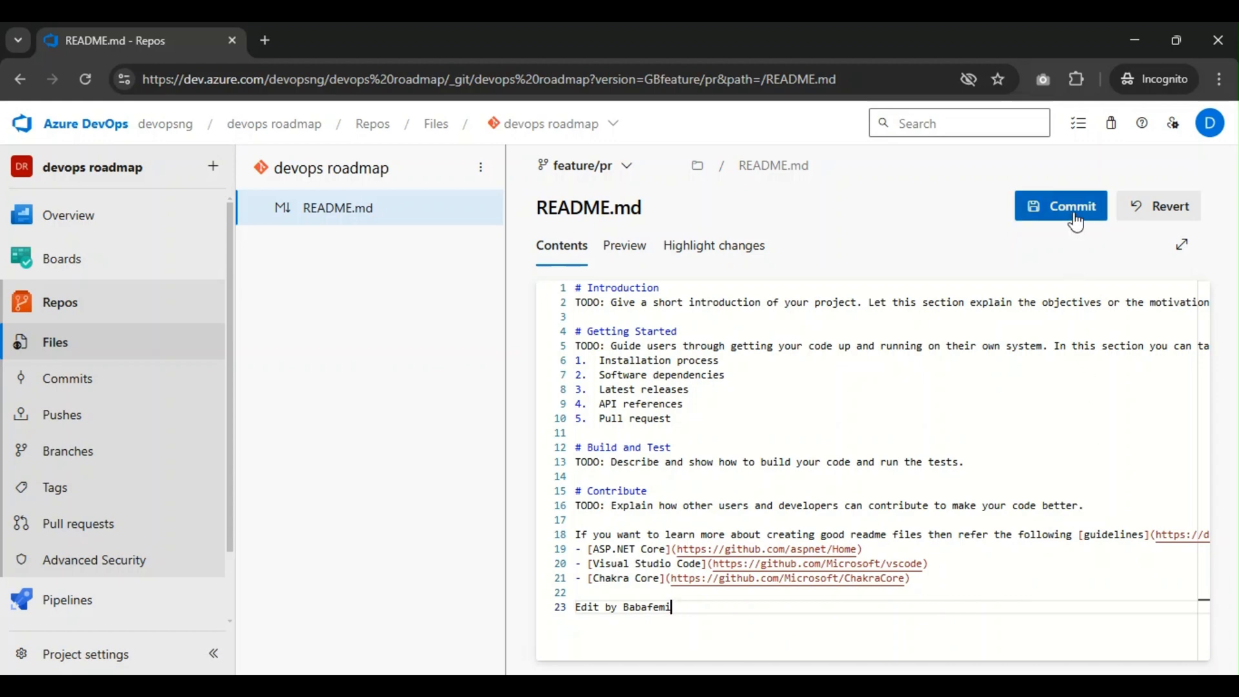
pyautogui.moveTo(1076, 224)
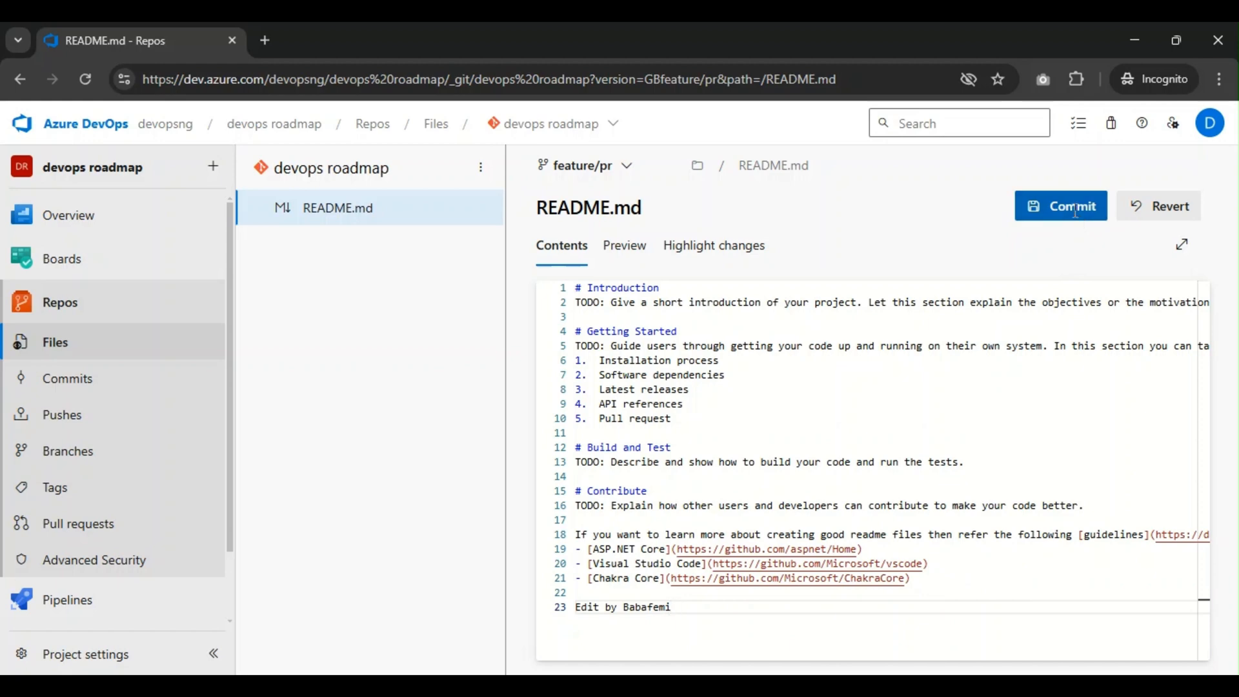
# - Commit README.md to feature/pr with the comment 'Updated README.md'
pyautogui.click(1061, 205)
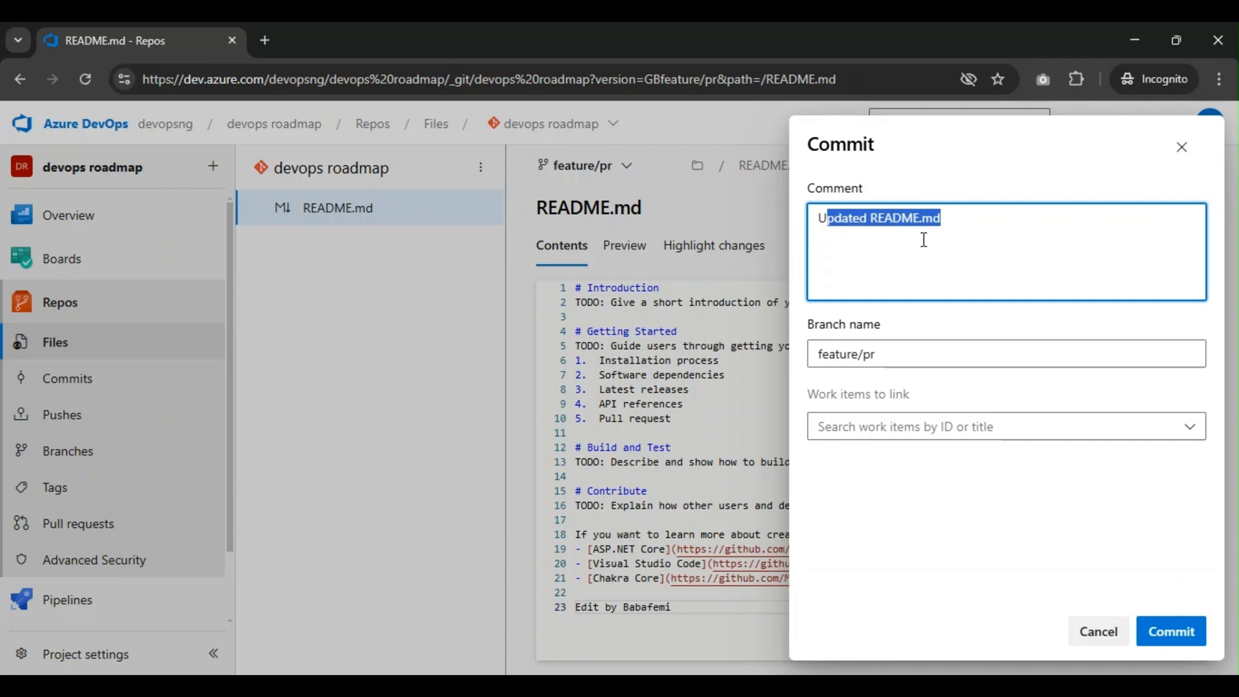
pyautogui.moveTo(968, 219)
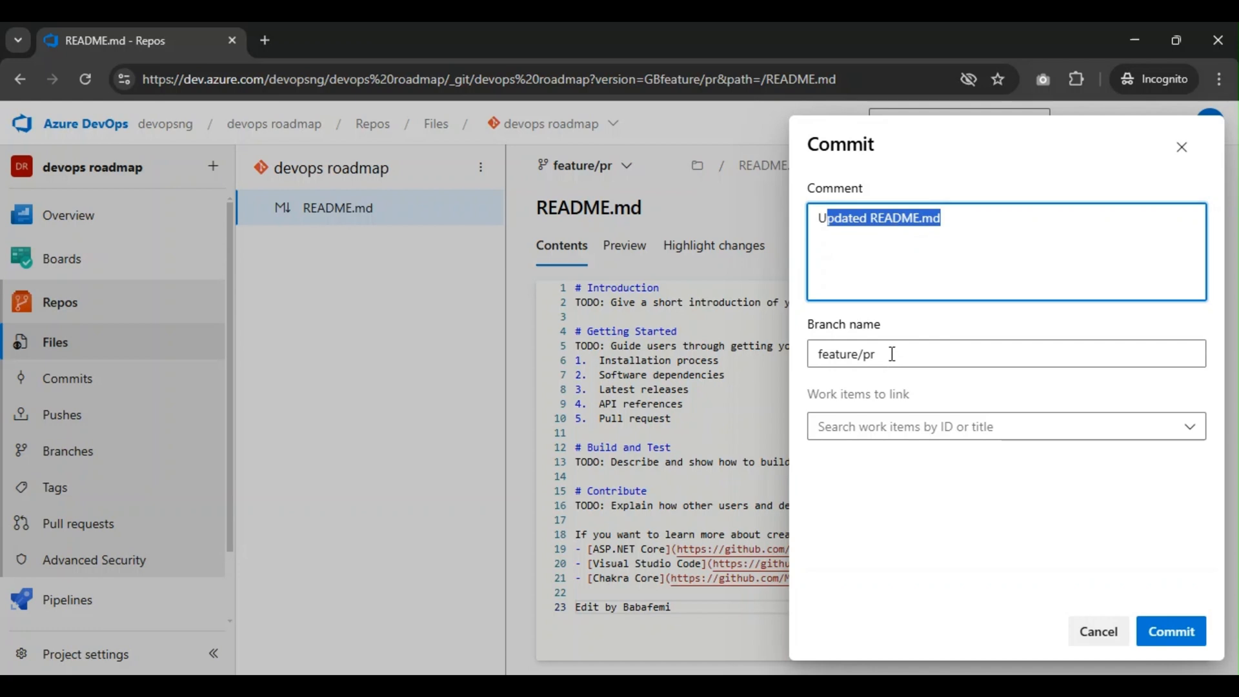
pyautogui.moveTo(950, 427)
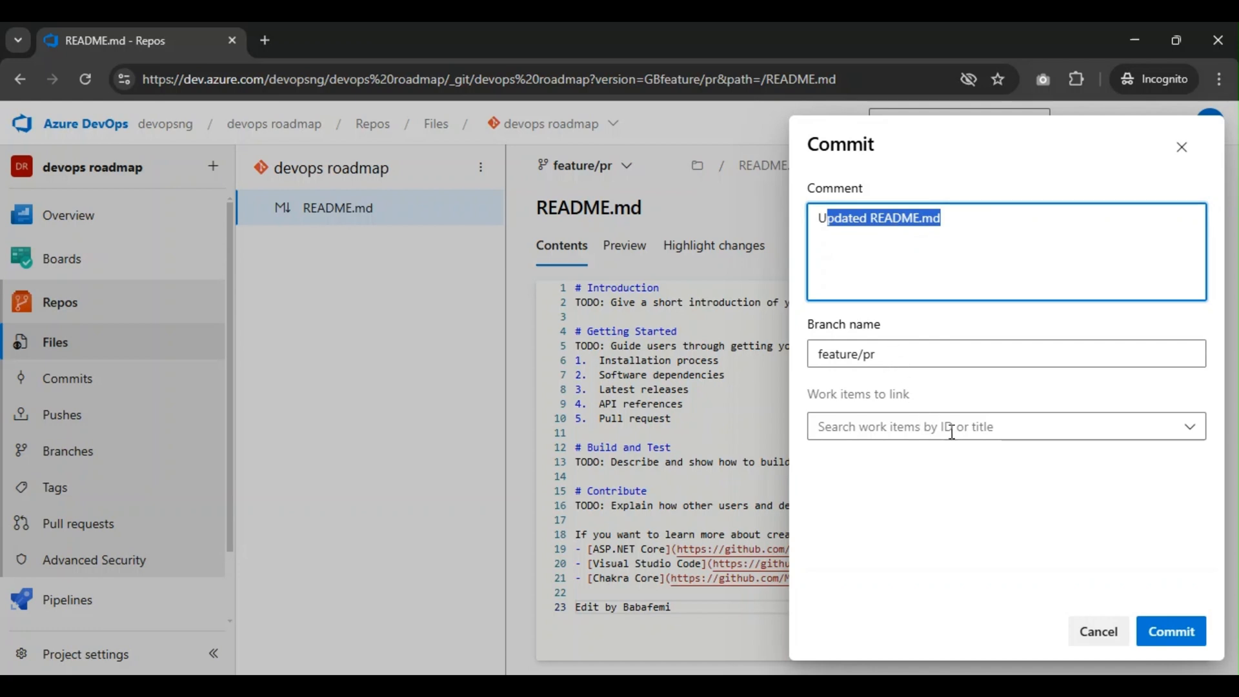
pyautogui.moveTo(1020, 427)
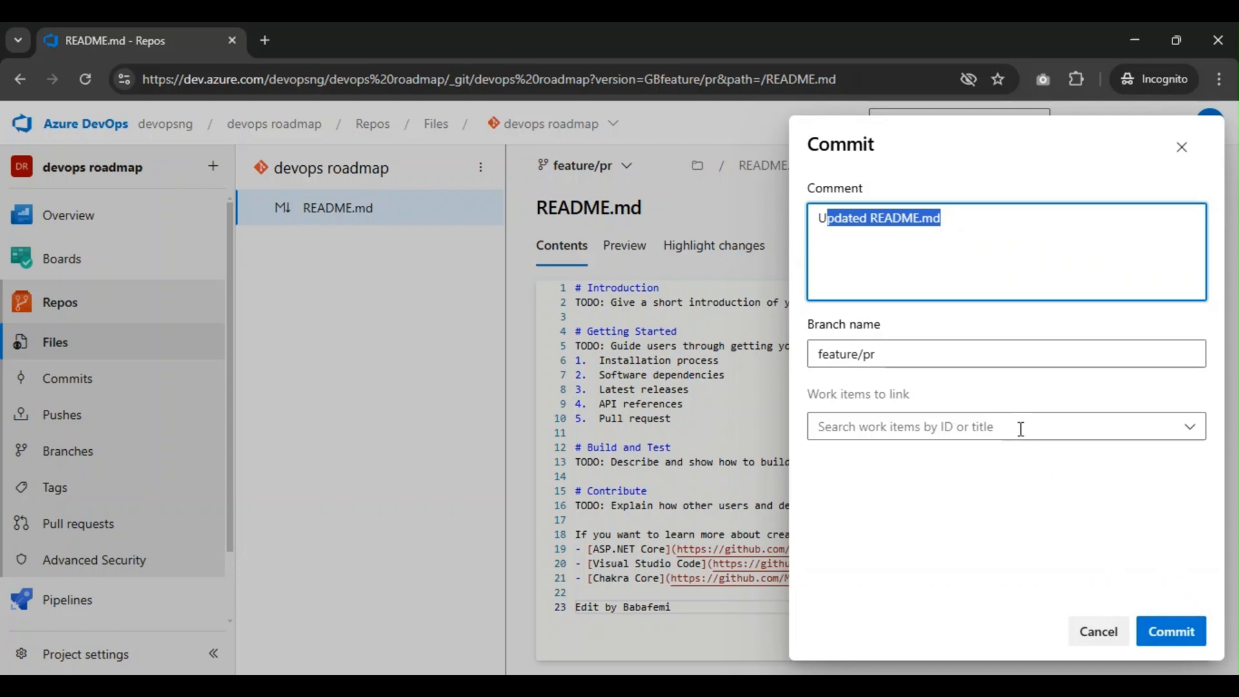
pyautogui.click(1179, 631)
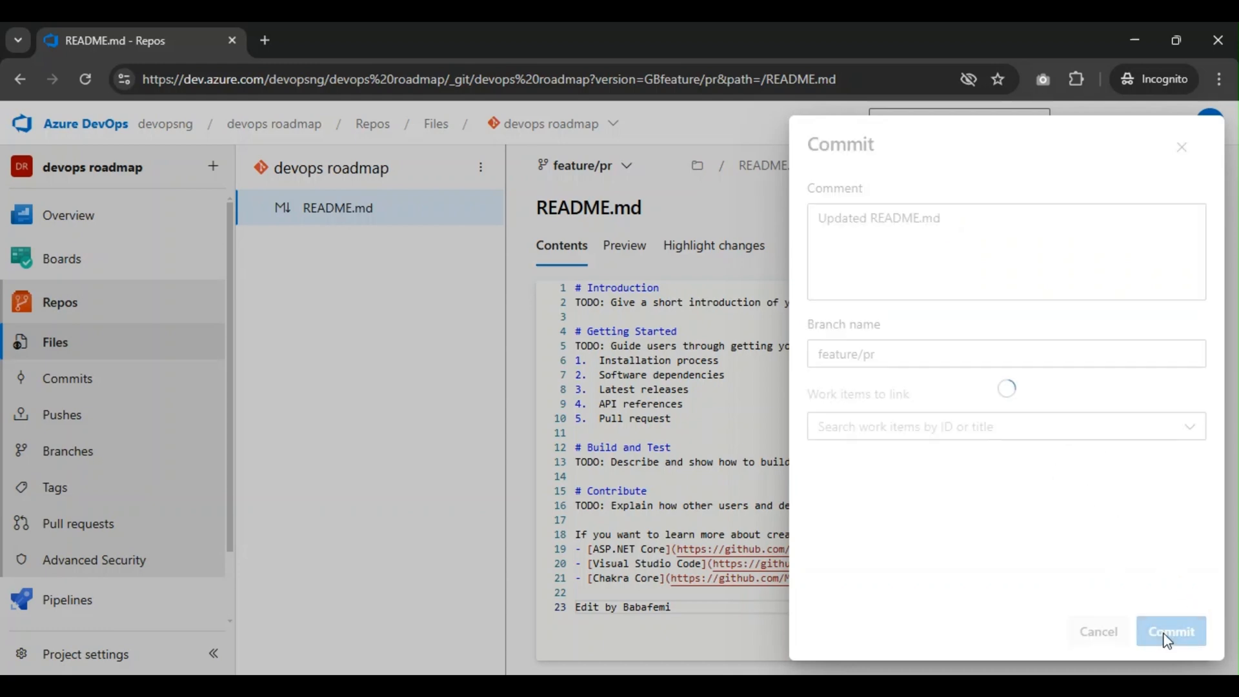
# - Preview the rendered README.md, then view the branch list showing feature/pr ahead
pyautogui.click(1172, 631)
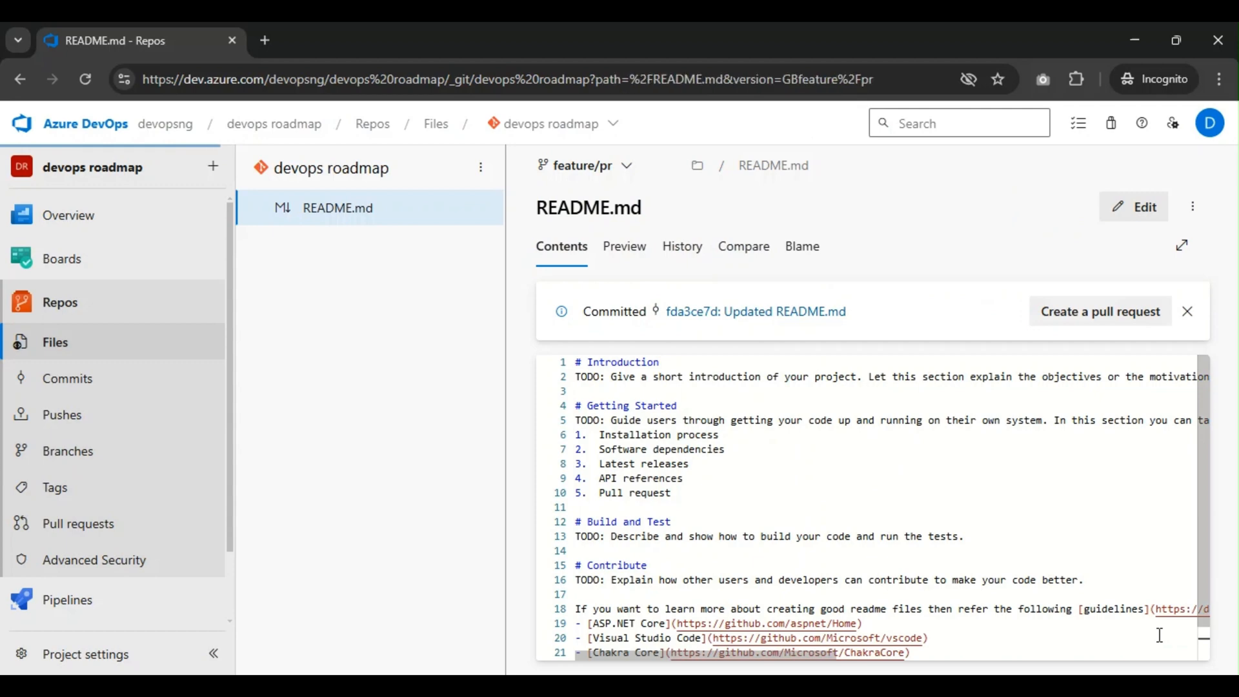
pyautogui.click(625, 246)
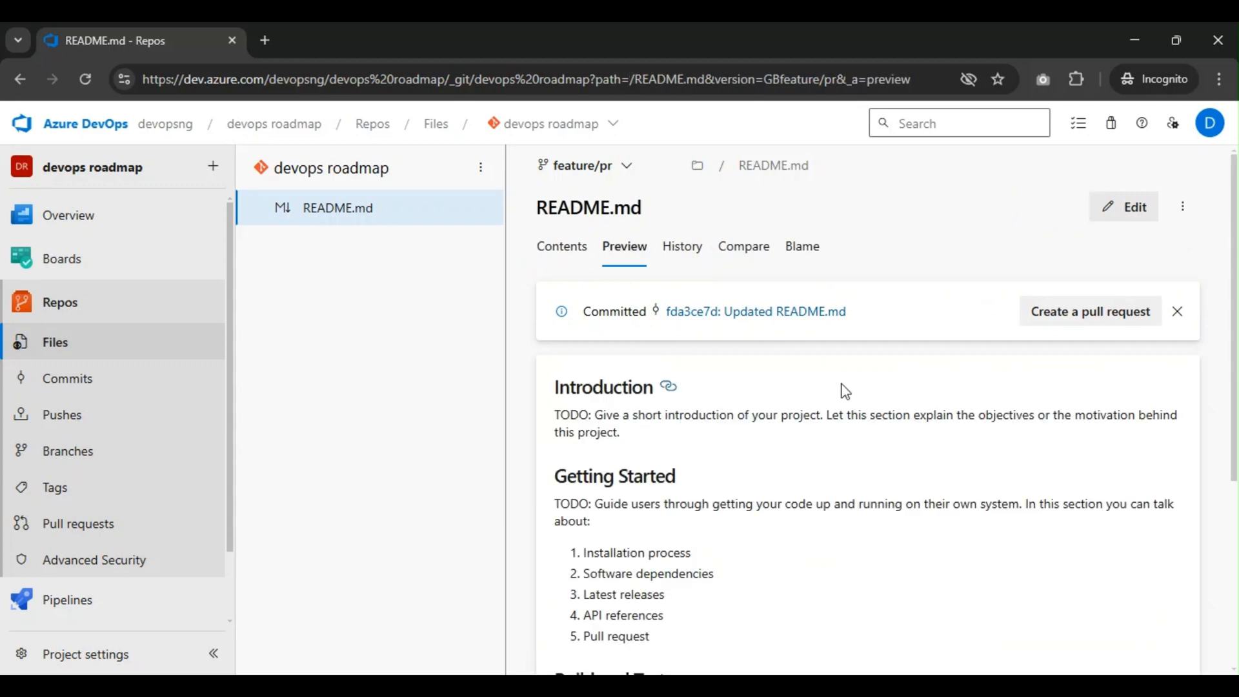
pyautogui.moveTo(808, 329)
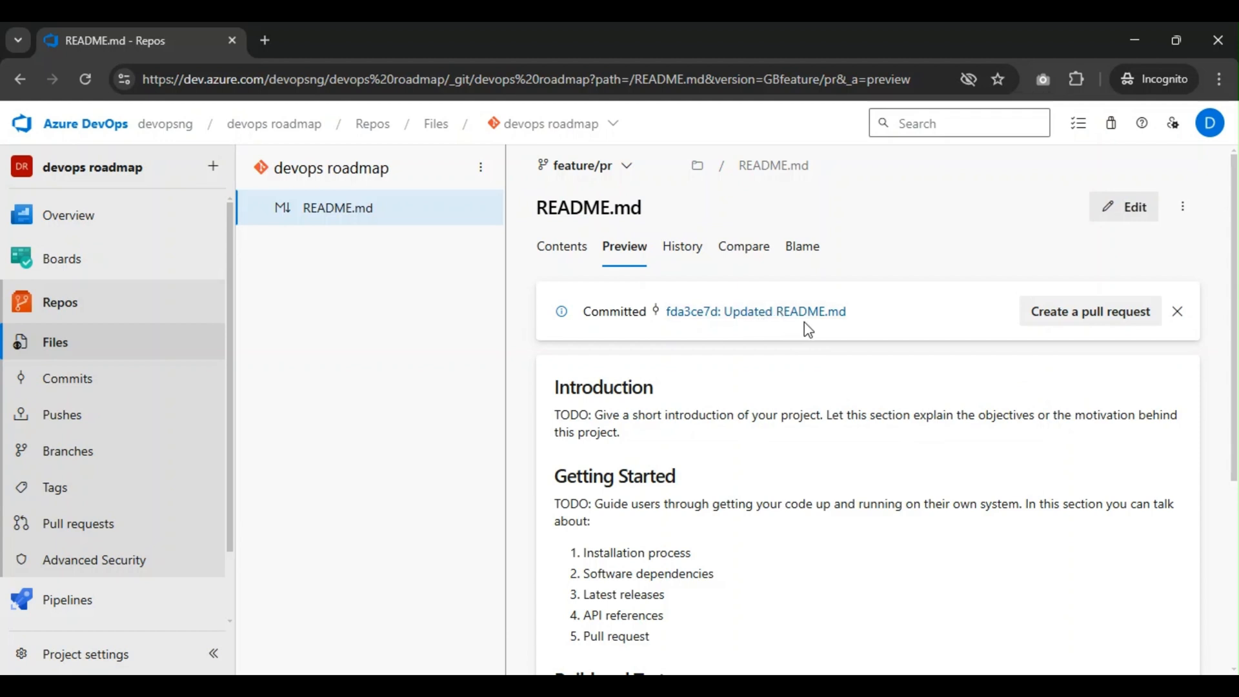
pyautogui.moveTo(821, 336)
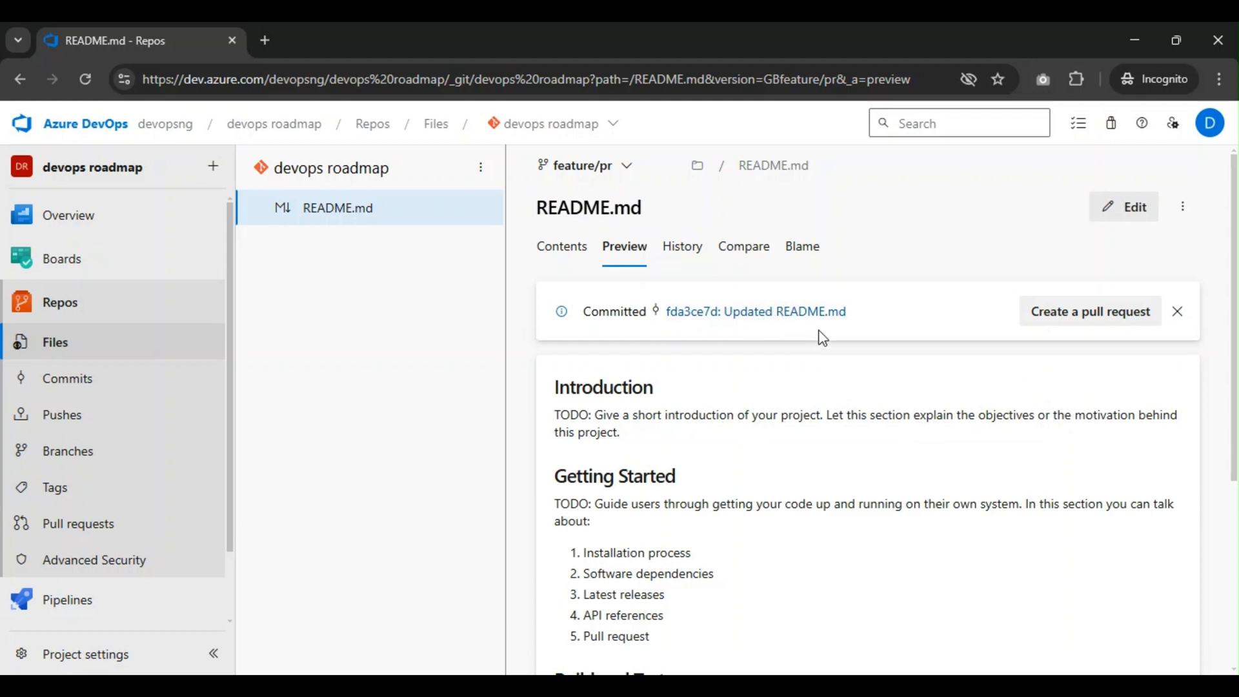
pyautogui.moveTo(989, 339)
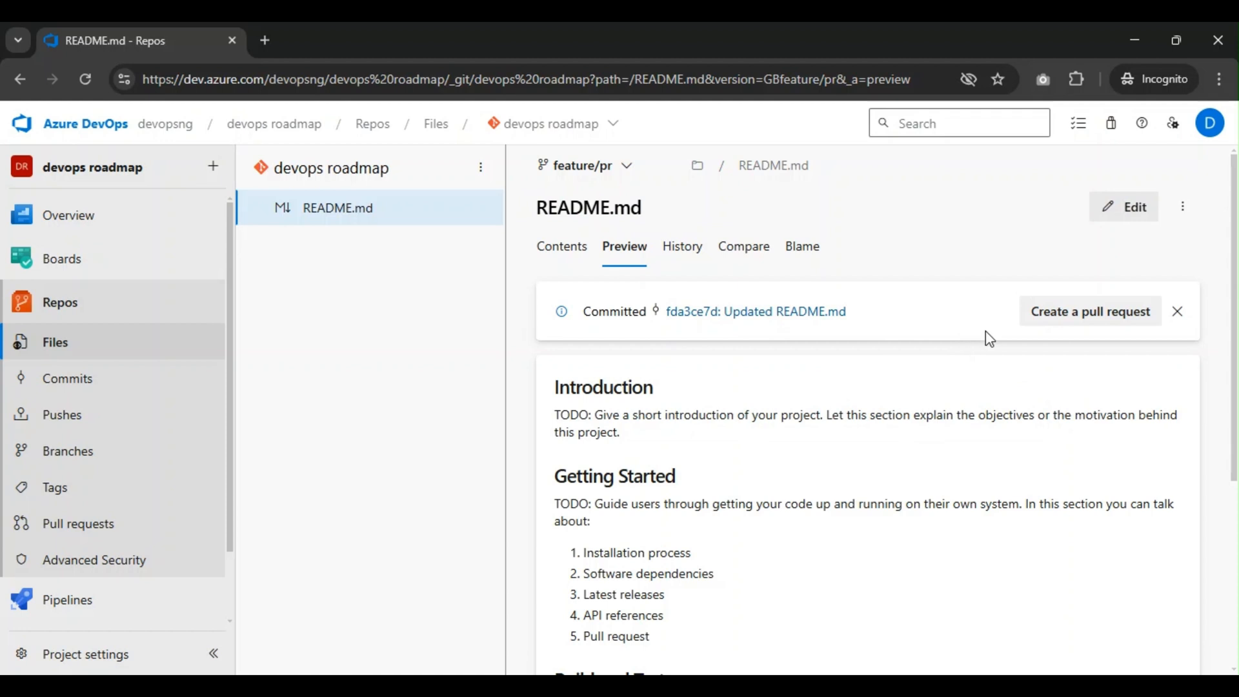
pyautogui.moveTo(1071, 341)
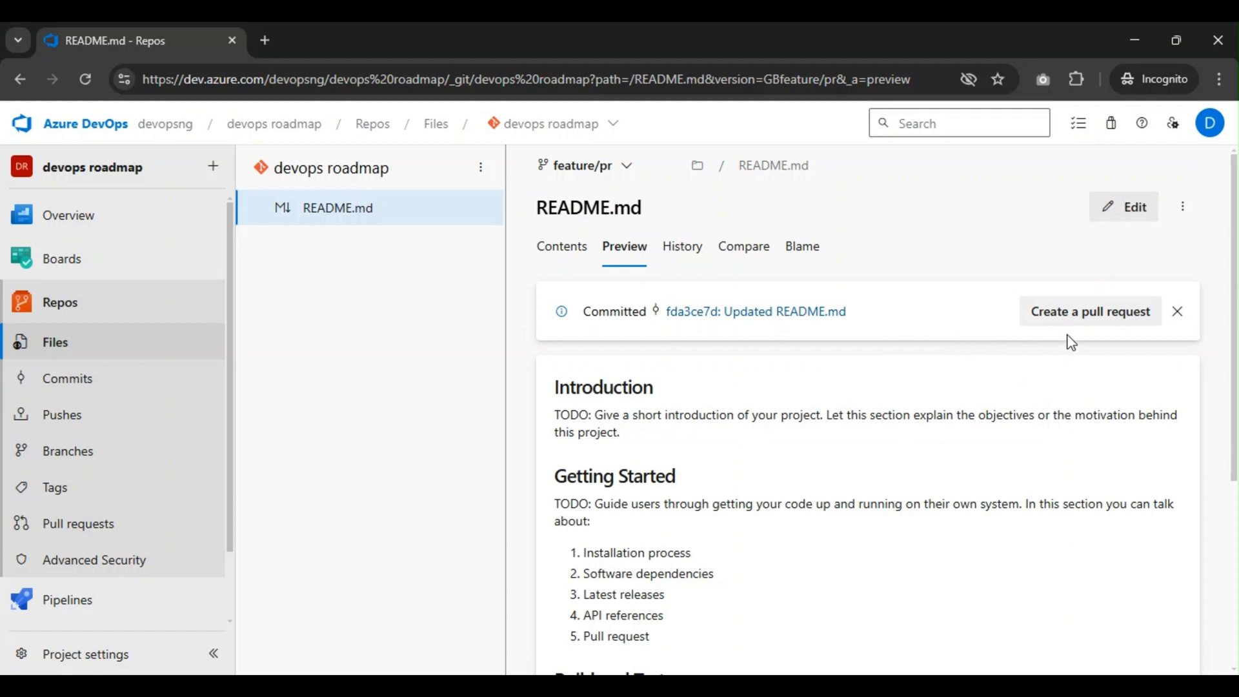
pyautogui.moveTo(1061, 339)
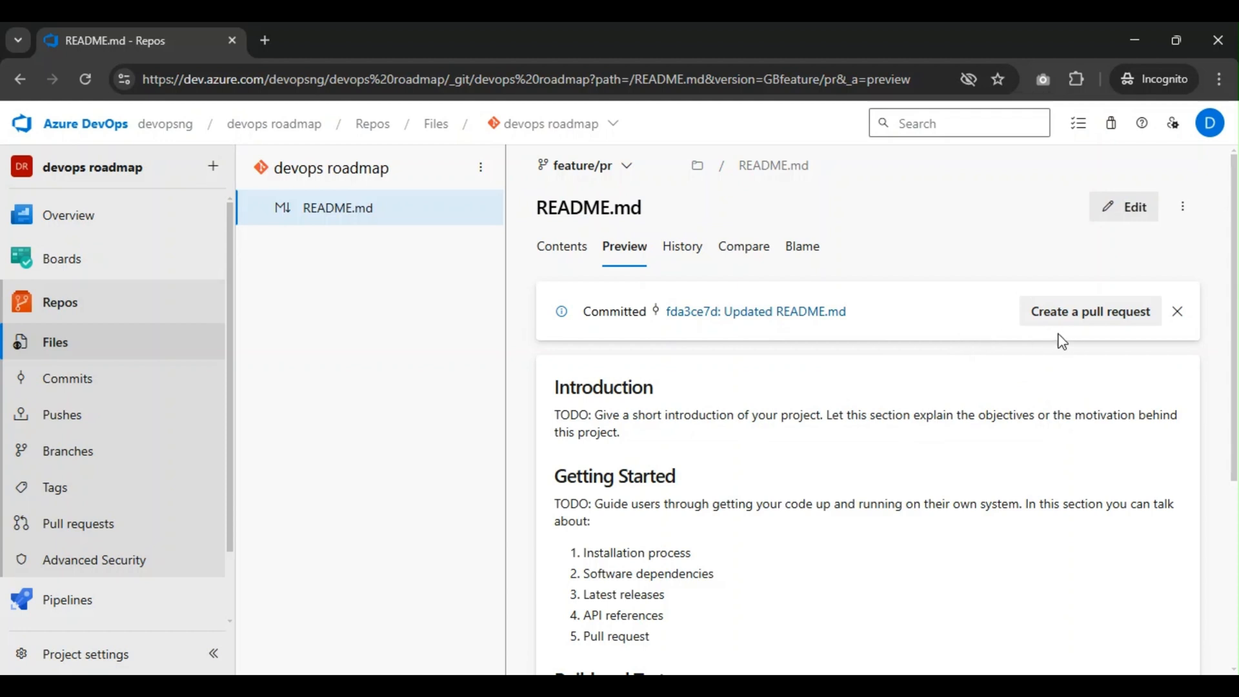
pyautogui.moveTo(142, 435)
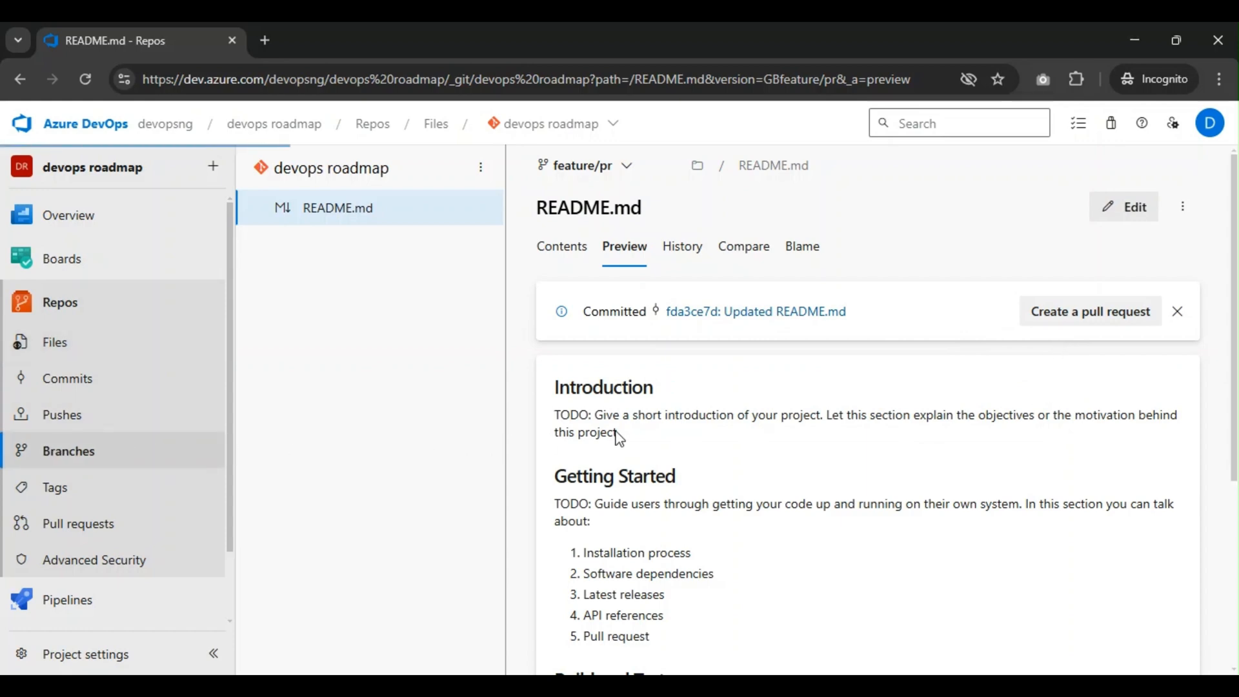
pyautogui.click(68, 451)
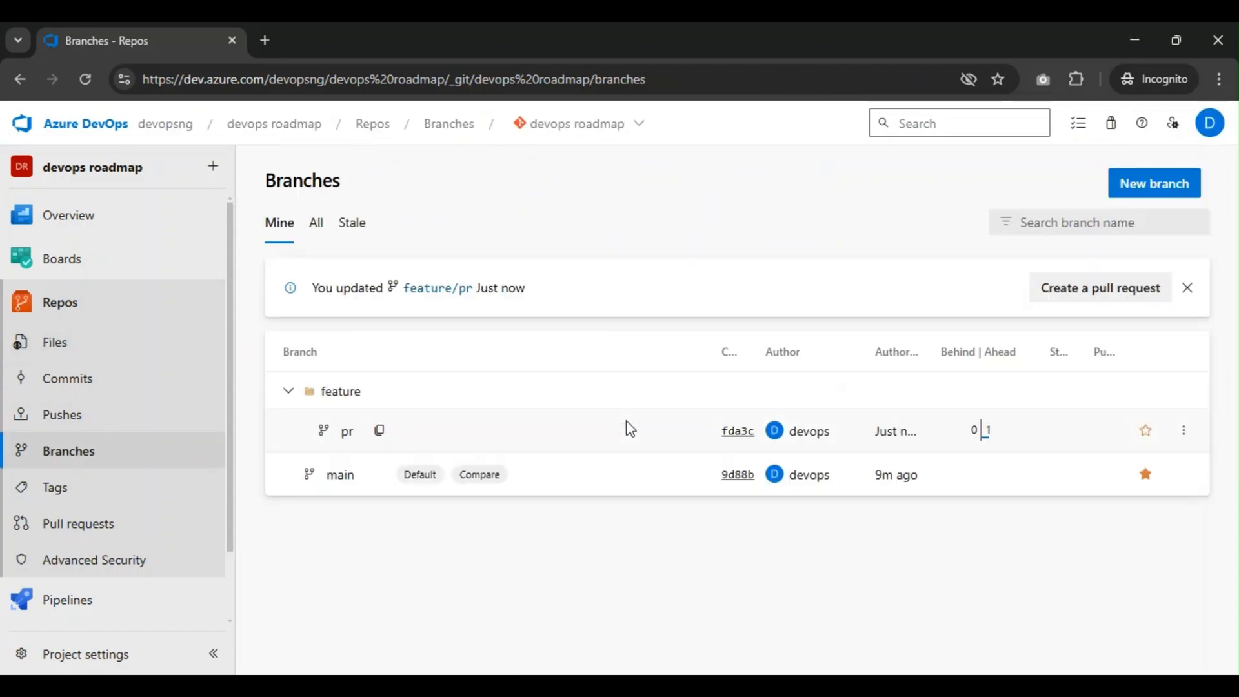
pyautogui.moveTo(629, 429)
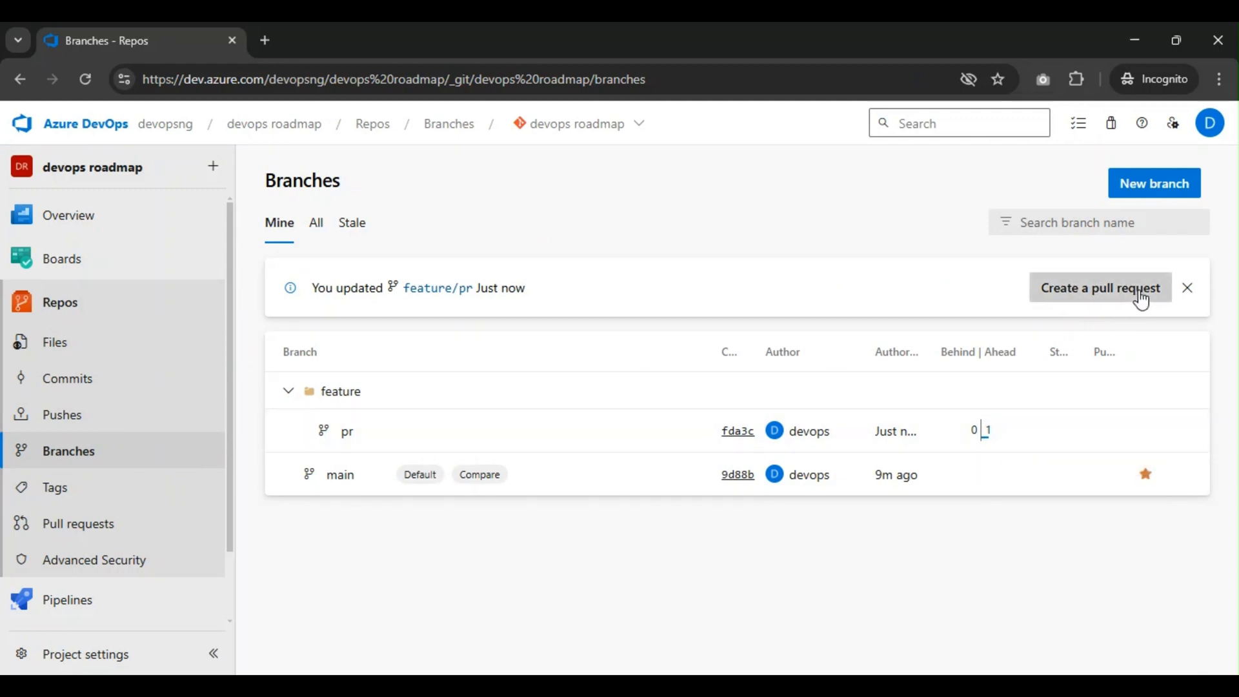
# - Draft a pull request from feature/pr into main, editing its description
pyautogui.click(1101, 288)
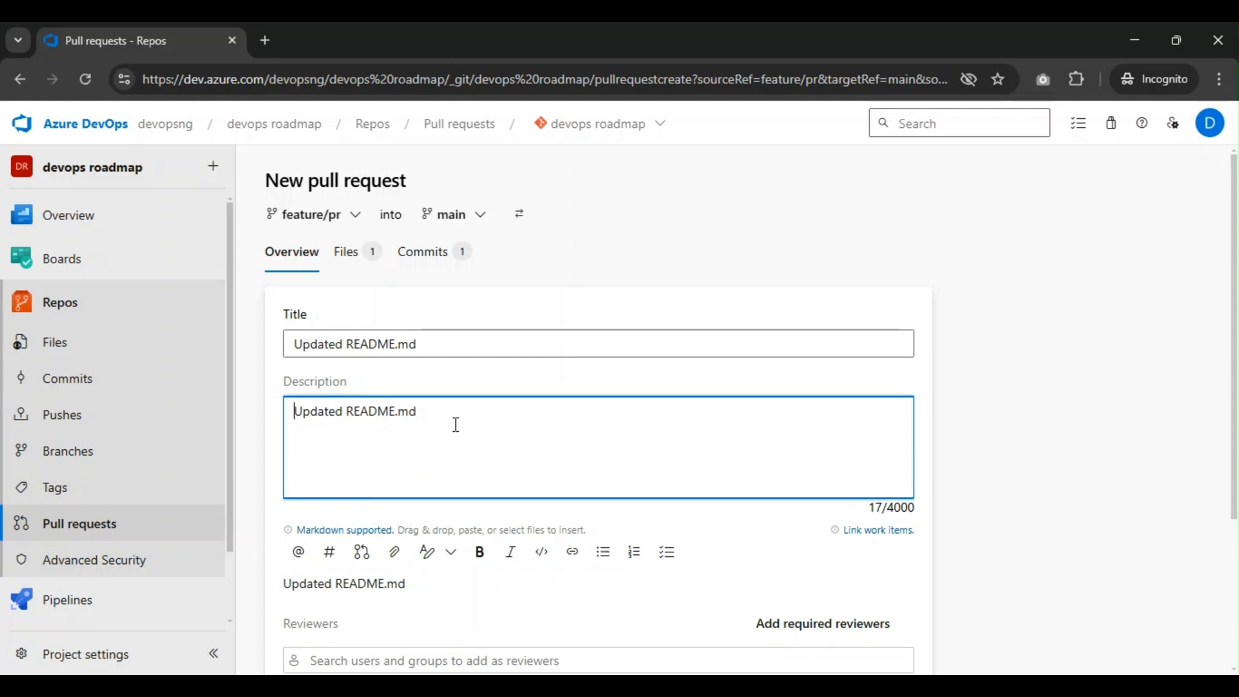
pyautogui.write('Addedd Babafemi as Editor on')
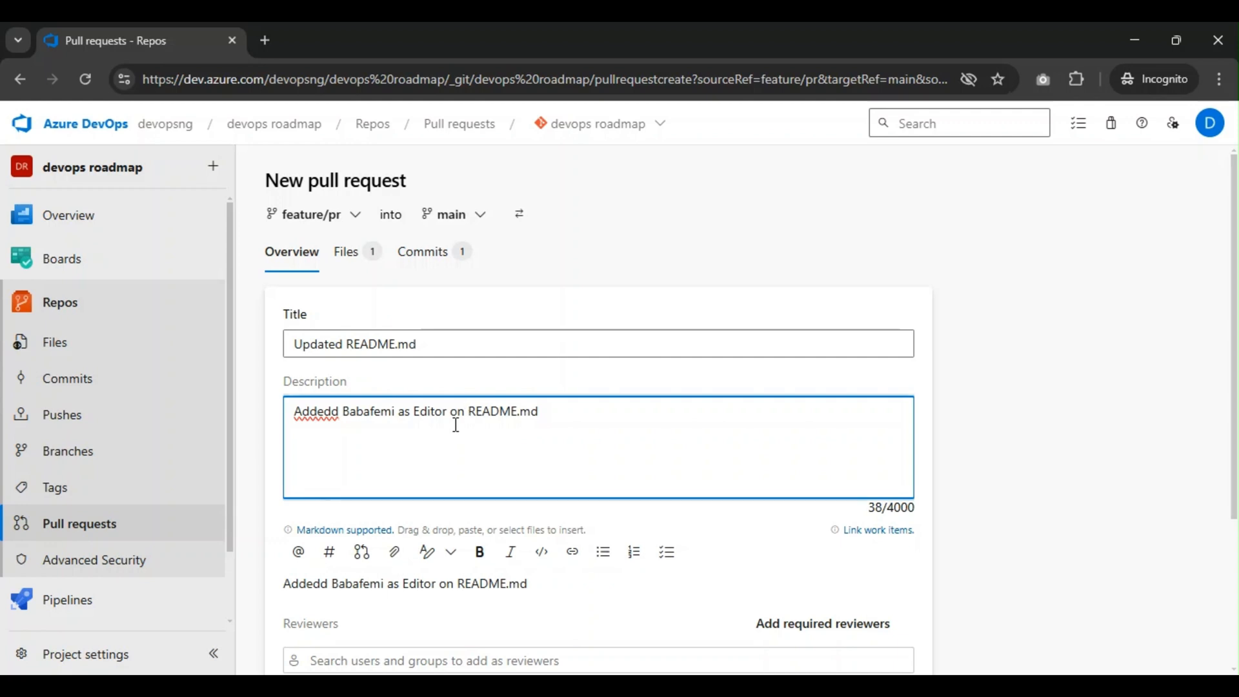
pyautogui.scroll(-3)
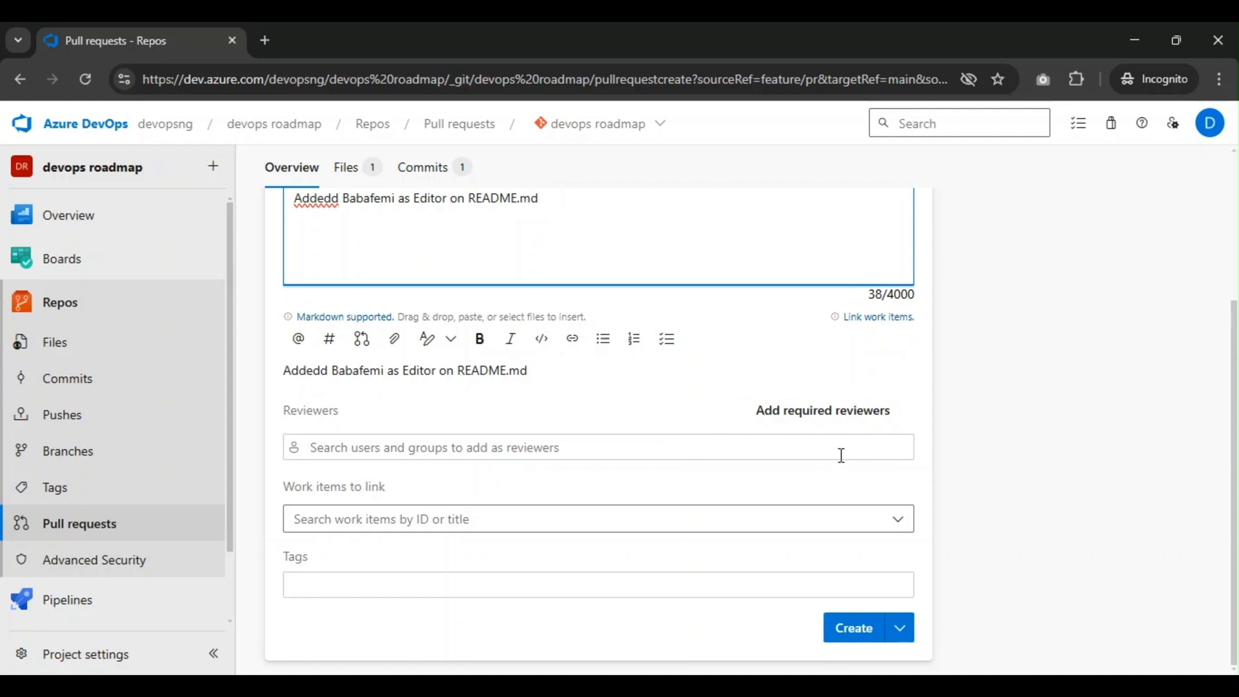
pyautogui.moveTo(826, 441)
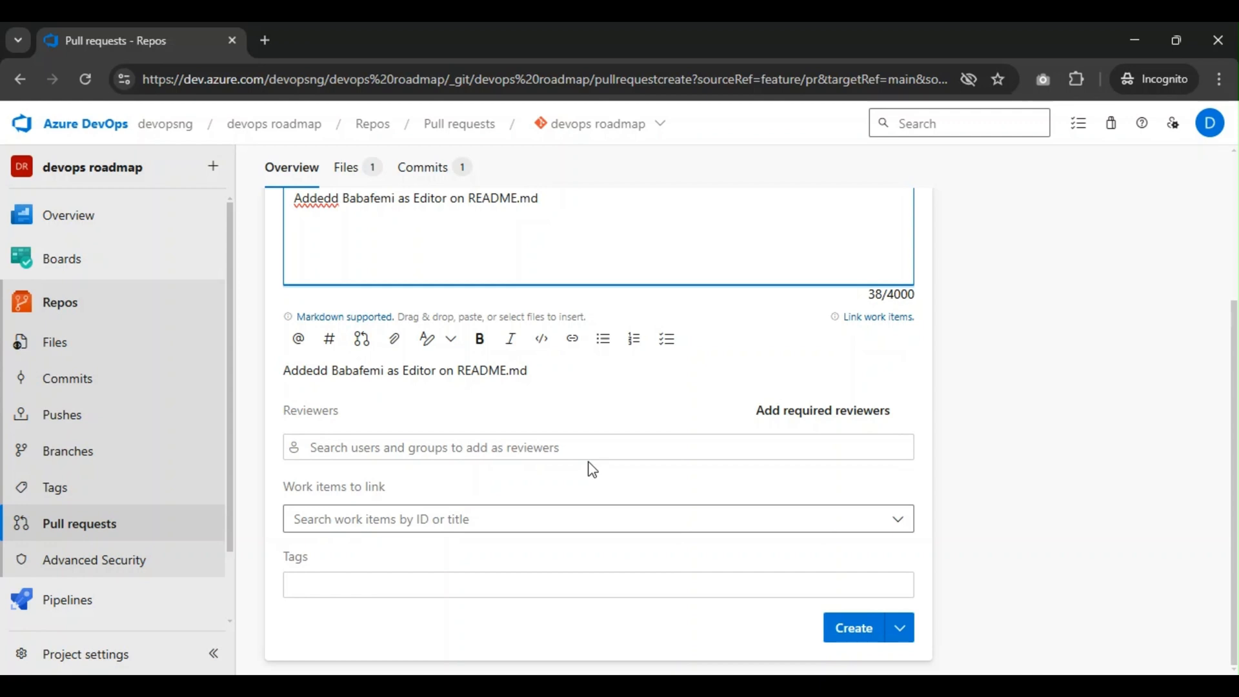
pyautogui.moveTo(529, 503)
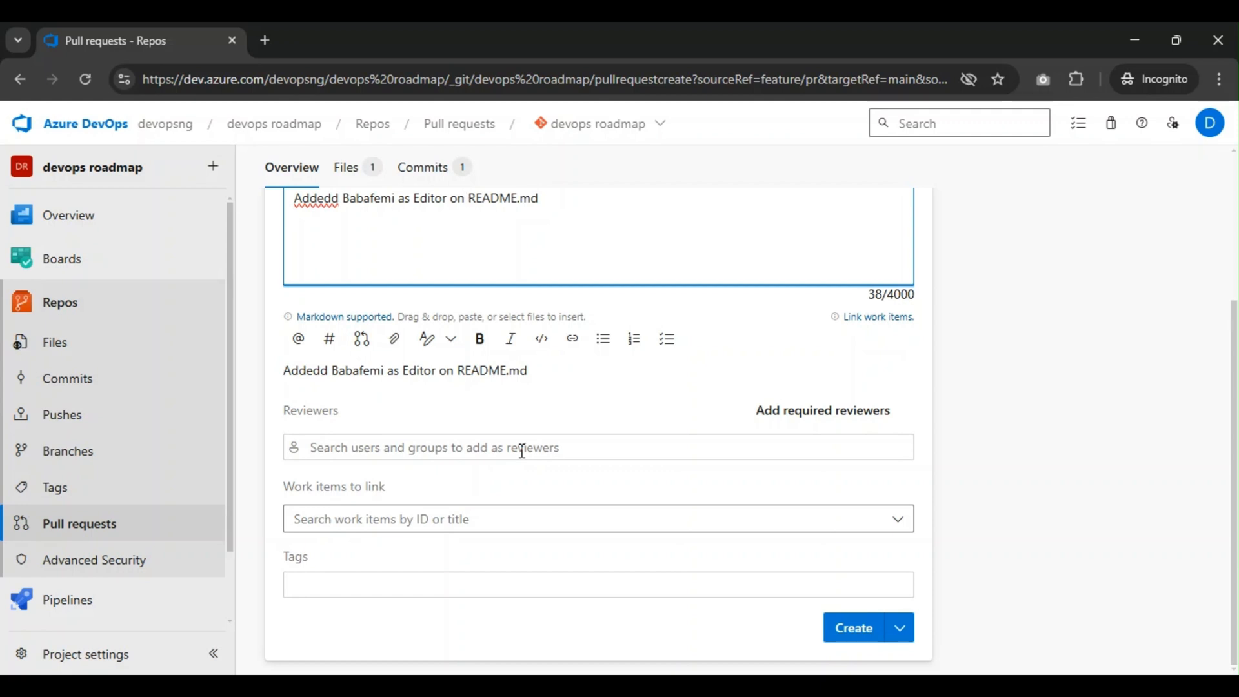
pyautogui.moveTo(471, 522)
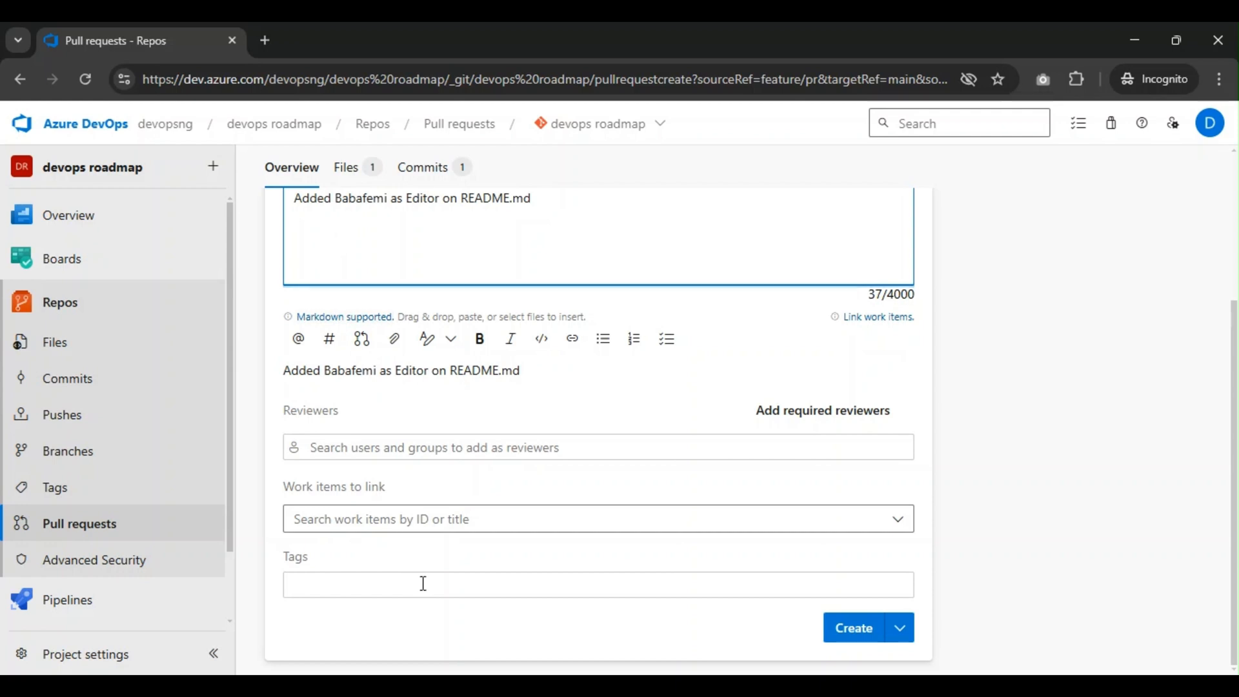
pyautogui.moveTo(434, 557)
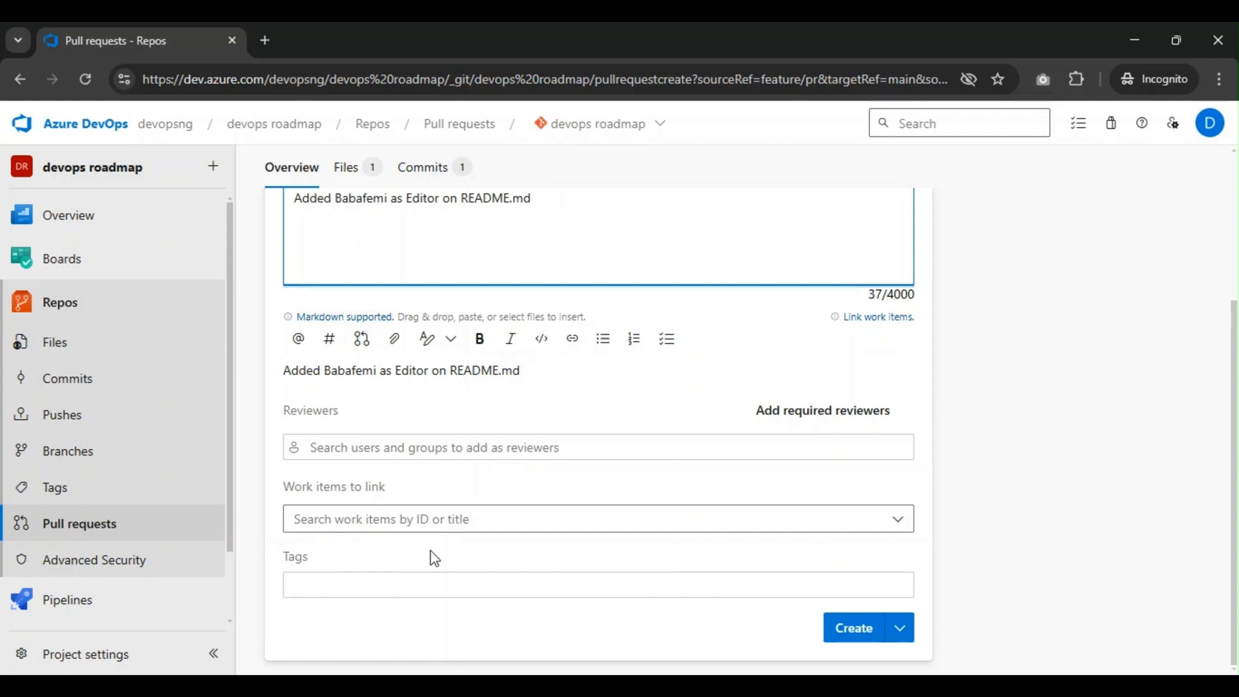
pyautogui.moveTo(677, 489)
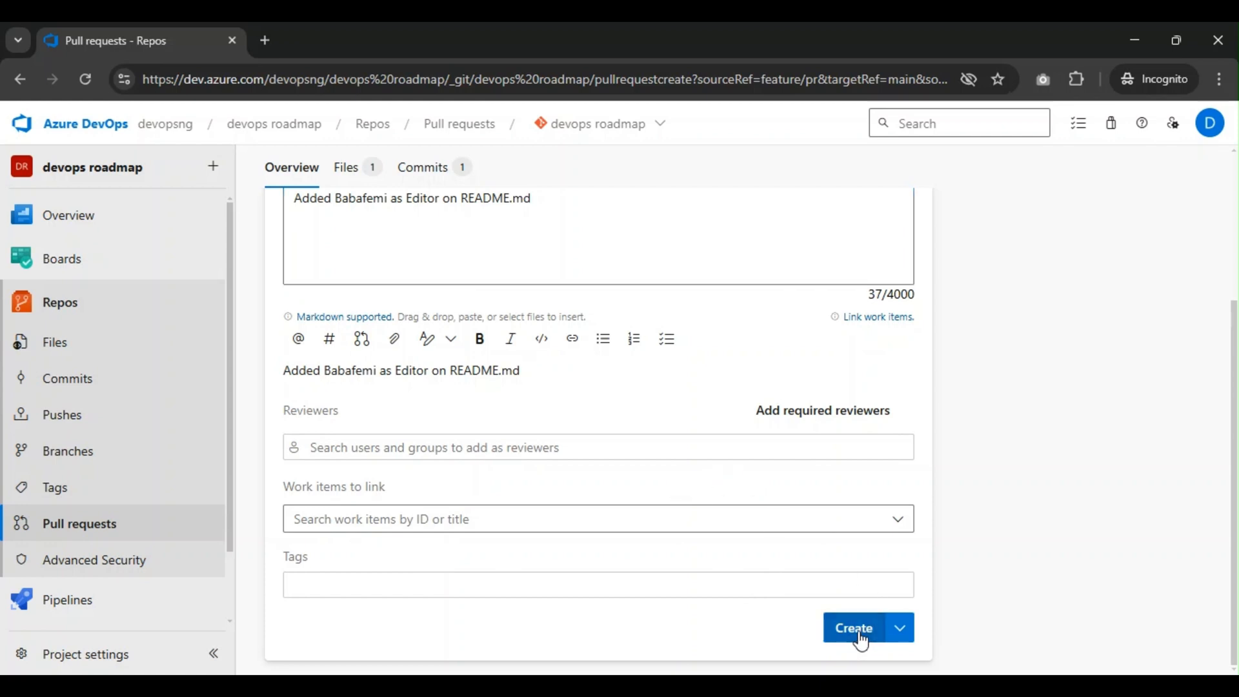
pyautogui.click(852, 628)
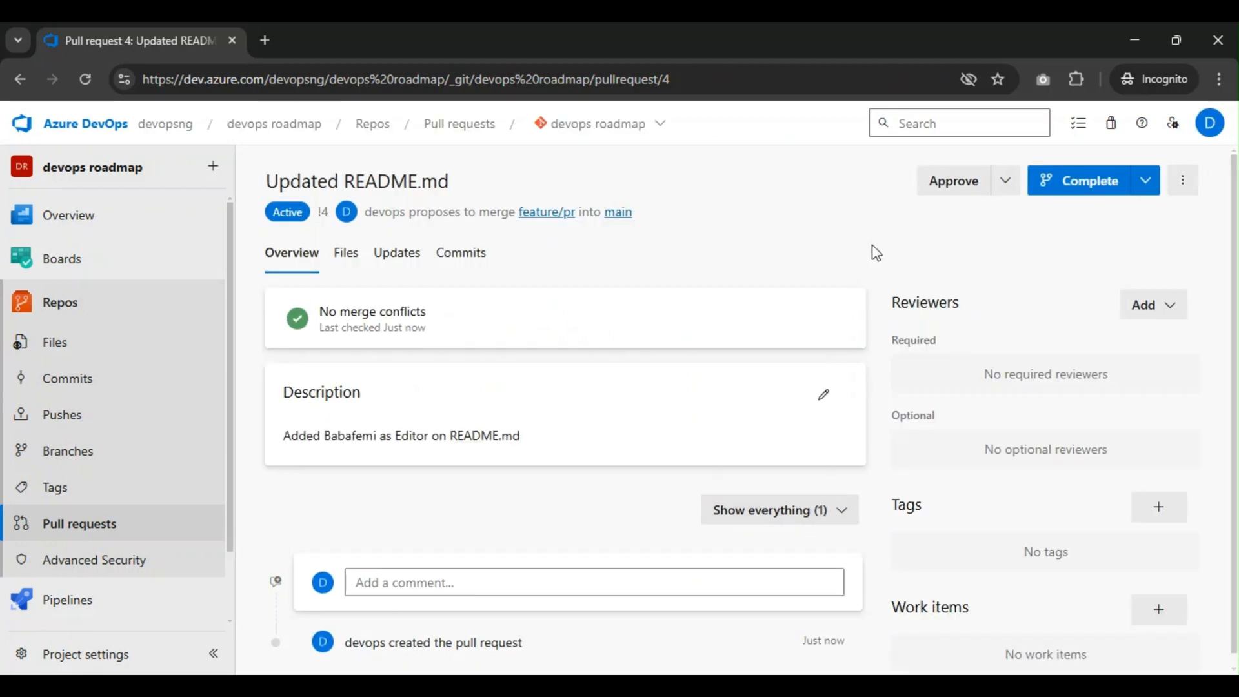
pyautogui.moveTo(1048, 382)
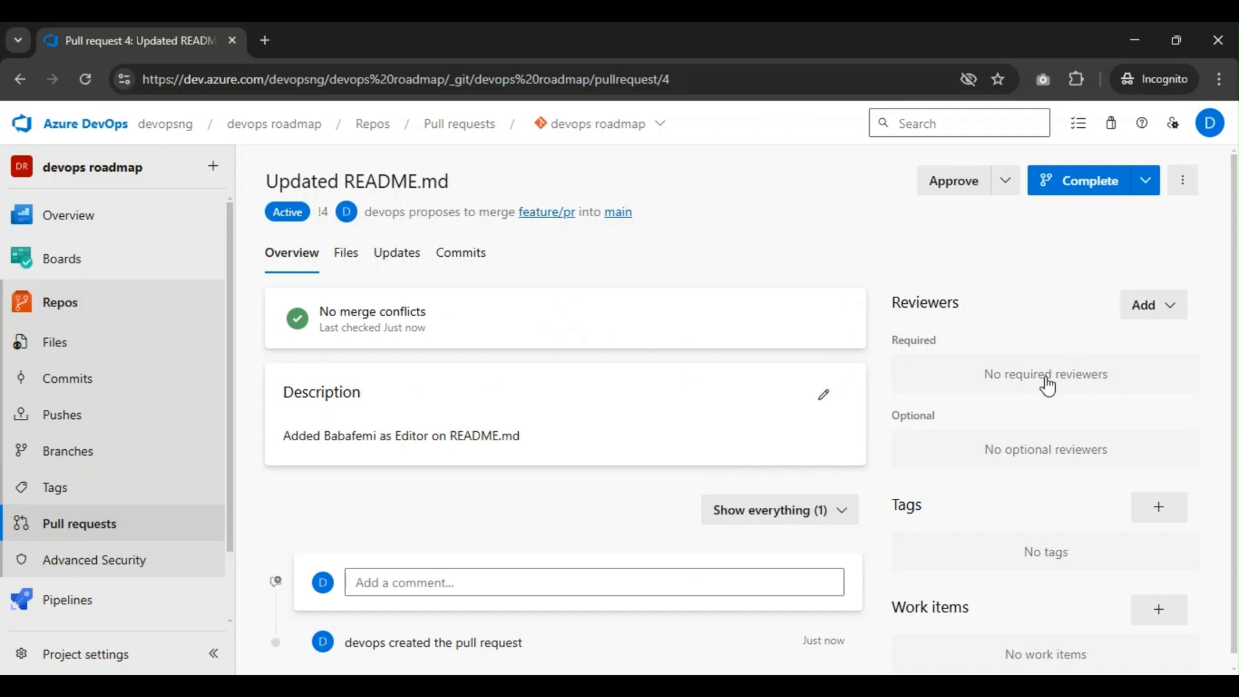
pyautogui.moveTo(1047, 385)
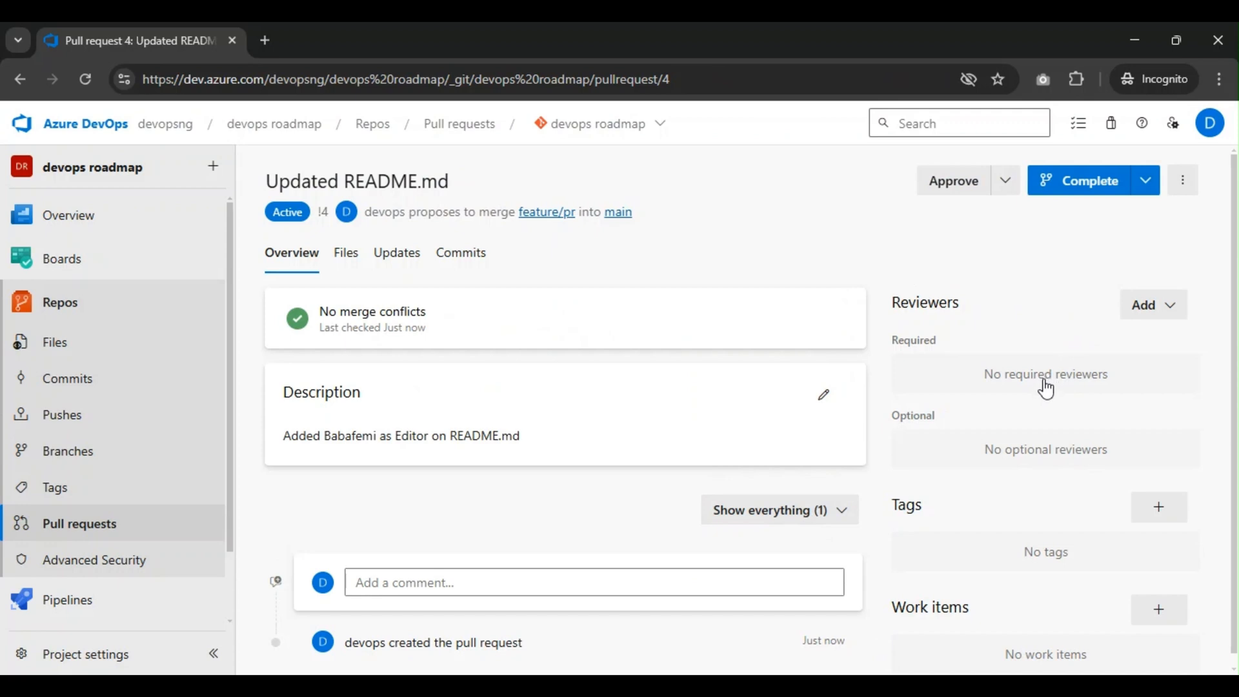
pyautogui.moveTo(992, 380)
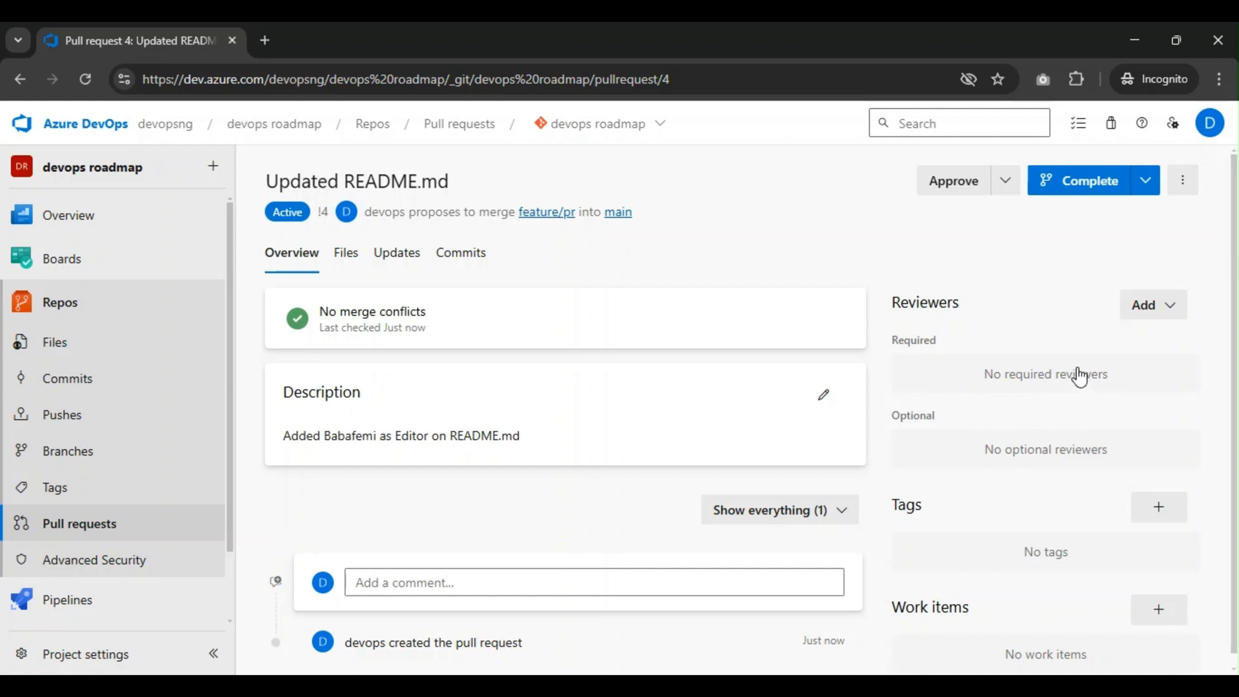
pyautogui.click(1171, 305)
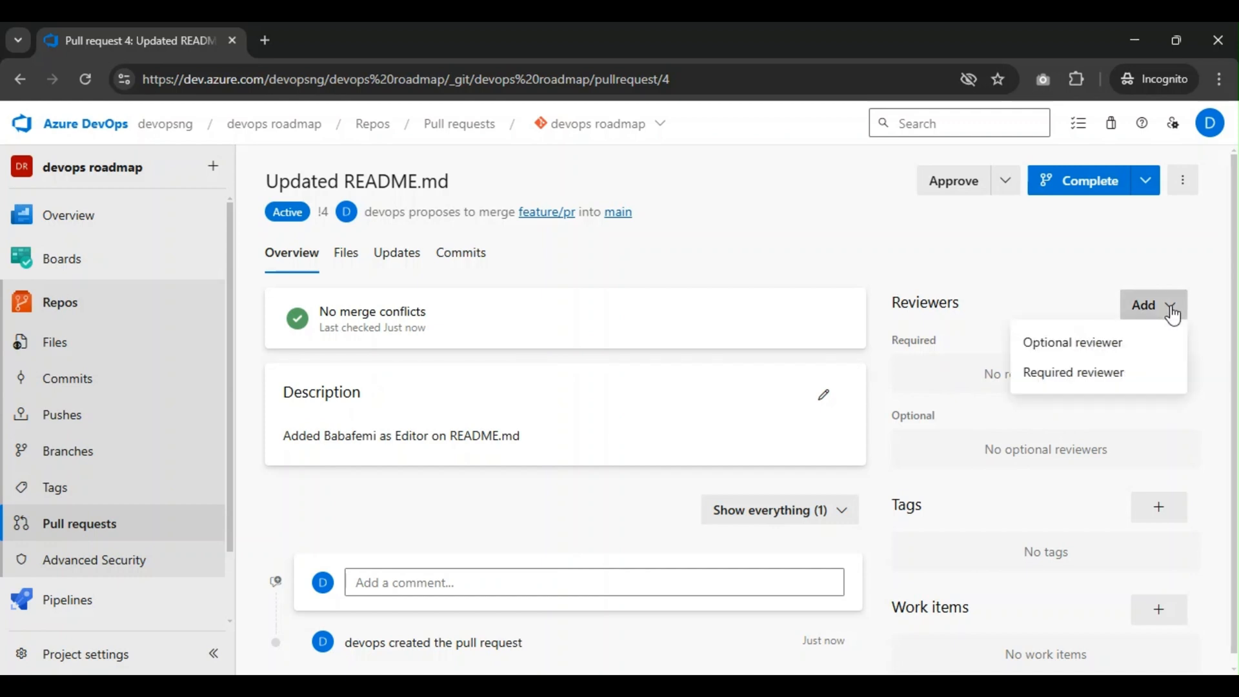
pyautogui.moveTo(1086, 391)
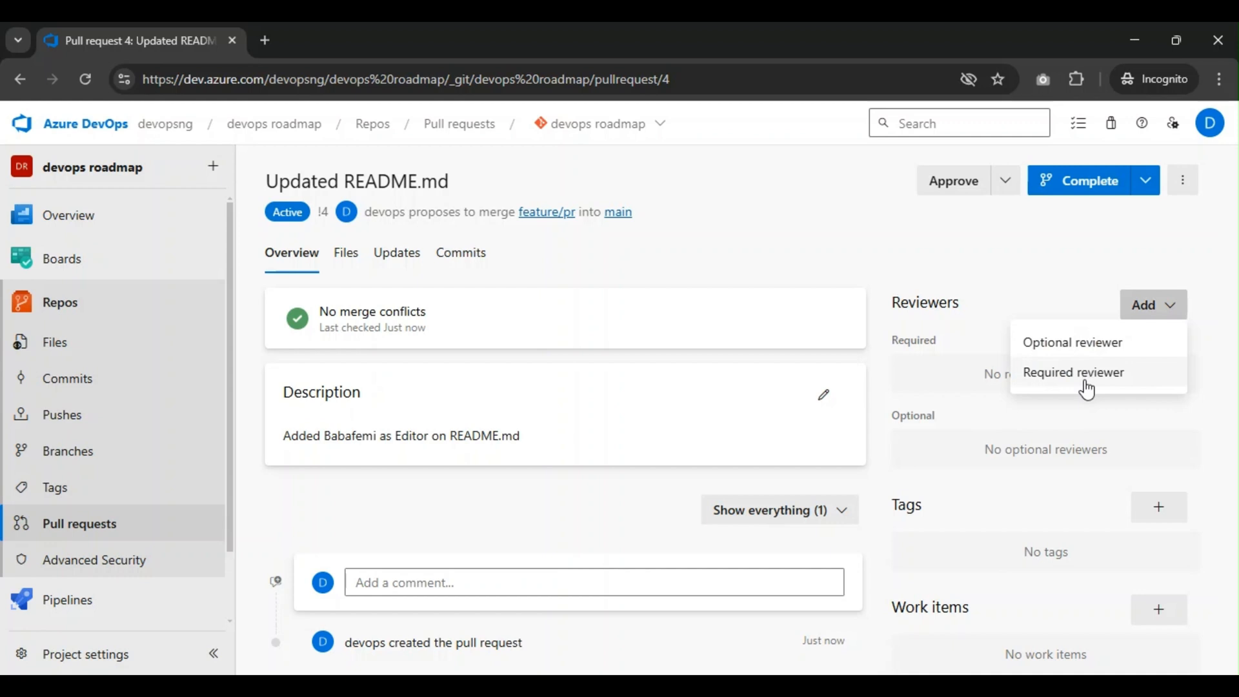
pyautogui.moveTo(1089, 381)
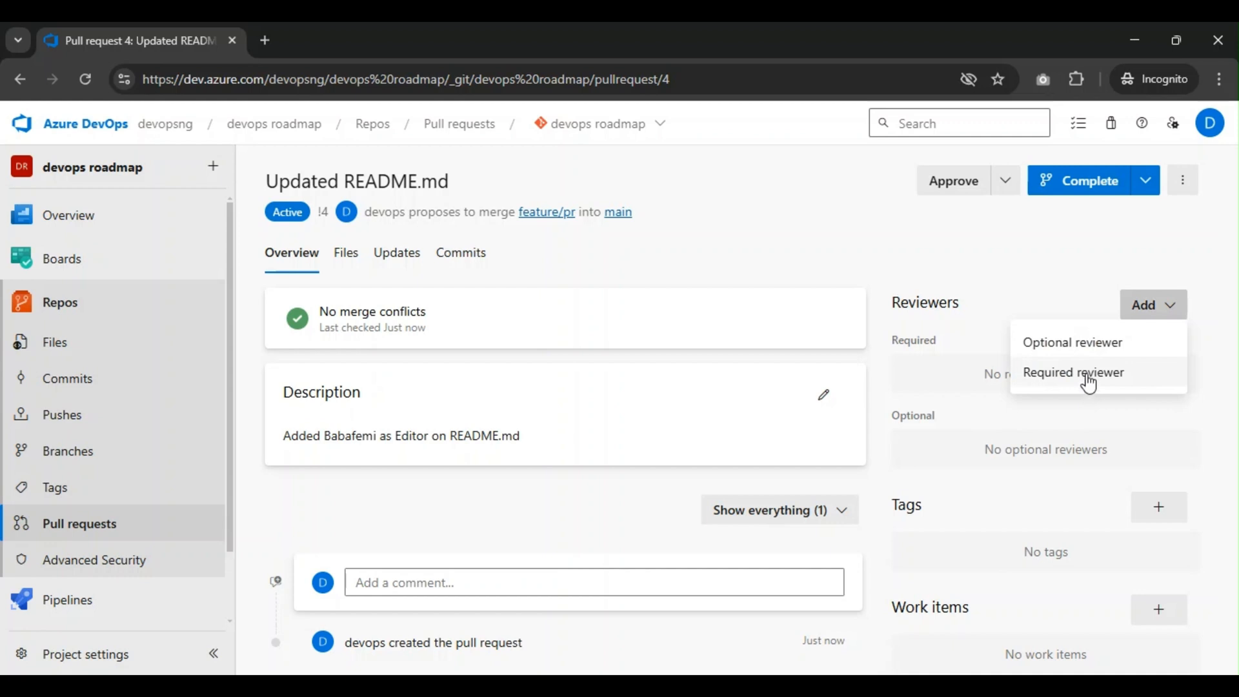
pyautogui.moveTo(1090, 354)
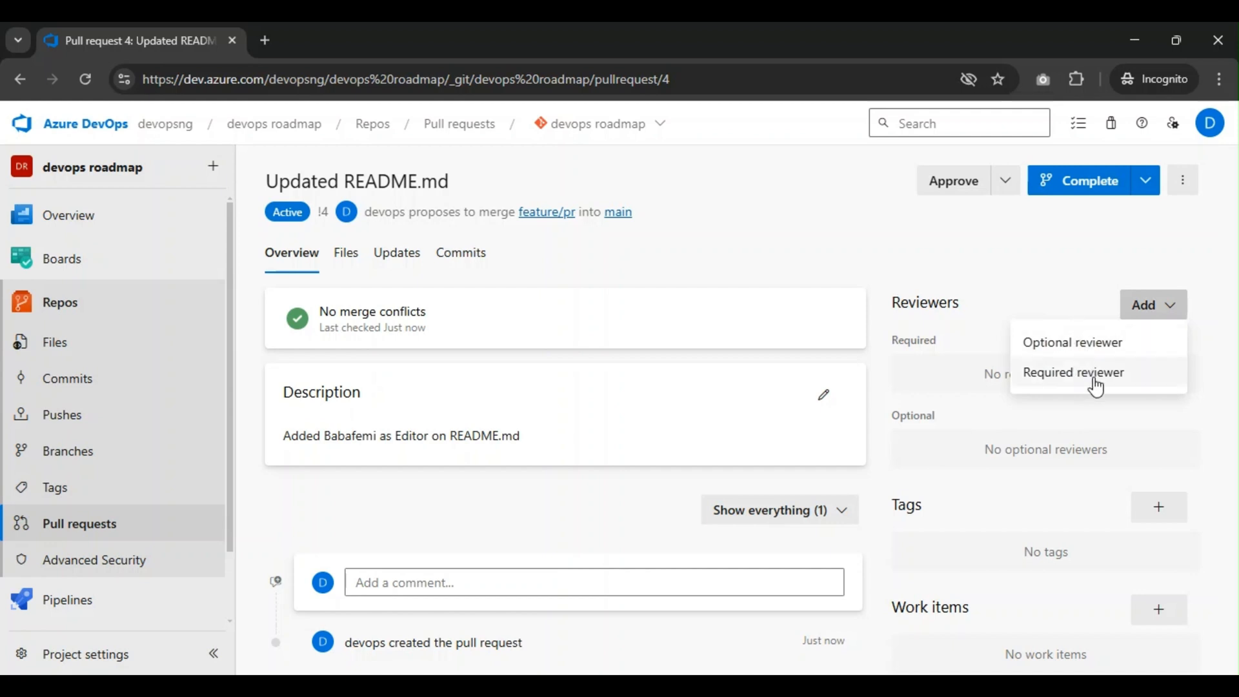
pyautogui.moveTo(1110, 362)
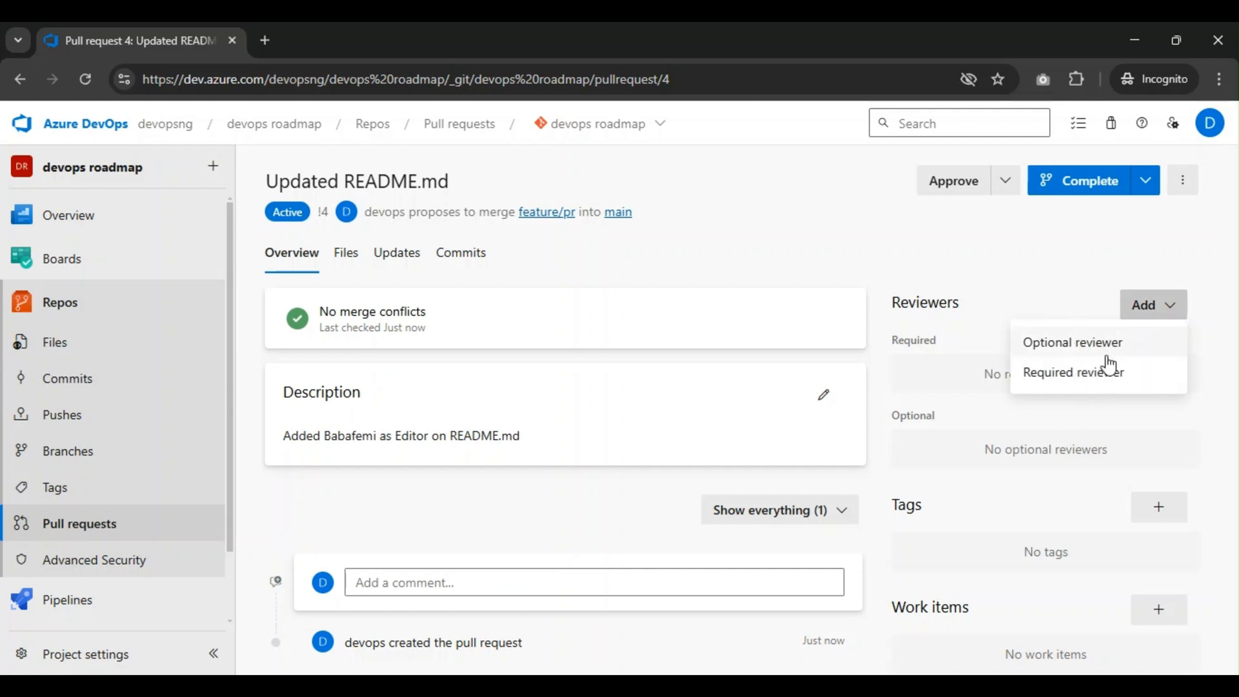
pyautogui.moveTo(1117, 357)
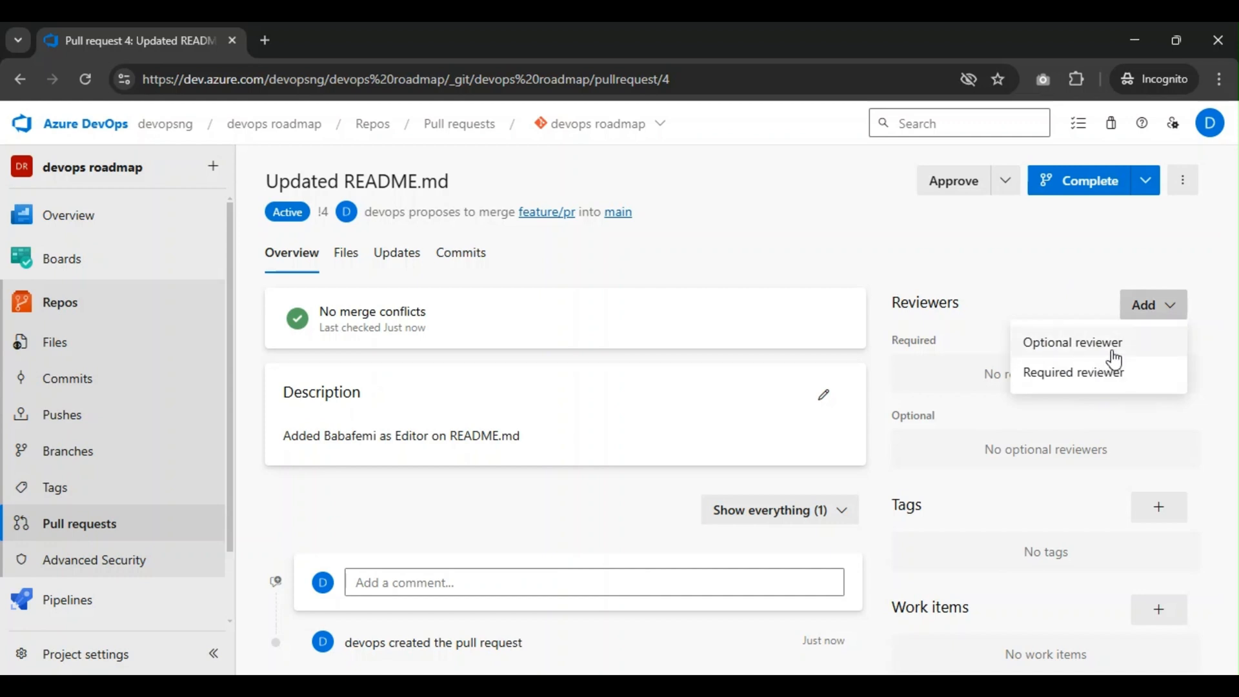
pyautogui.moveTo(988, 224)
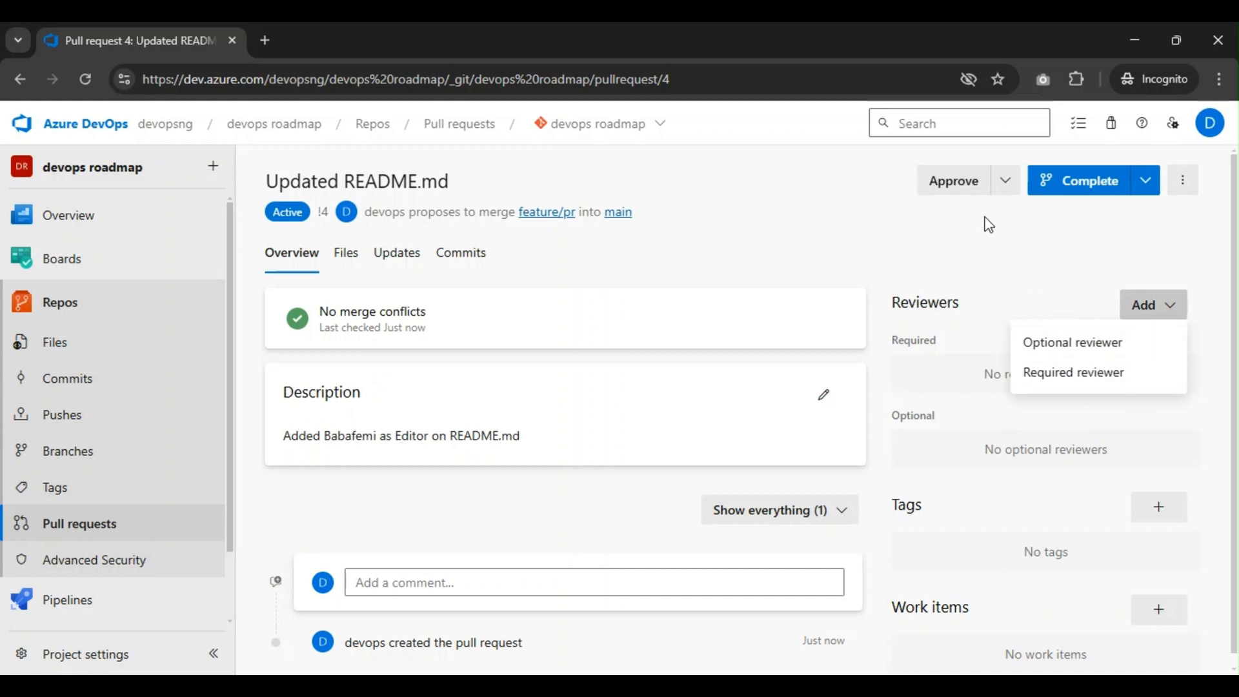
pyautogui.moveTo(1099, 203)
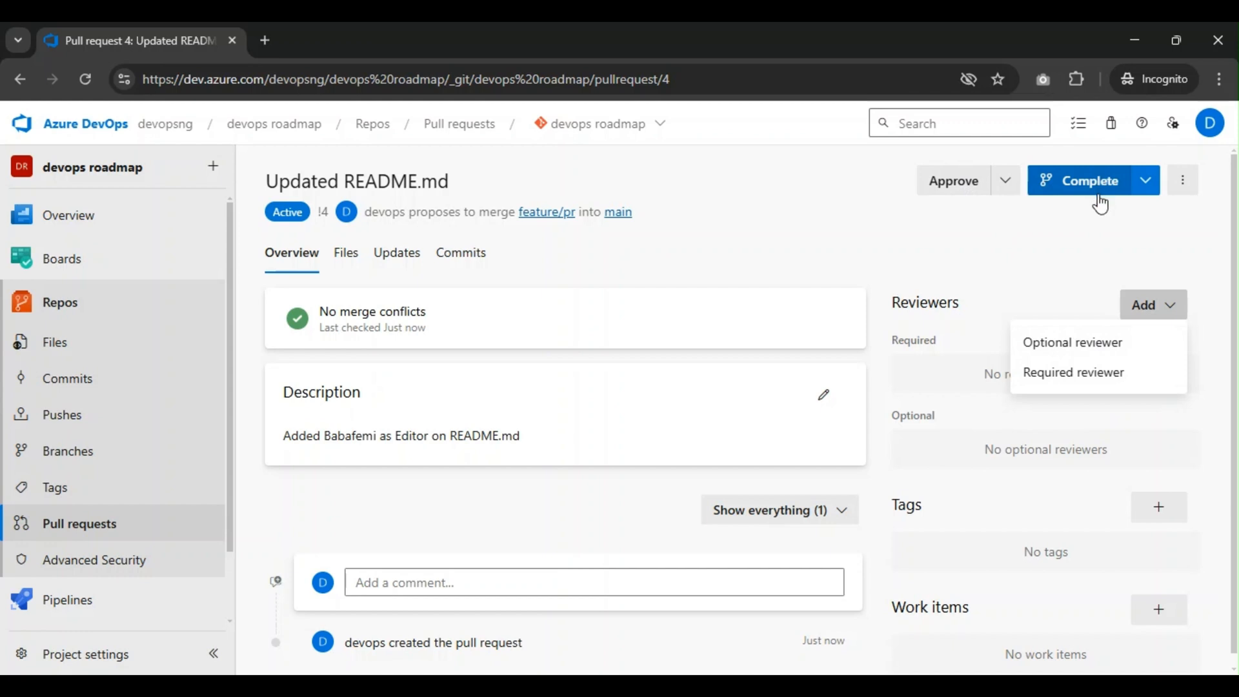
pyautogui.click(1148, 180)
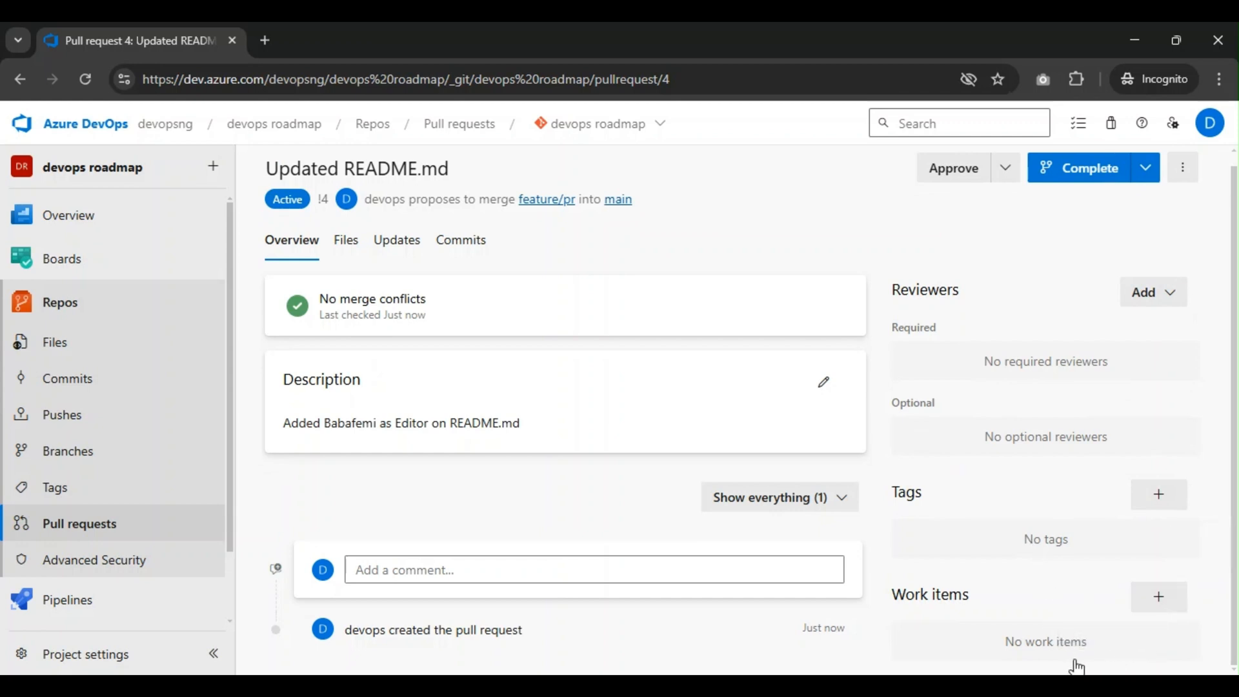
pyautogui.moveTo(922, 464)
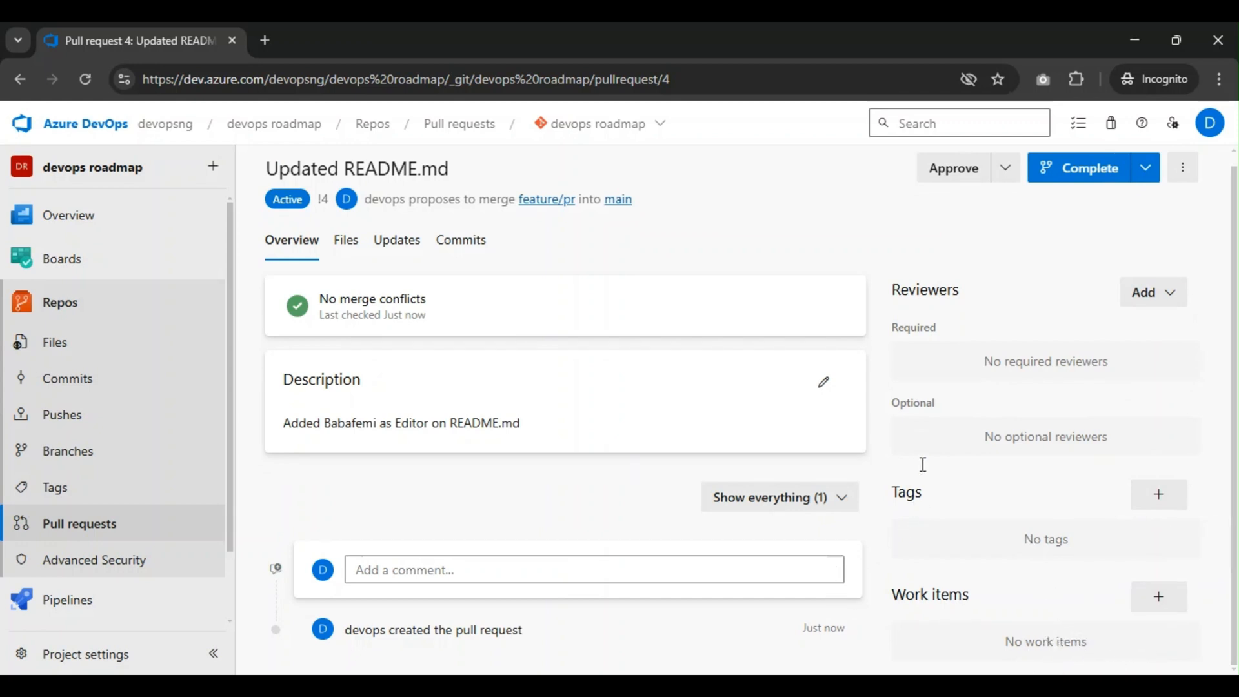
pyautogui.moveTo(430, 495)
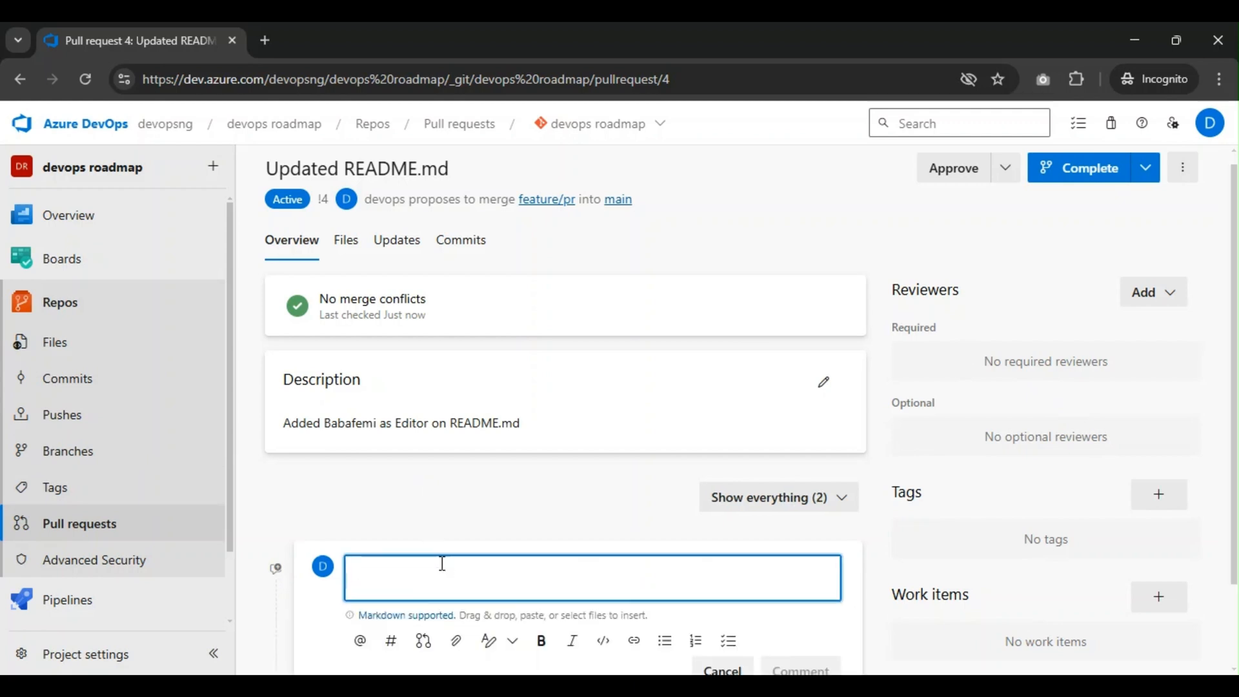
# - Post the comment 'This is good' on pull request 4
pyautogui.write('Thuis iss')
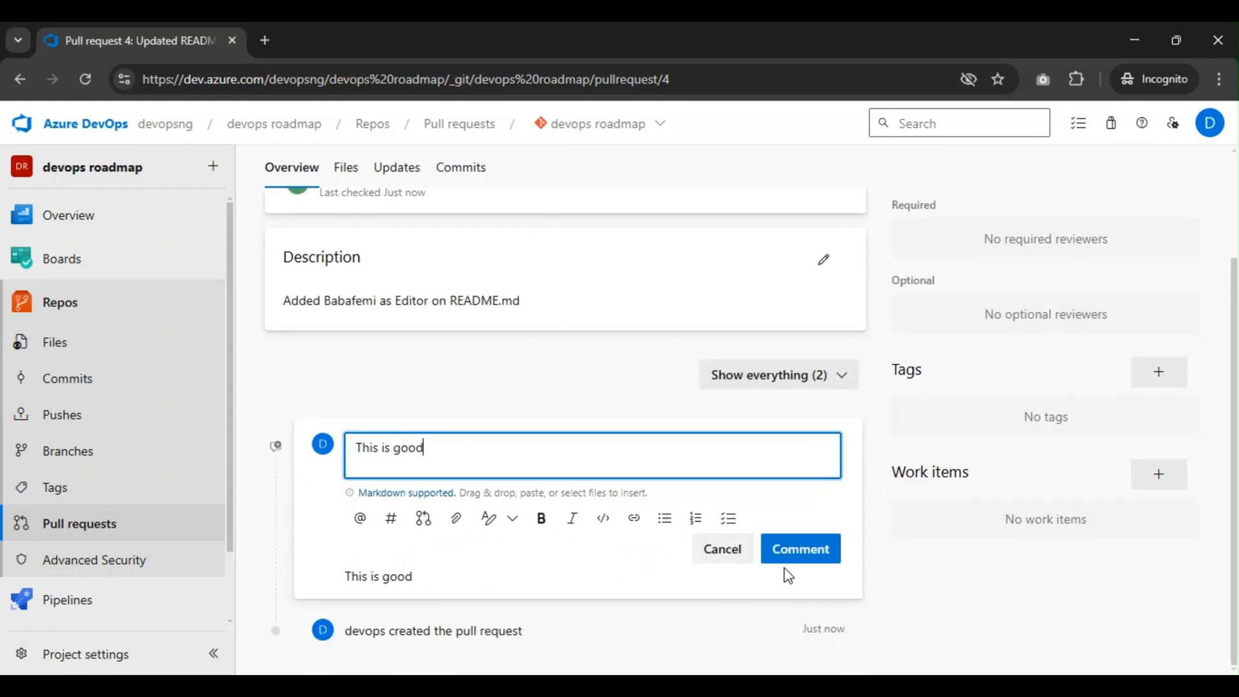
pyautogui.click(800, 548)
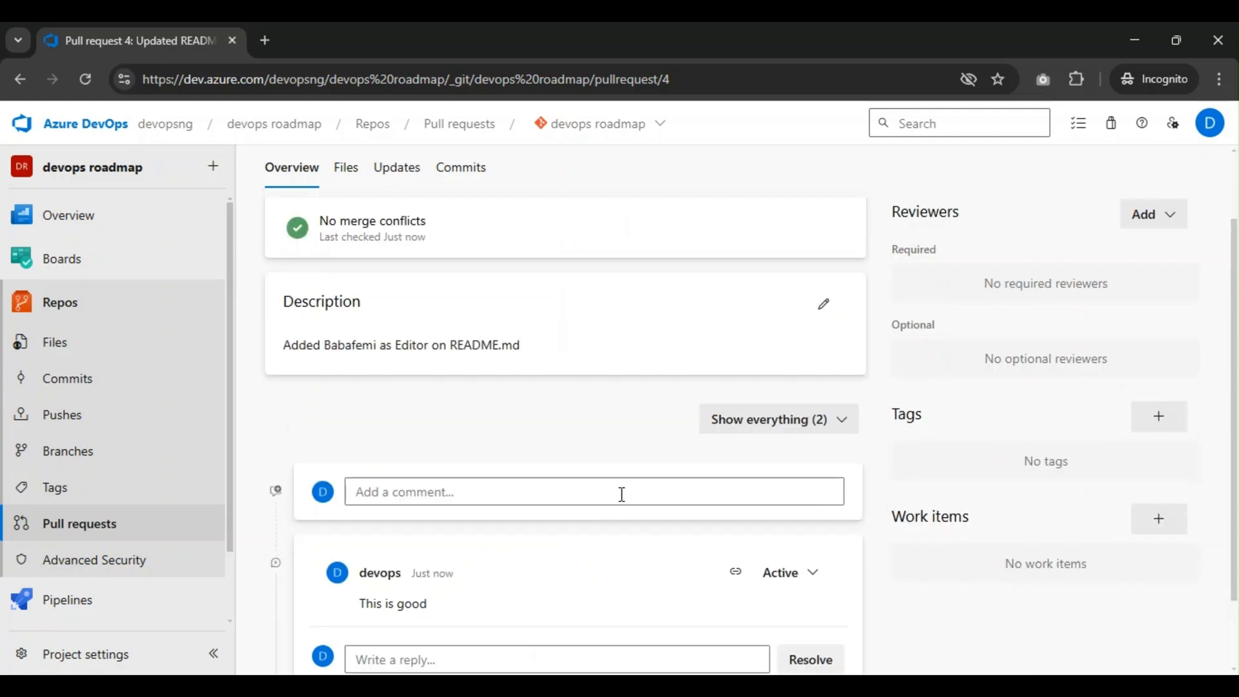
pyautogui.scroll(-3)
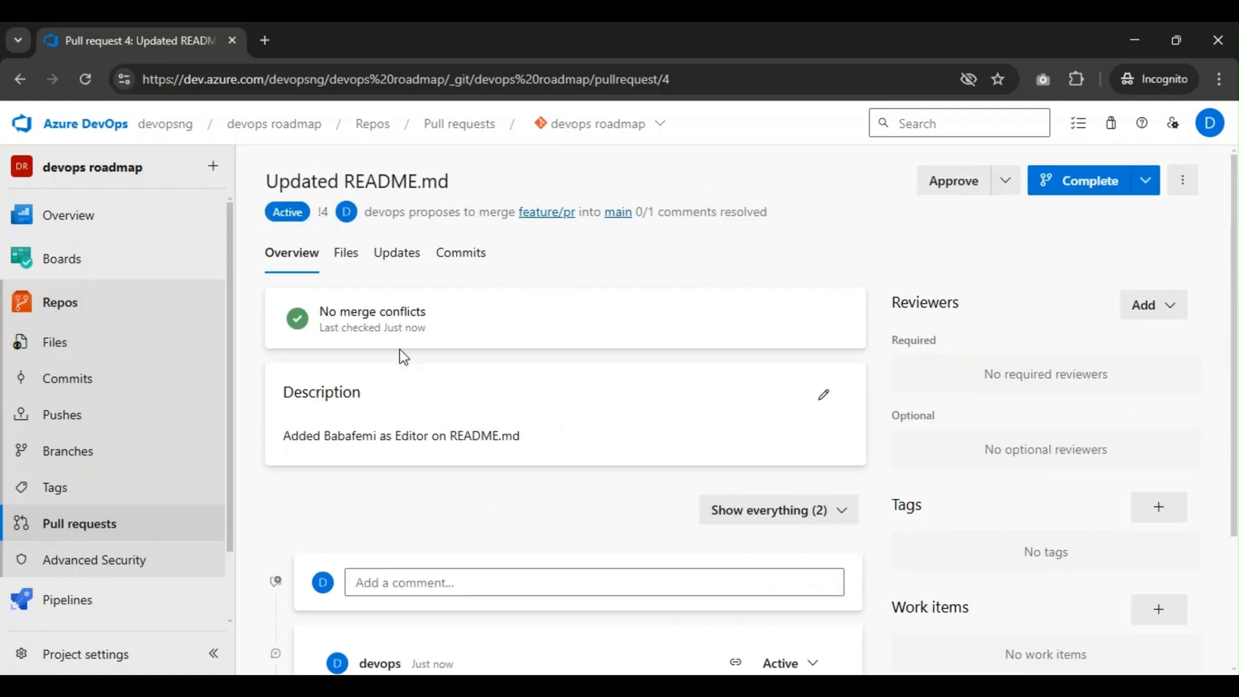
# - View the Files tab showing the README.md diff with 'Edit by Babafemi' added
pyautogui.click(345, 252)
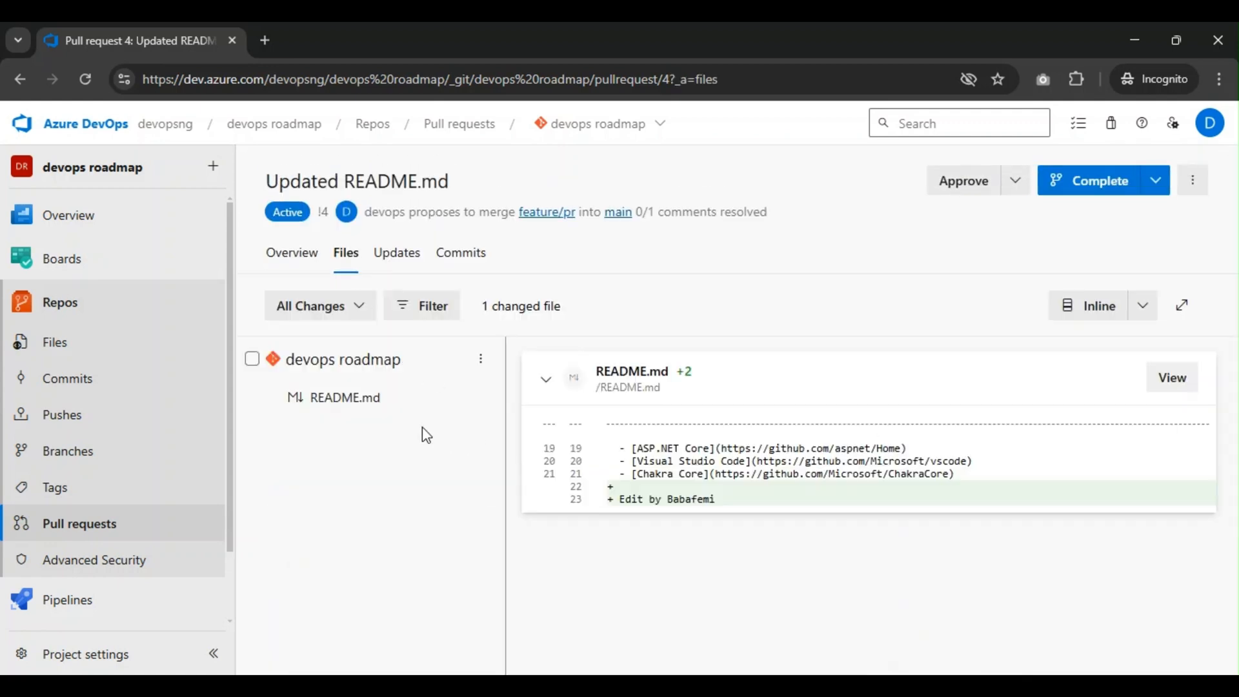
pyautogui.moveTo(344, 398)
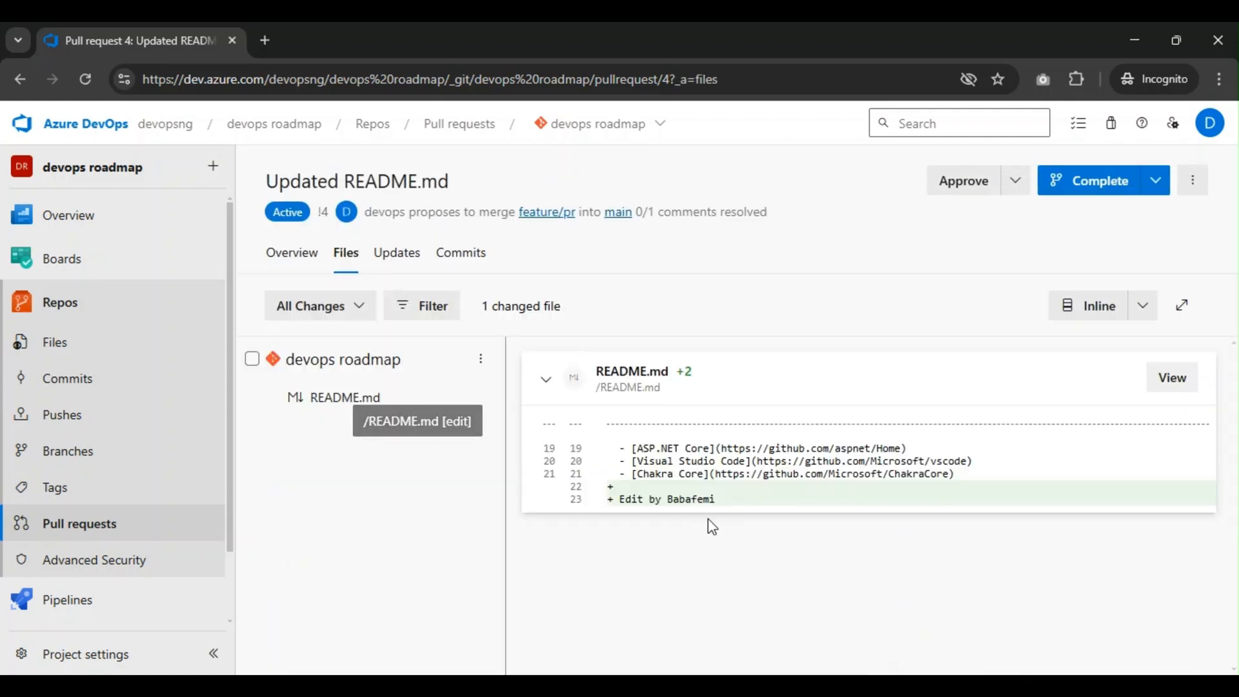
pyautogui.moveTo(467, 254)
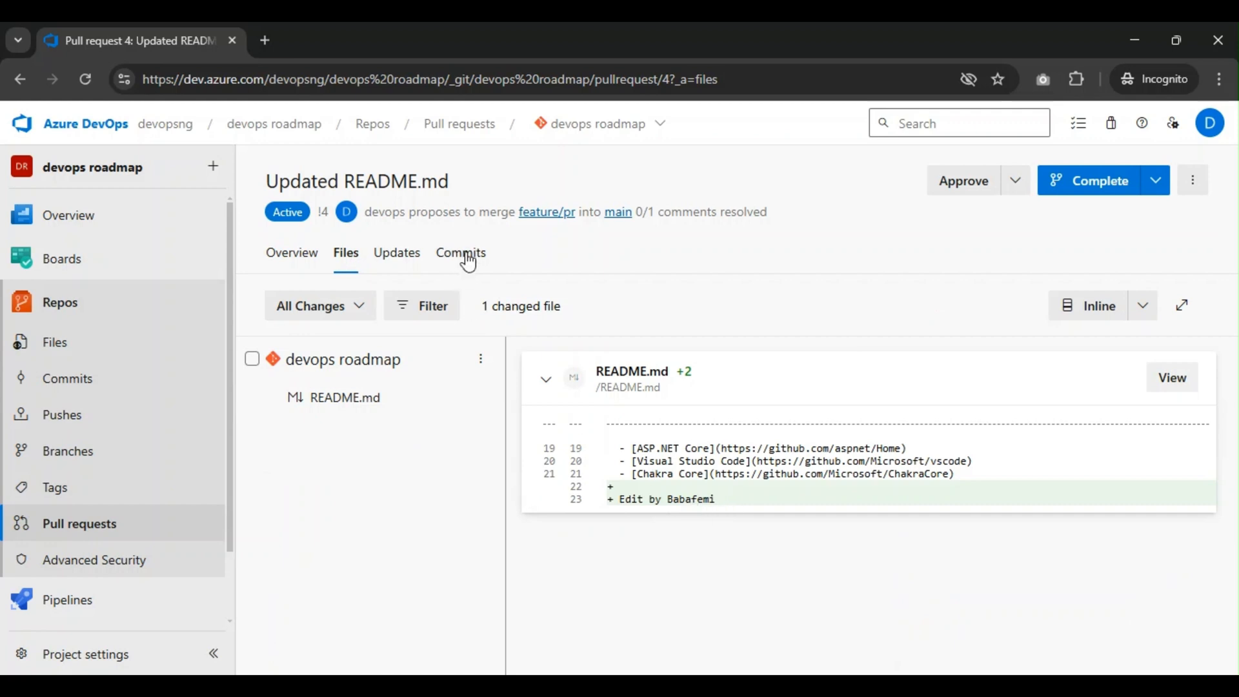
pyautogui.moveTo(670, 505)
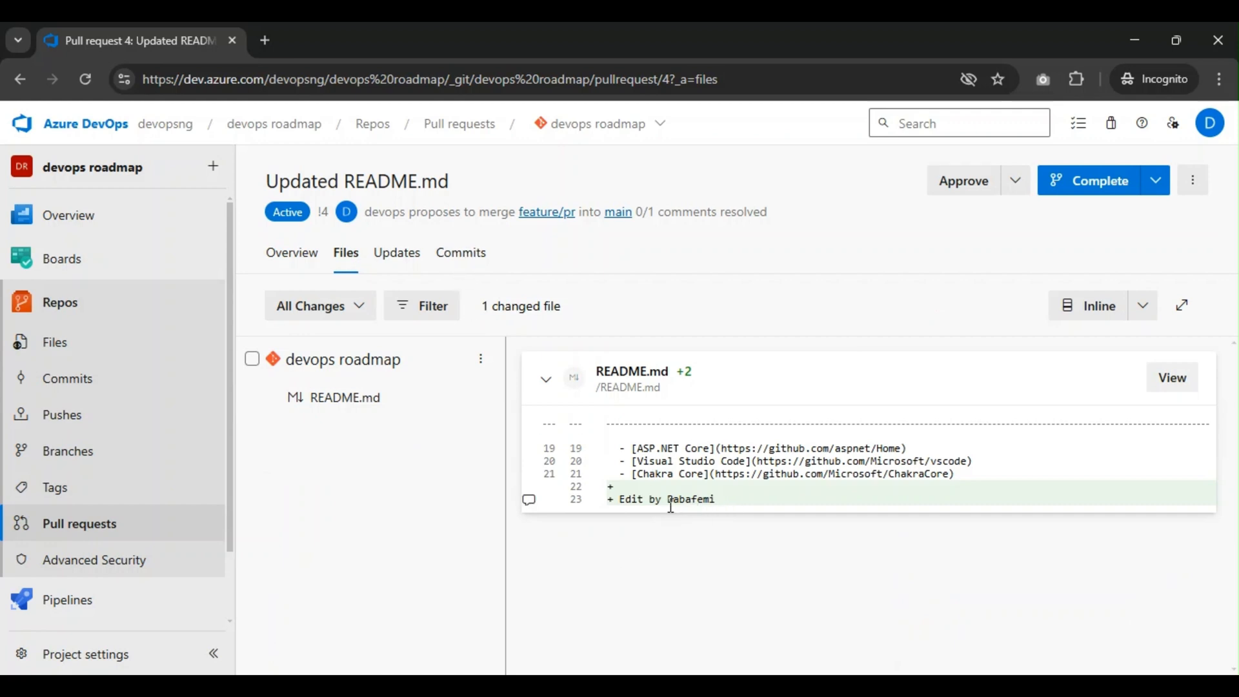
pyautogui.moveTo(305, 279)
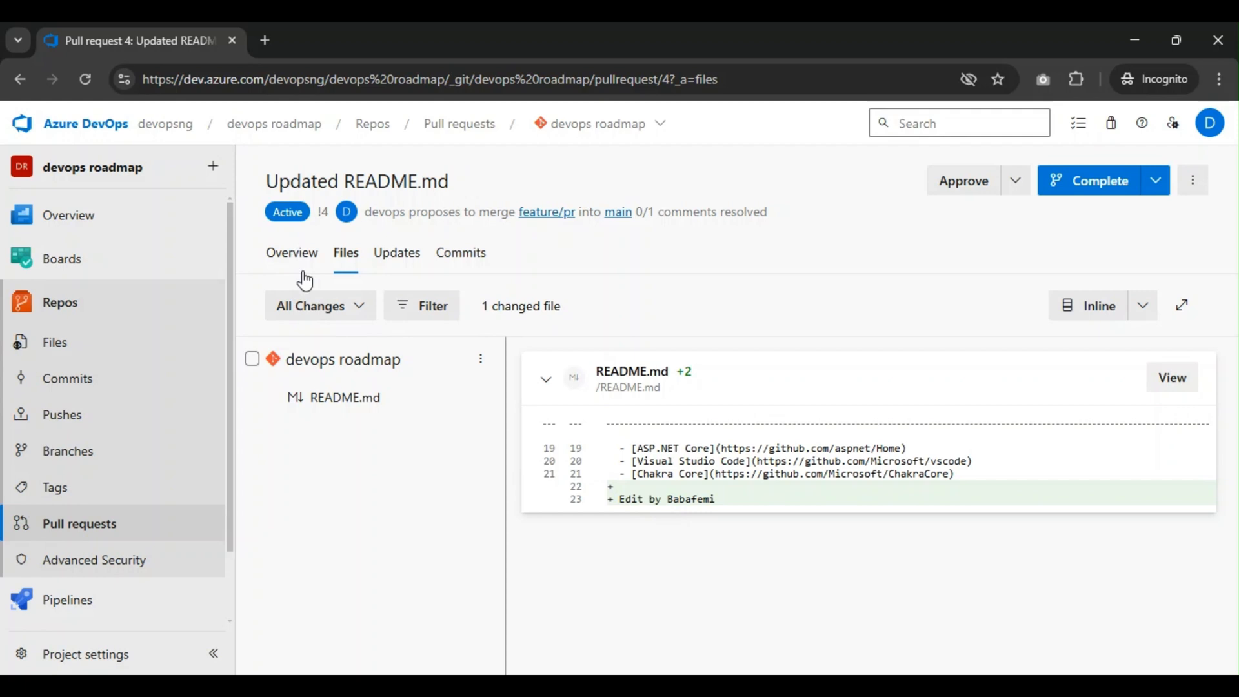
# - Edit the posted comment to ask for the line 'Edited by Babafemi' and update it
pyautogui.click(292, 253)
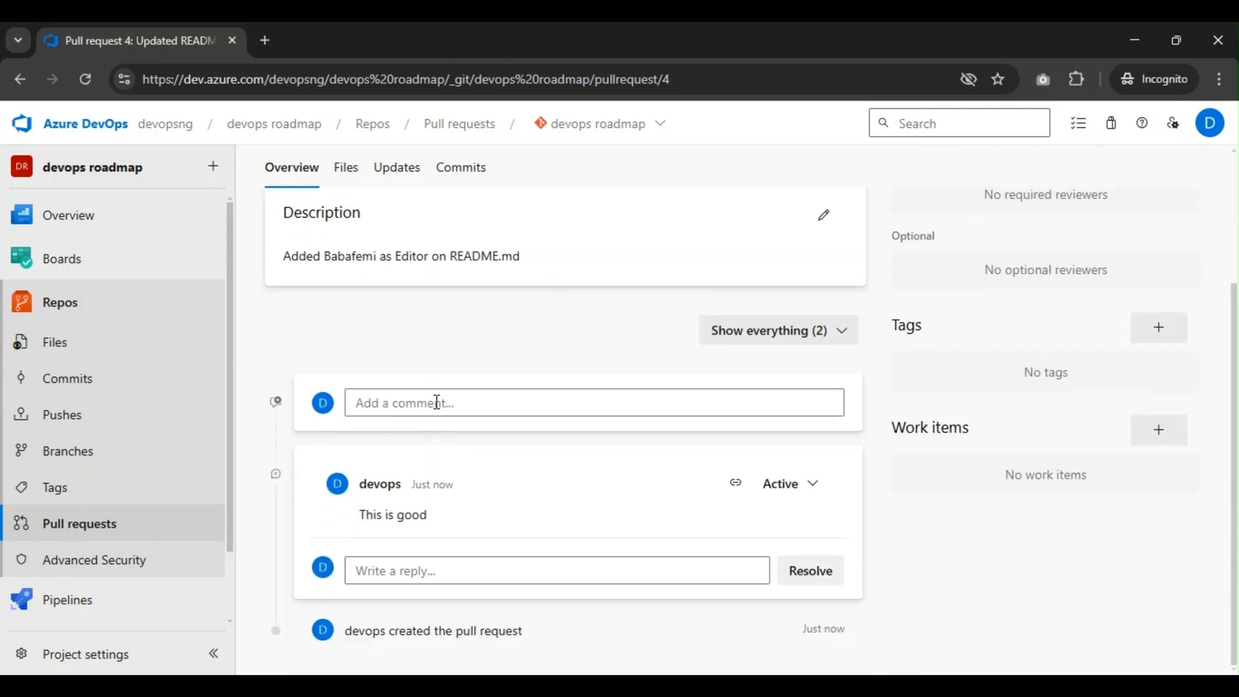
pyautogui.moveTo(632, 508)
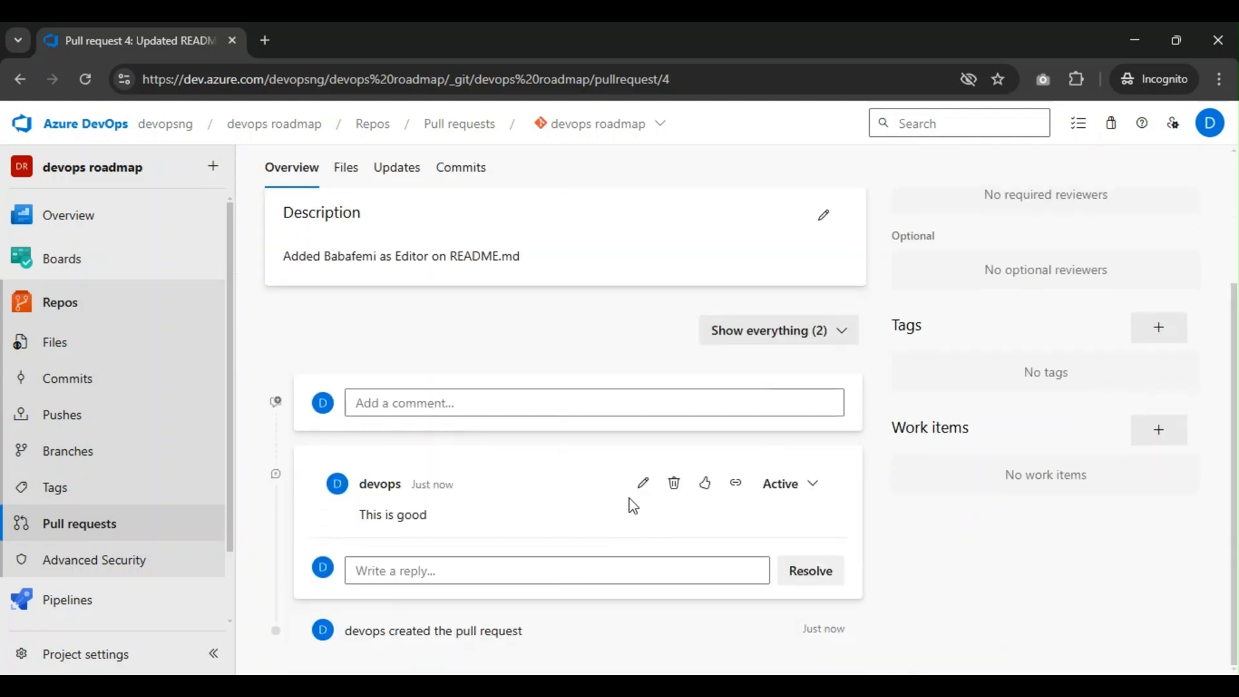
pyautogui.click(641, 483)
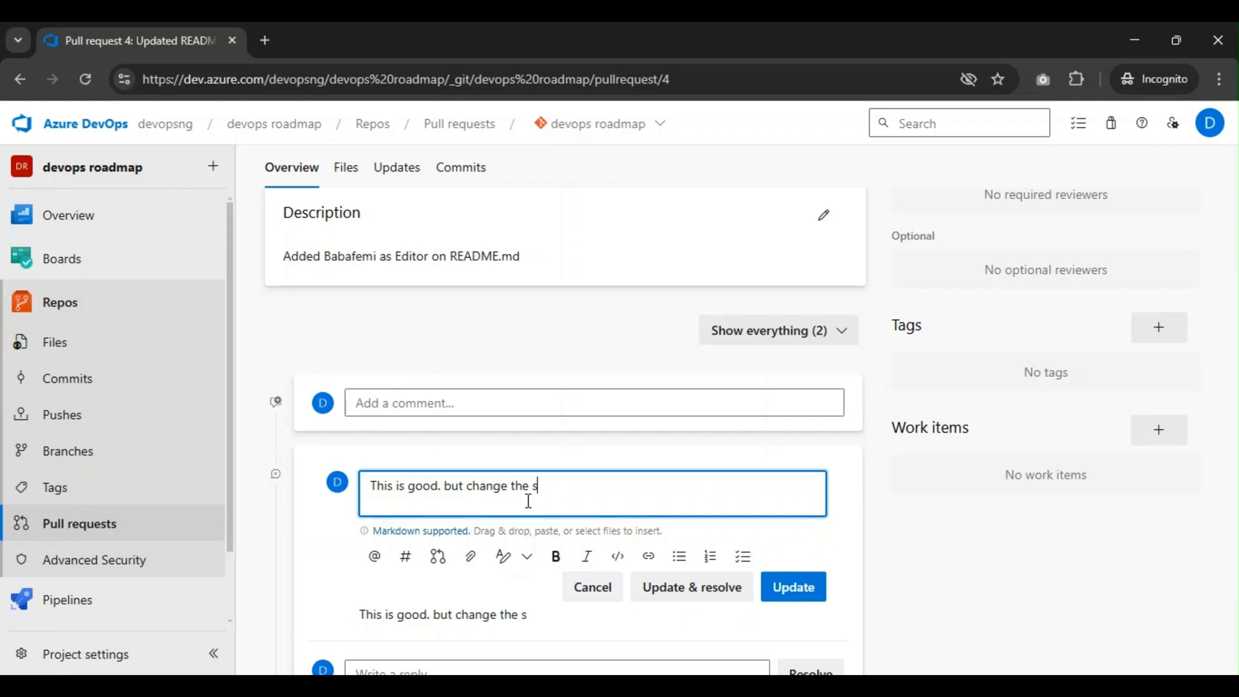
pyautogui.write('tement to Edited by Baba')
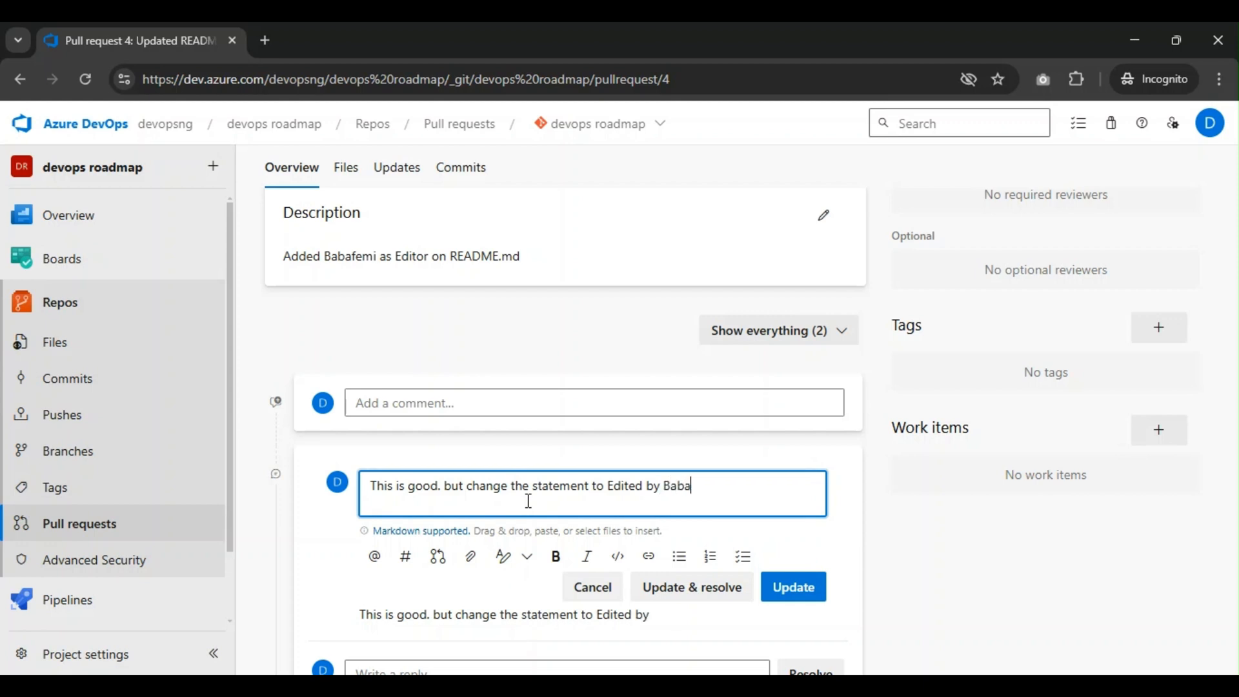
pyautogui.write('fe')
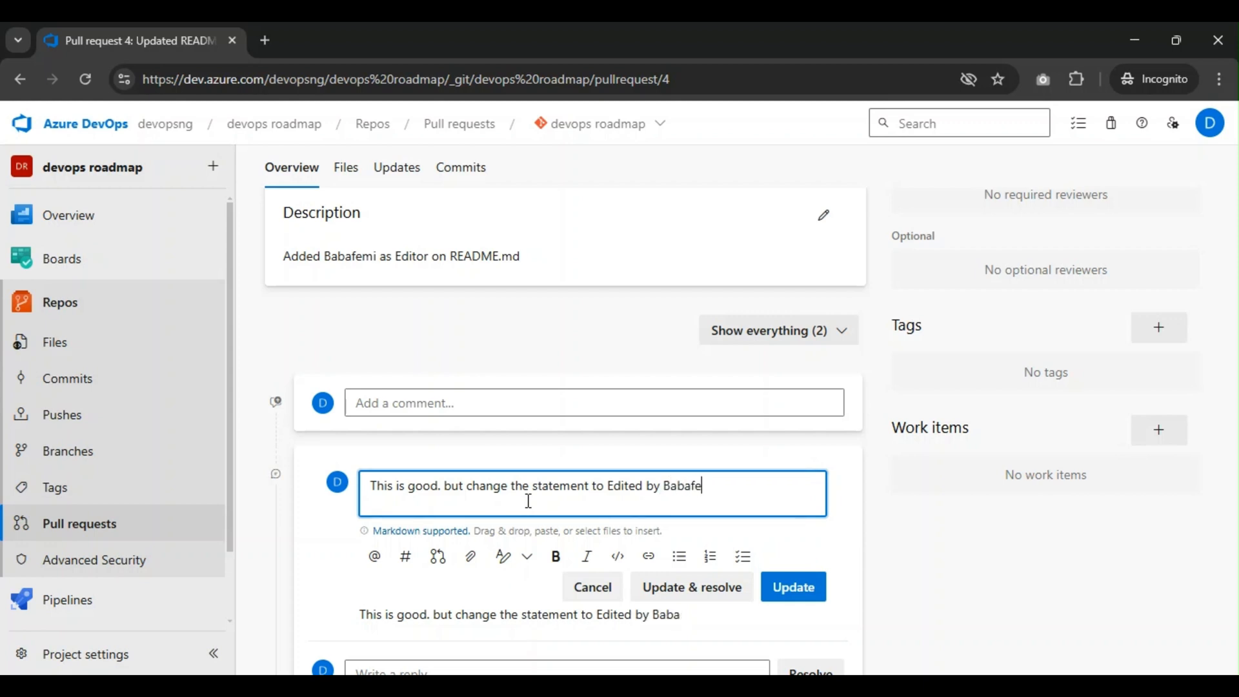
pyautogui.write('mi')
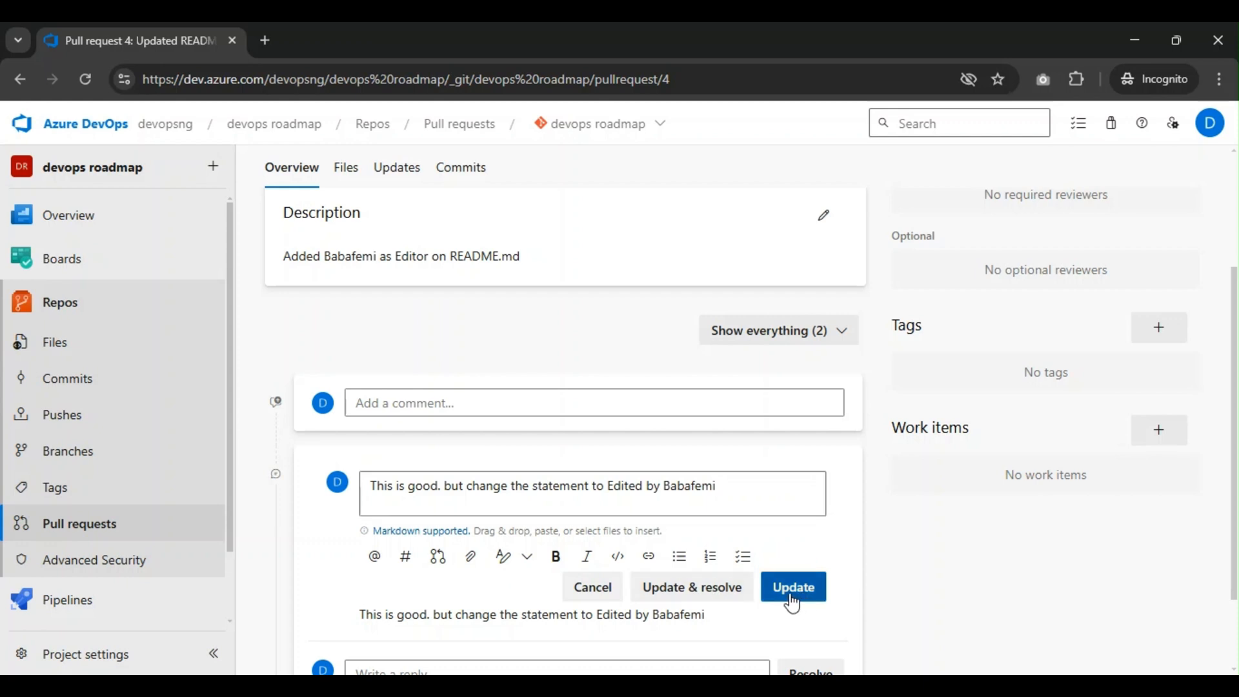
pyautogui.click(793, 587)
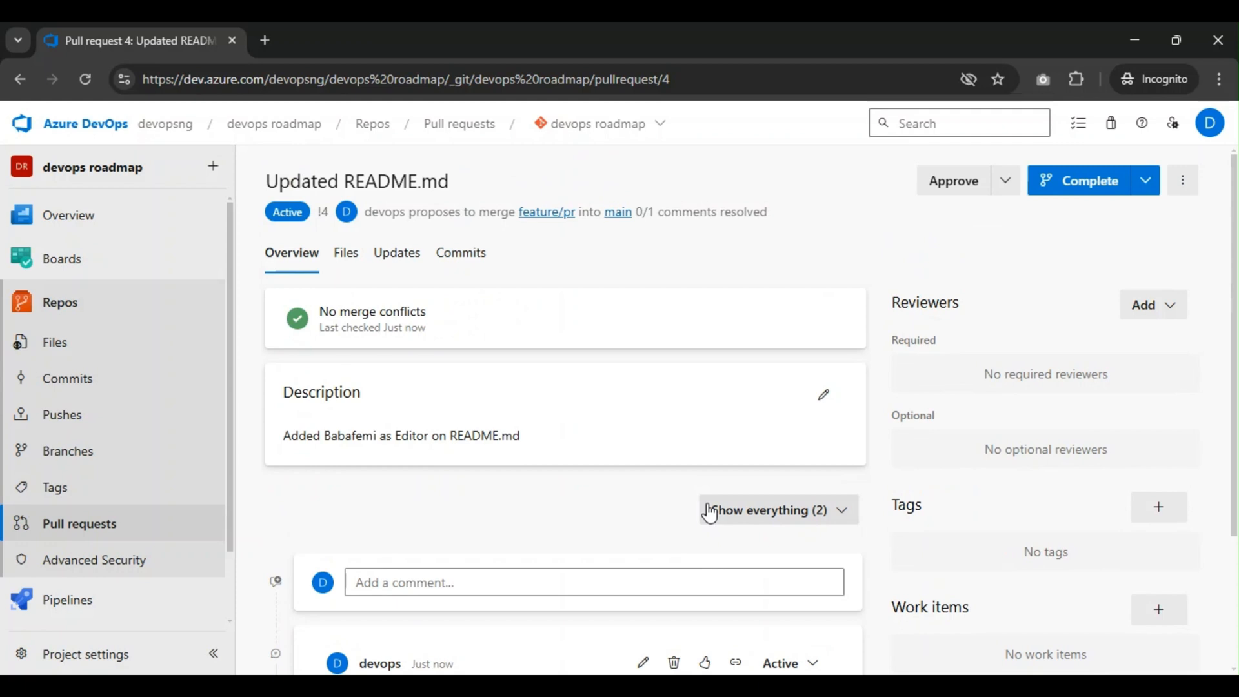
pyautogui.moveTo(916, 216)
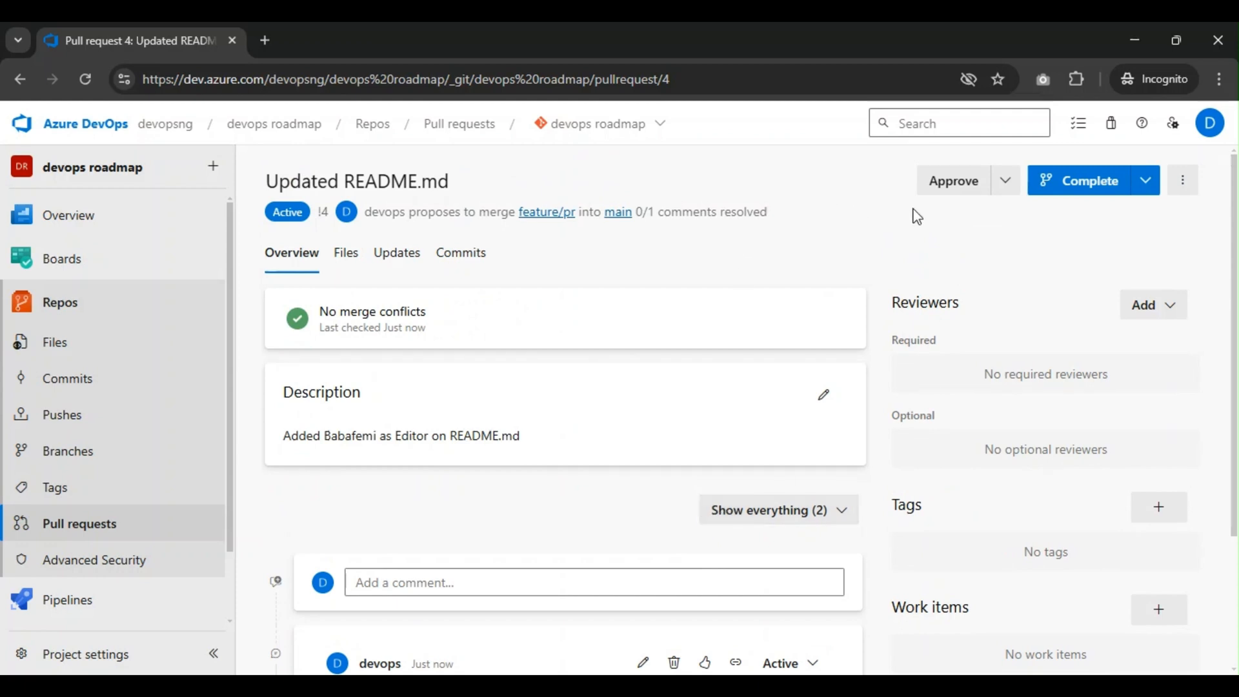
pyautogui.moveTo(1014, 241)
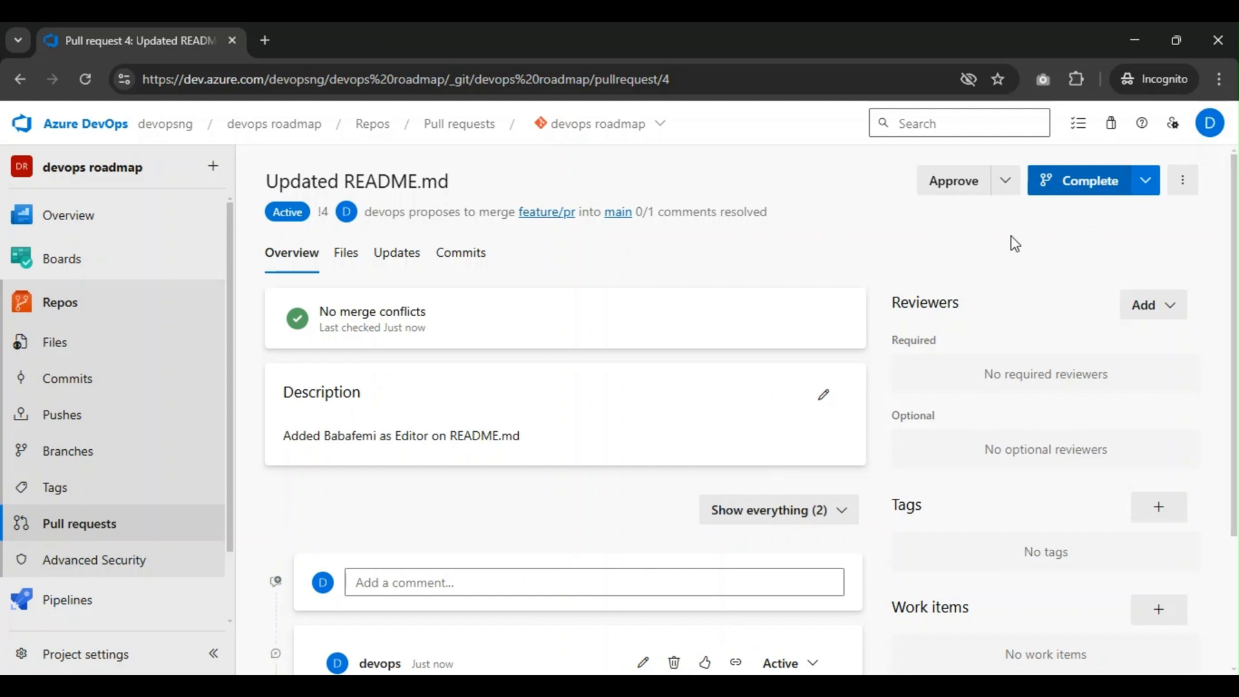
pyautogui.moveTo(963, 206)
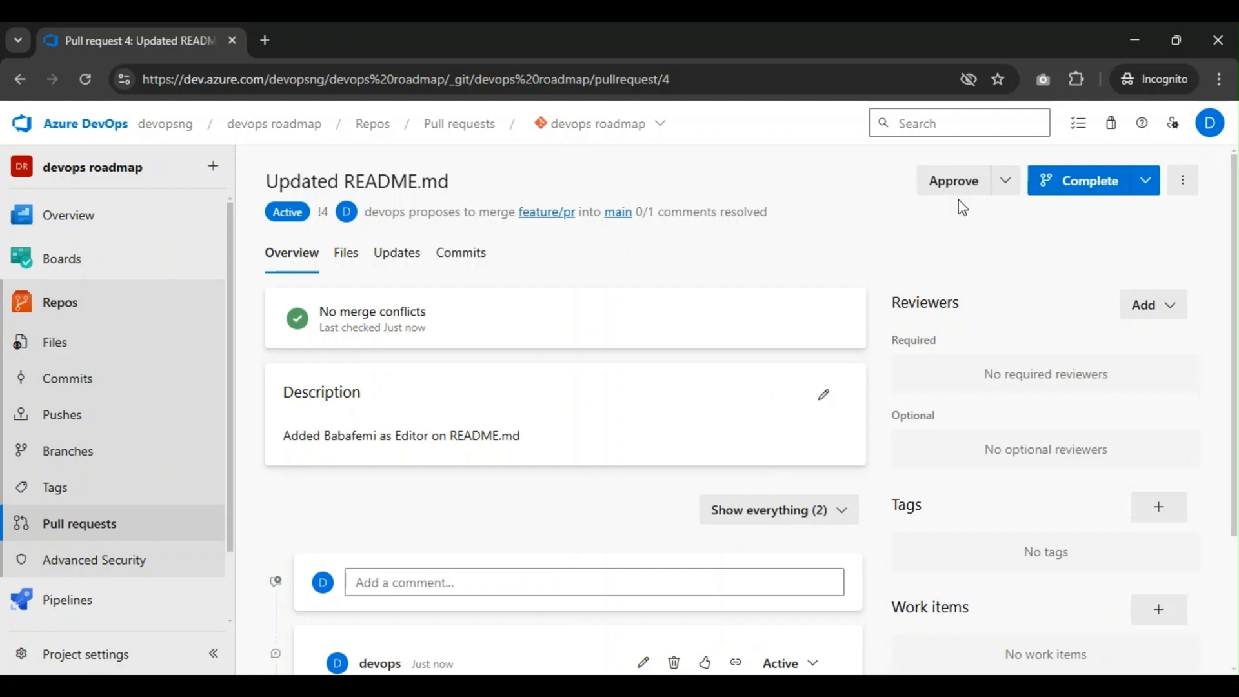
pyautogui.moveTo(963, 200)
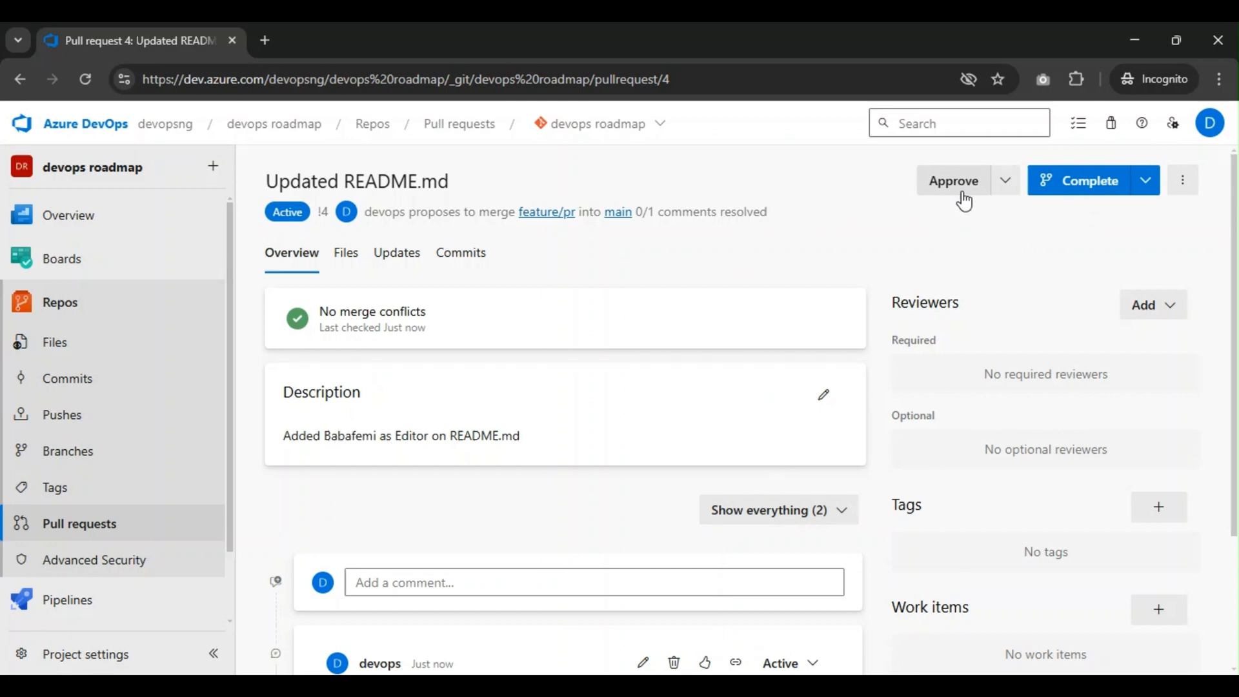
pyautogui.moveTo(564, 268)
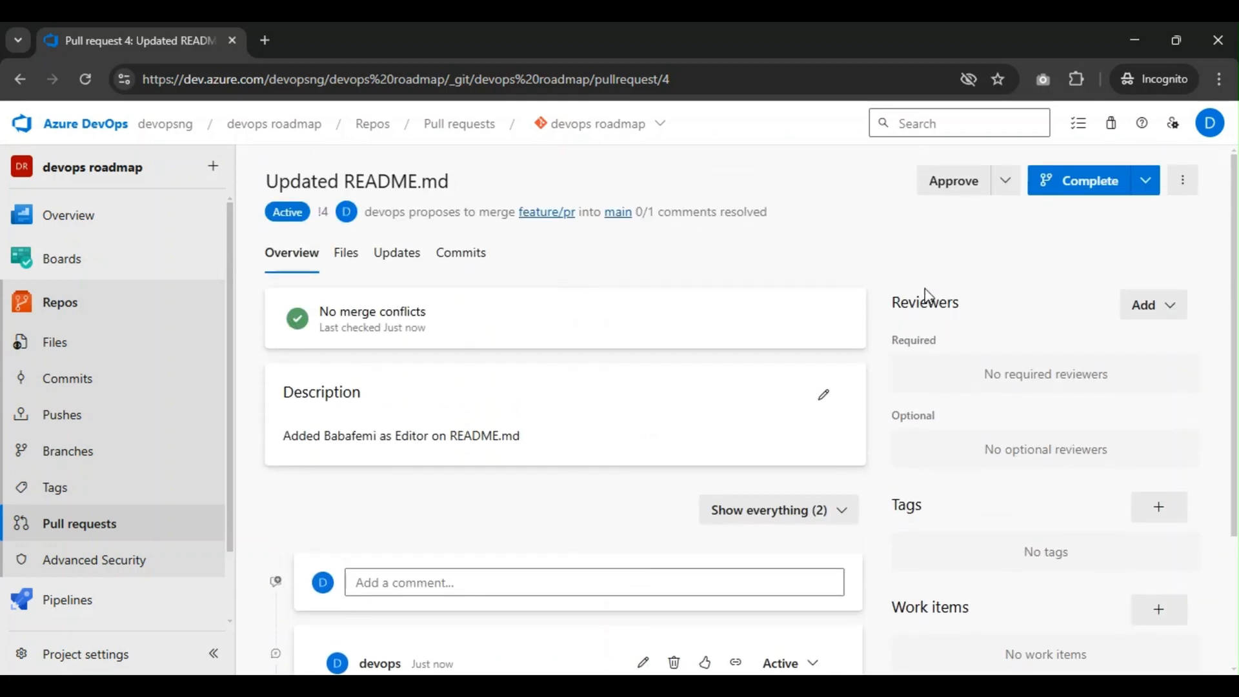
pyautogui.moveTo(707, 437)
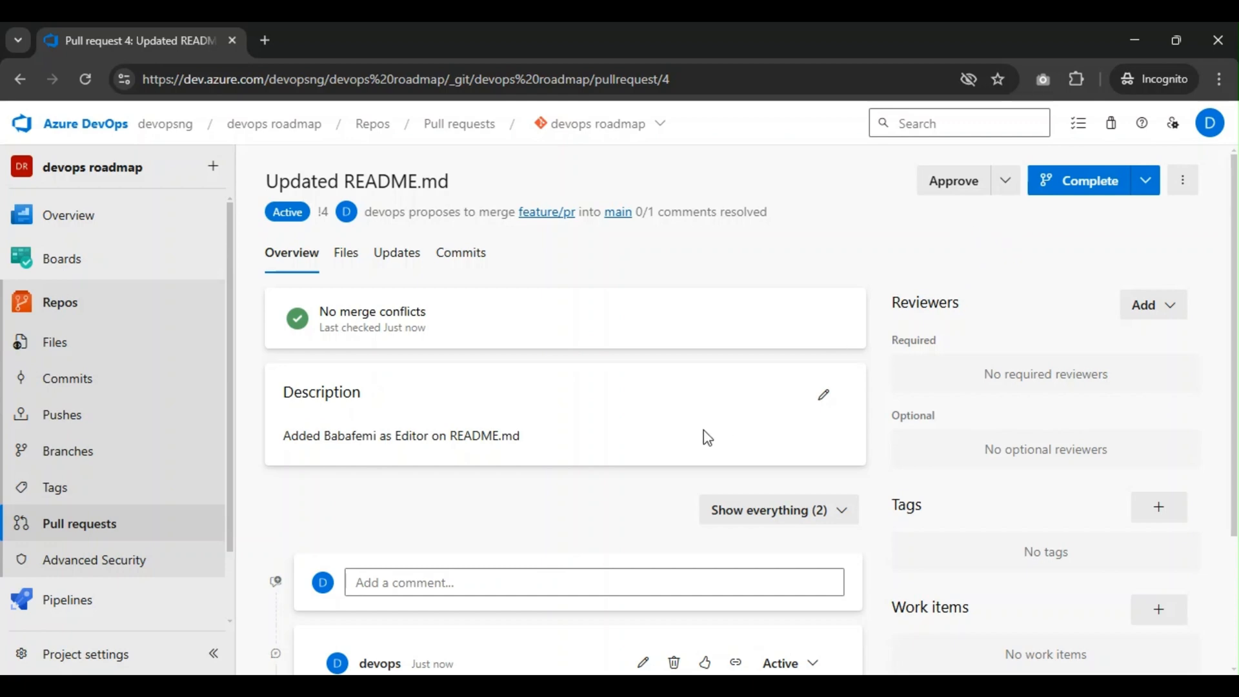
pyautogui.moveTo(684, 492)
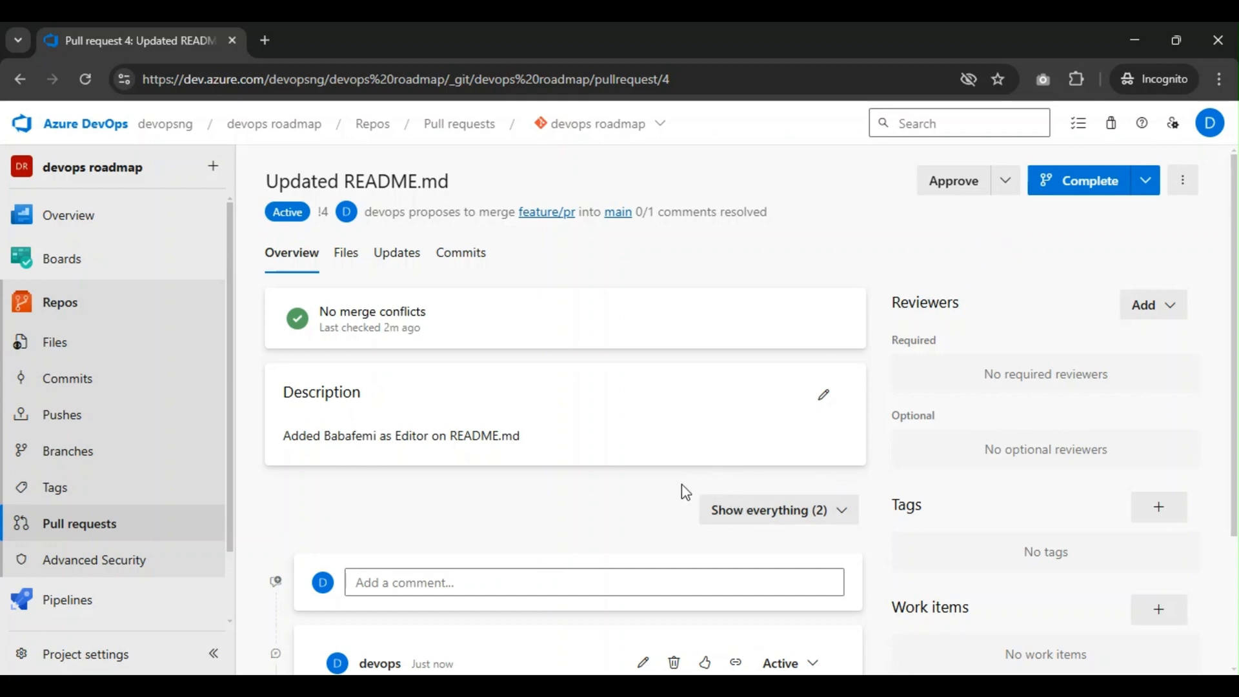
pyautogui.moveTo(596, 500)
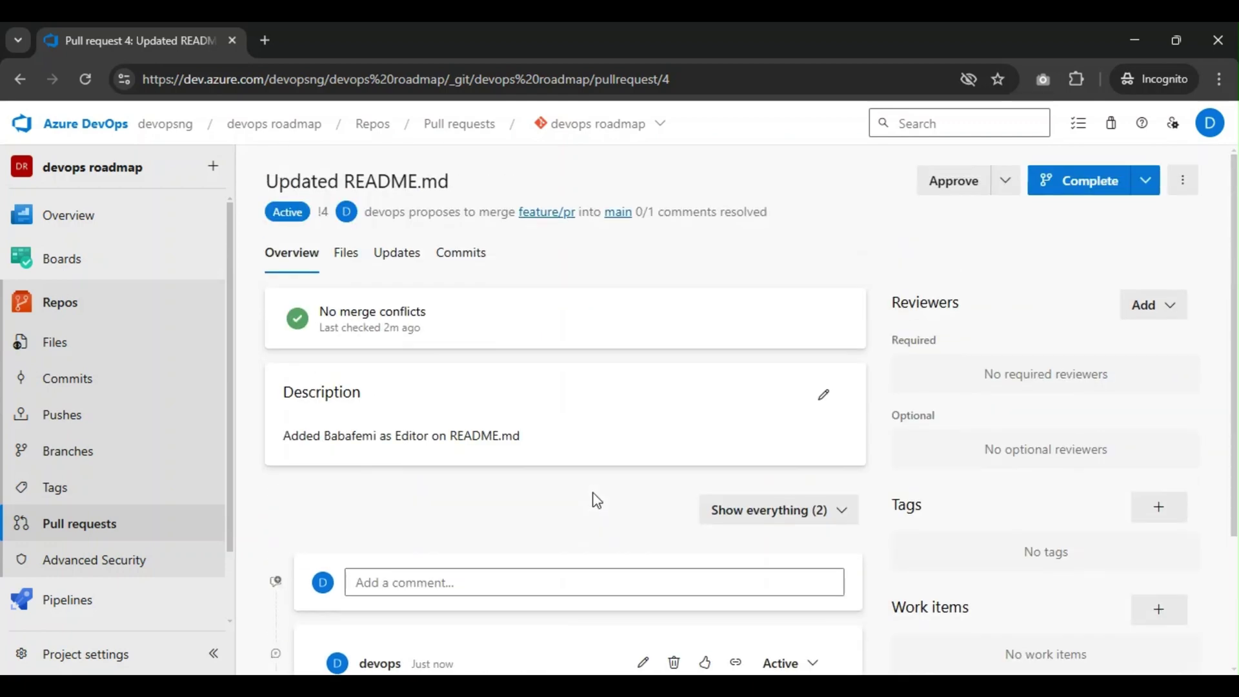
pyautogui.moveTo(448, 455)
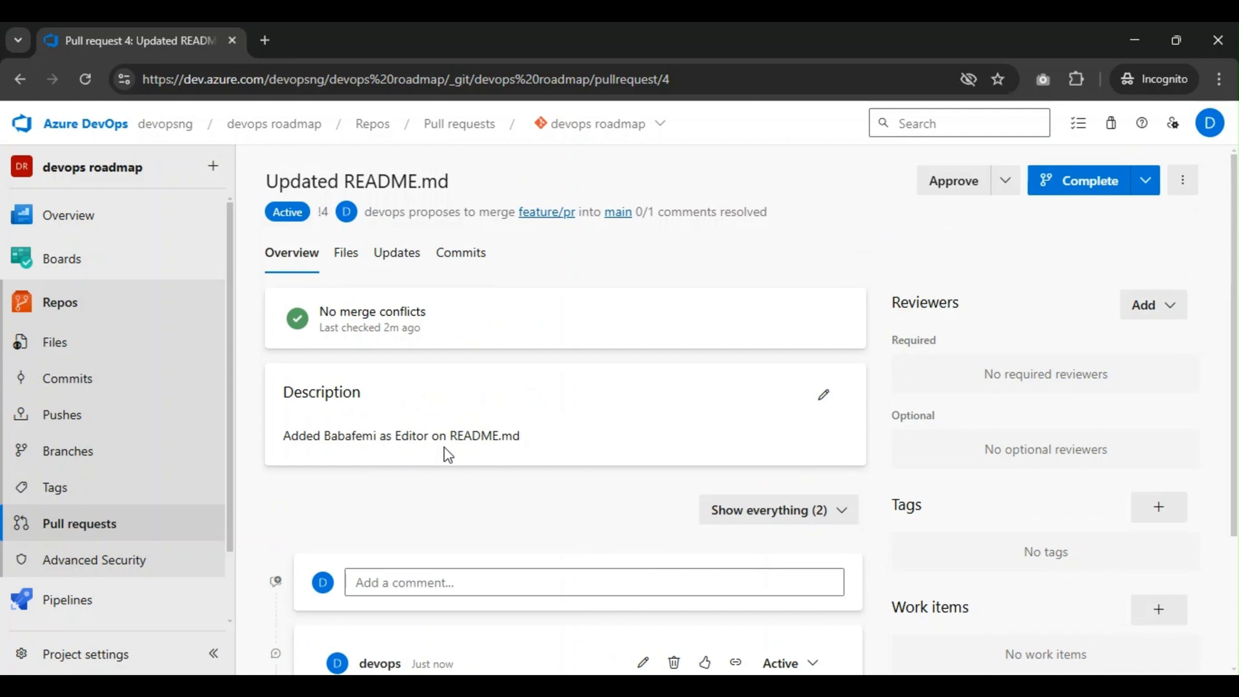
pyautogui.moveTo(1108, 198)
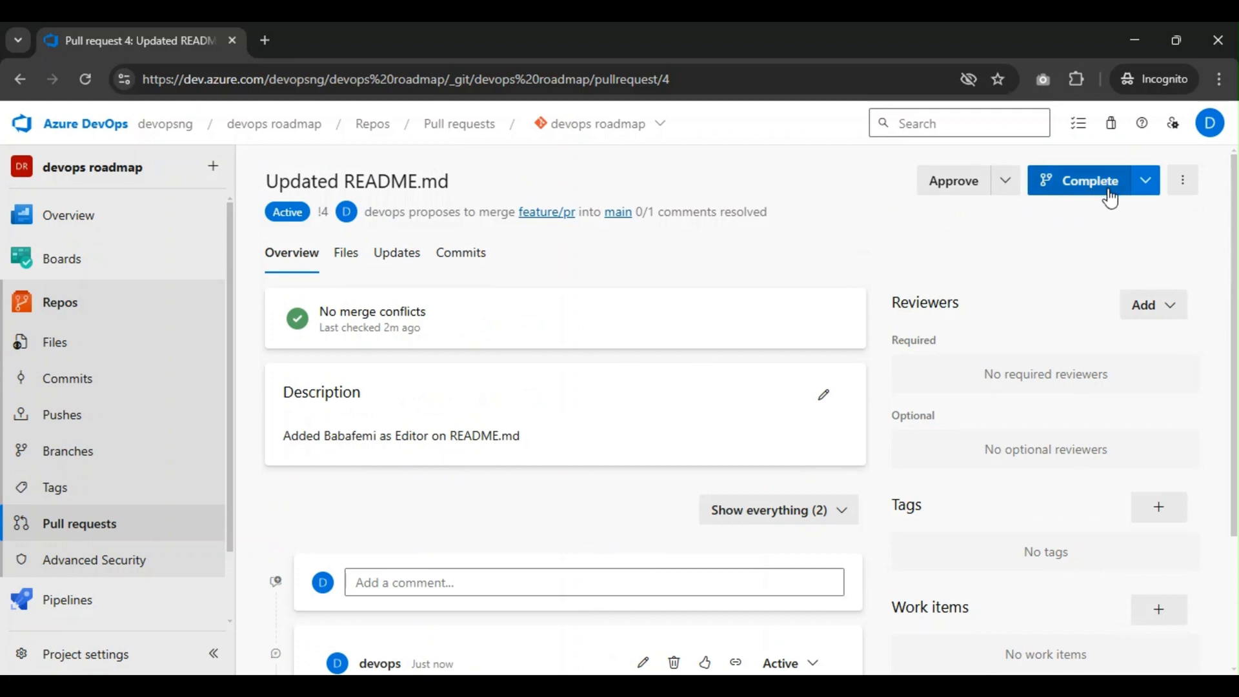
pyautogui.moveTo(1107, 203)
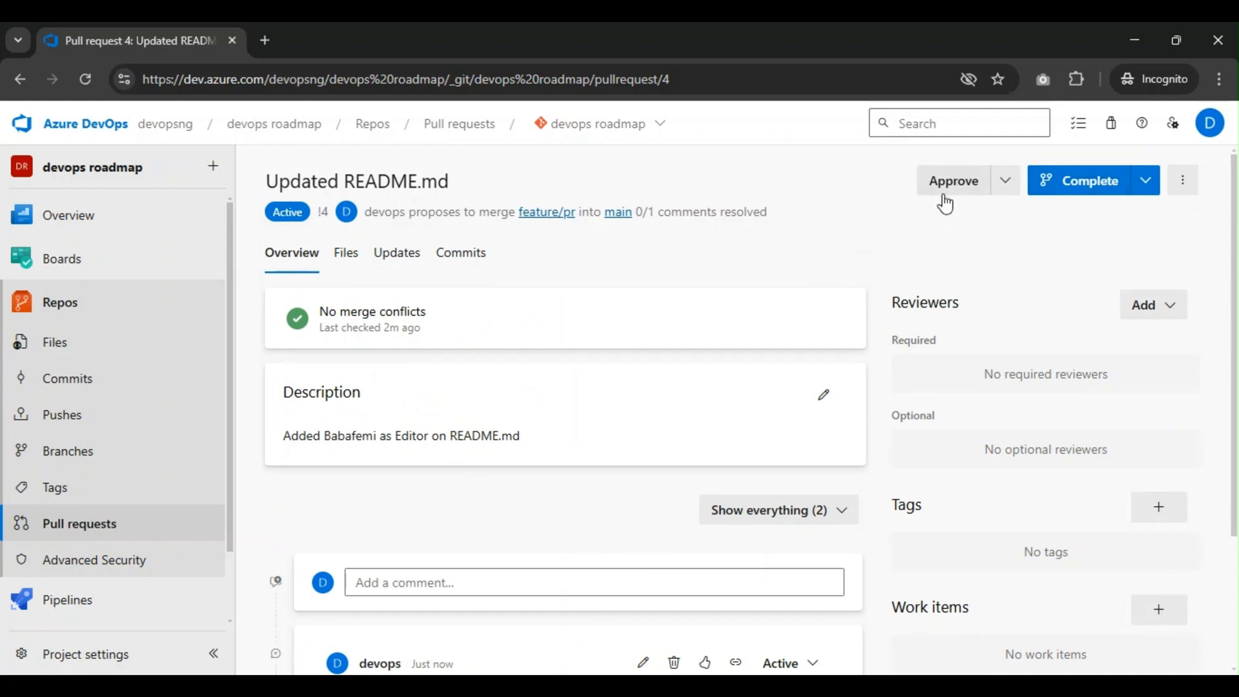
pyautogui.moveTo(854, 212)
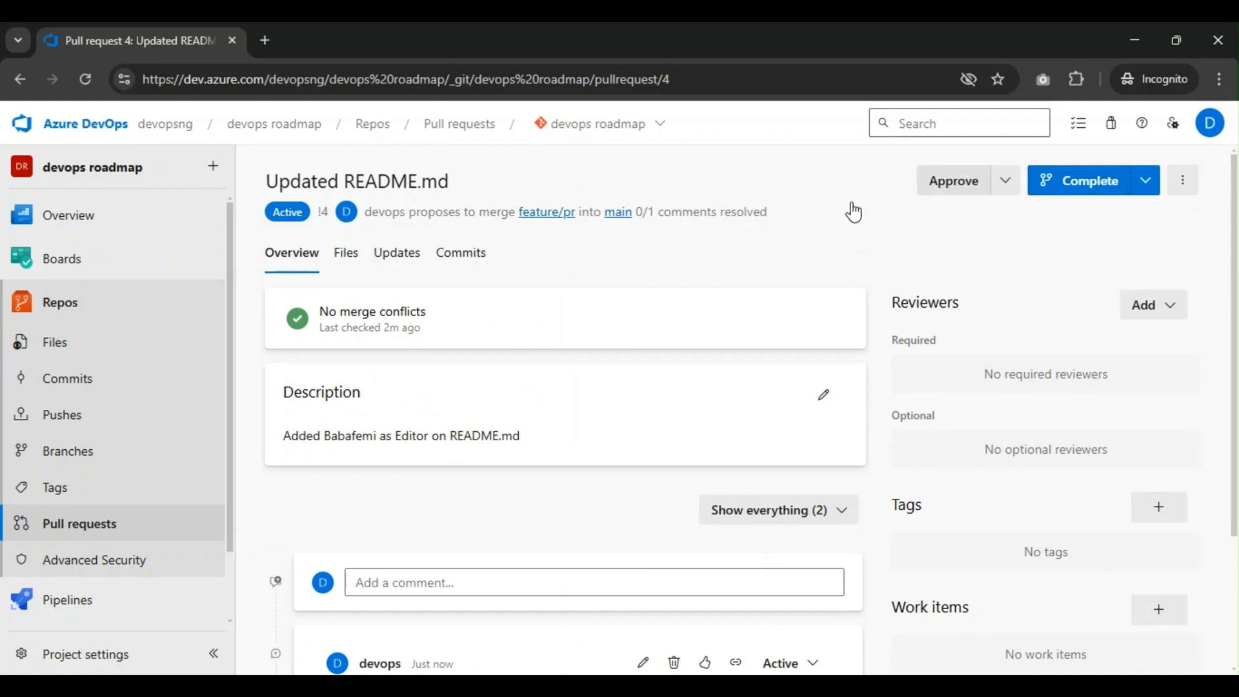
# - Check the single commit and README.md's added 'Edit by Babafemi' line in pull request 4
pyautogui.click(345, 253)
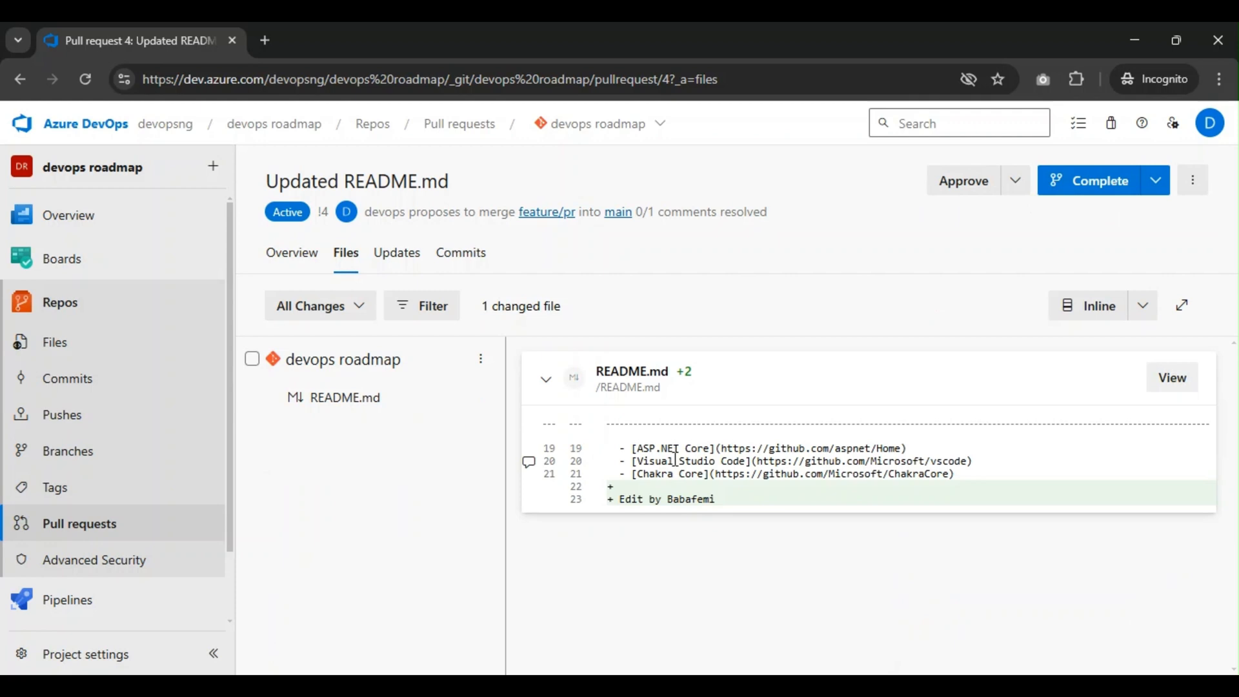
pyautogui.click(461, 252)
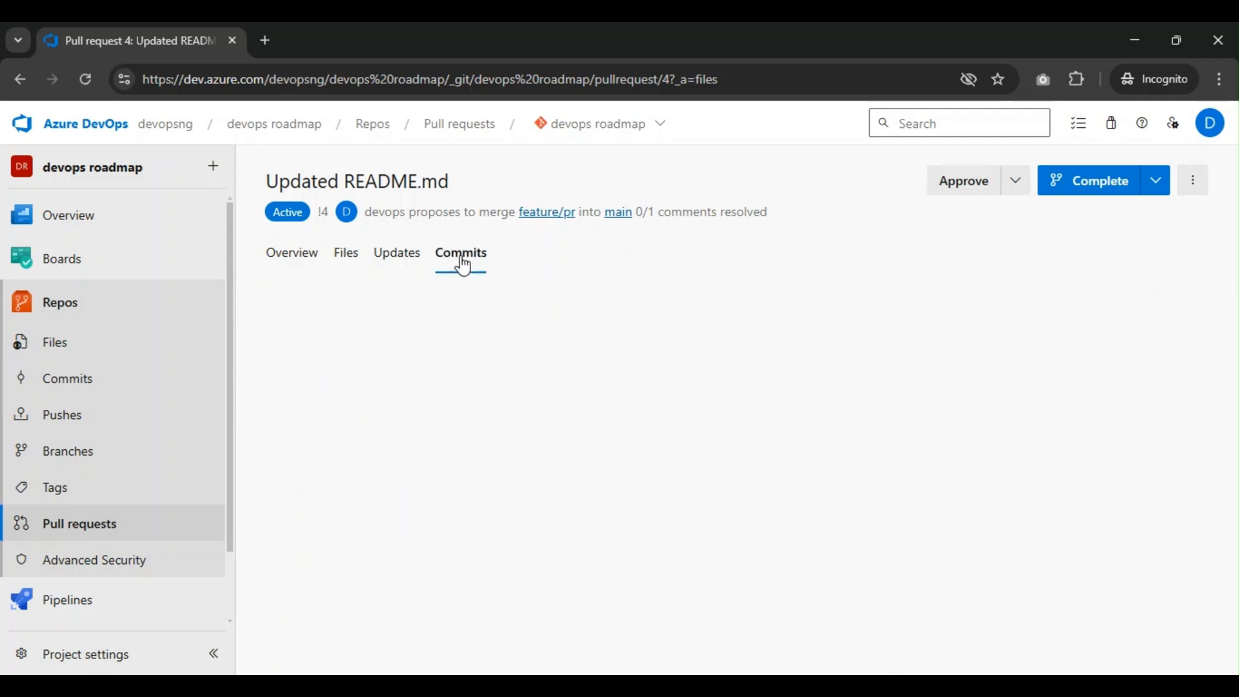
pyautogui.click(461, 252)
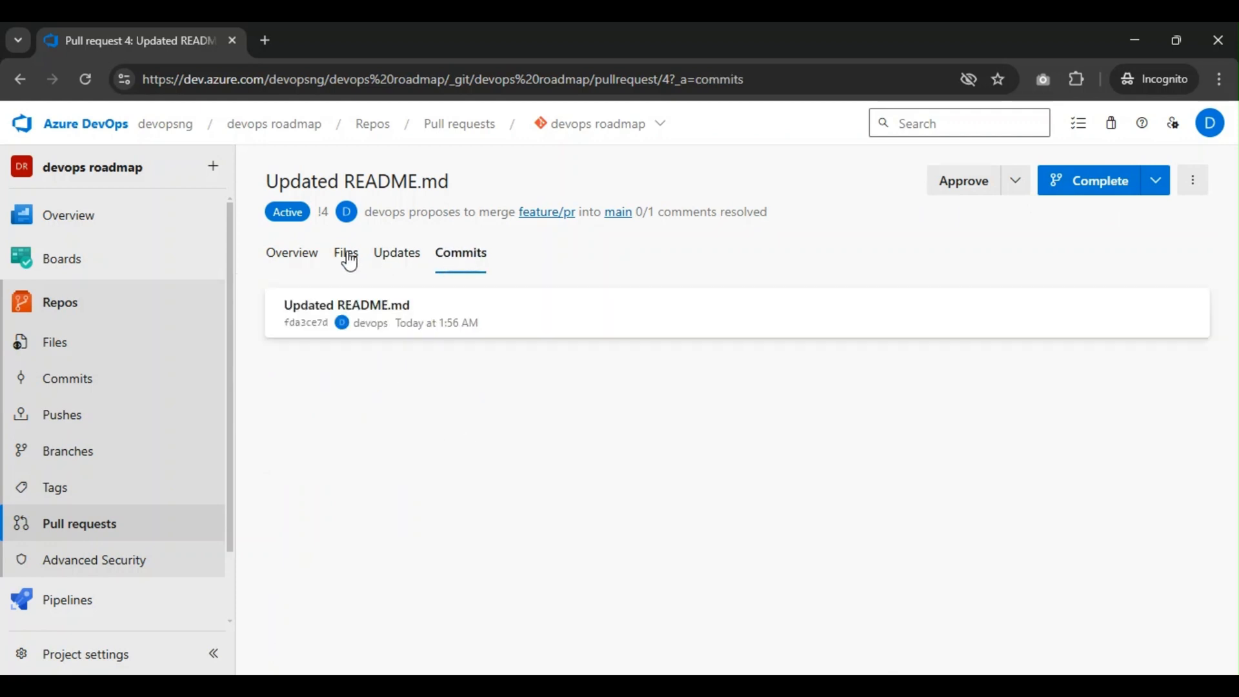
pyautogui.click(345, 252)
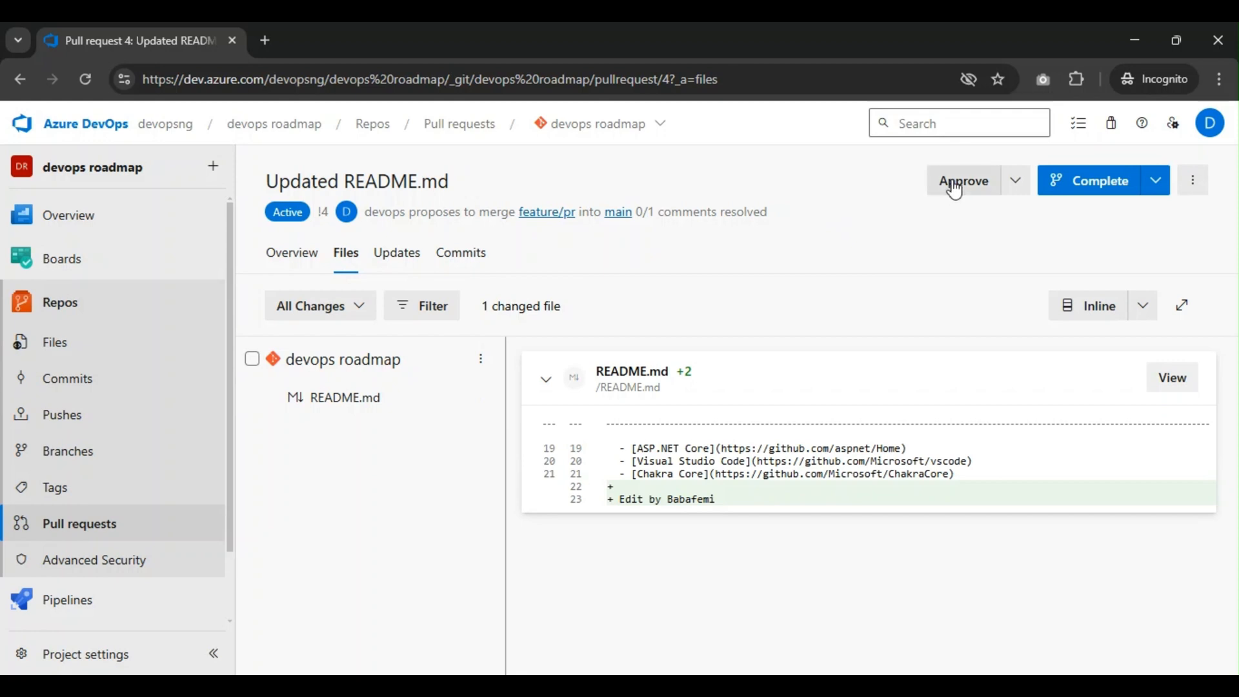
# - Approve pull request 4 as the devops reviewer
pyautogui.click(963, 180)
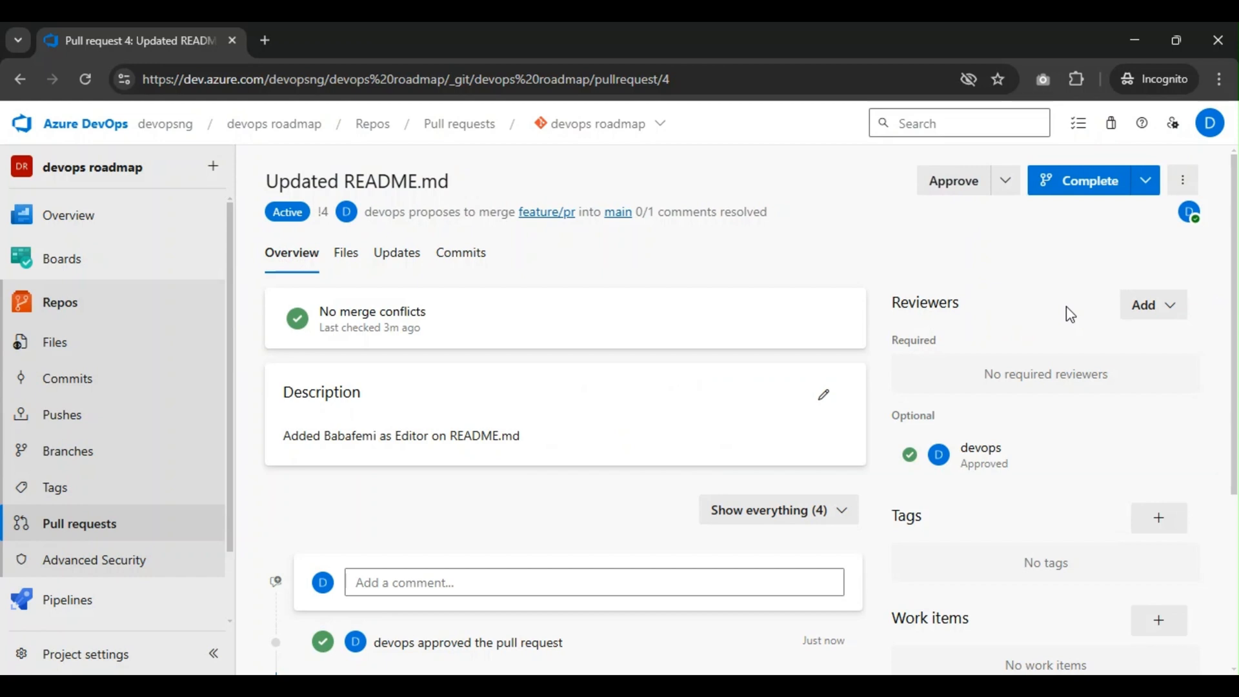
pyautogui.moveTo(1188, 211)
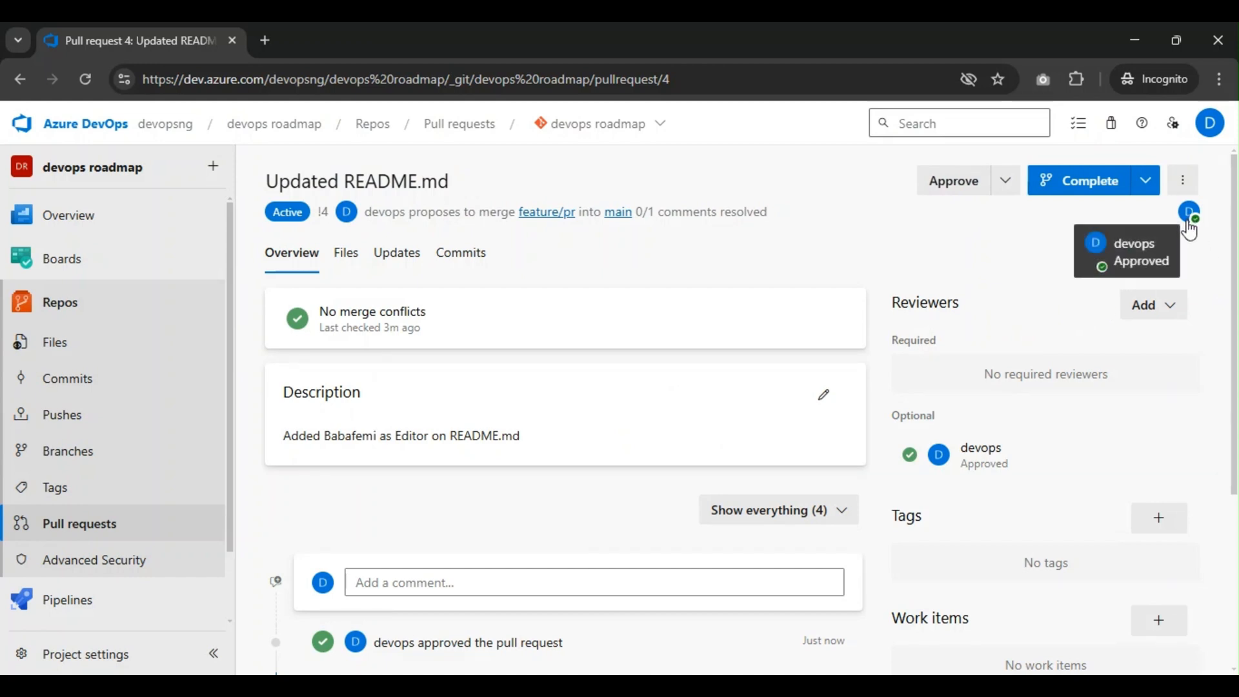
pyautogui.moveTo(1188, 226)
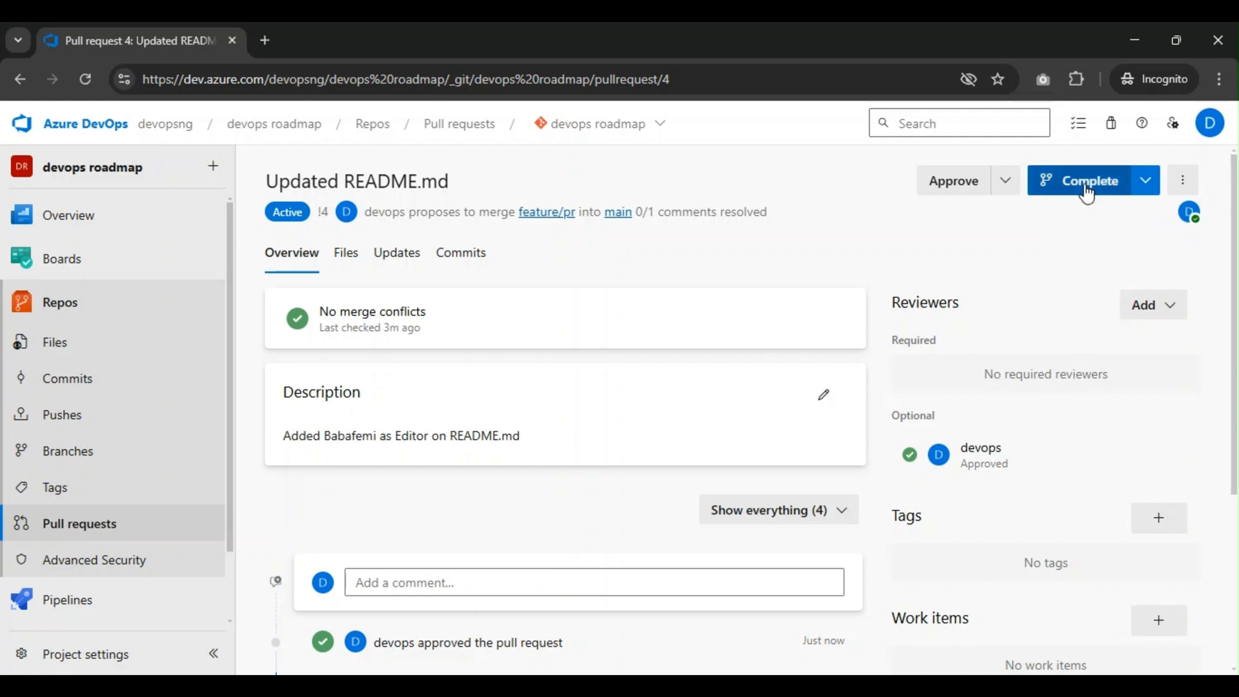
# - Set completion to Merge (no fast forward), deleting feature/pr, with custom message left off
pyautogui.click(1090, 181)
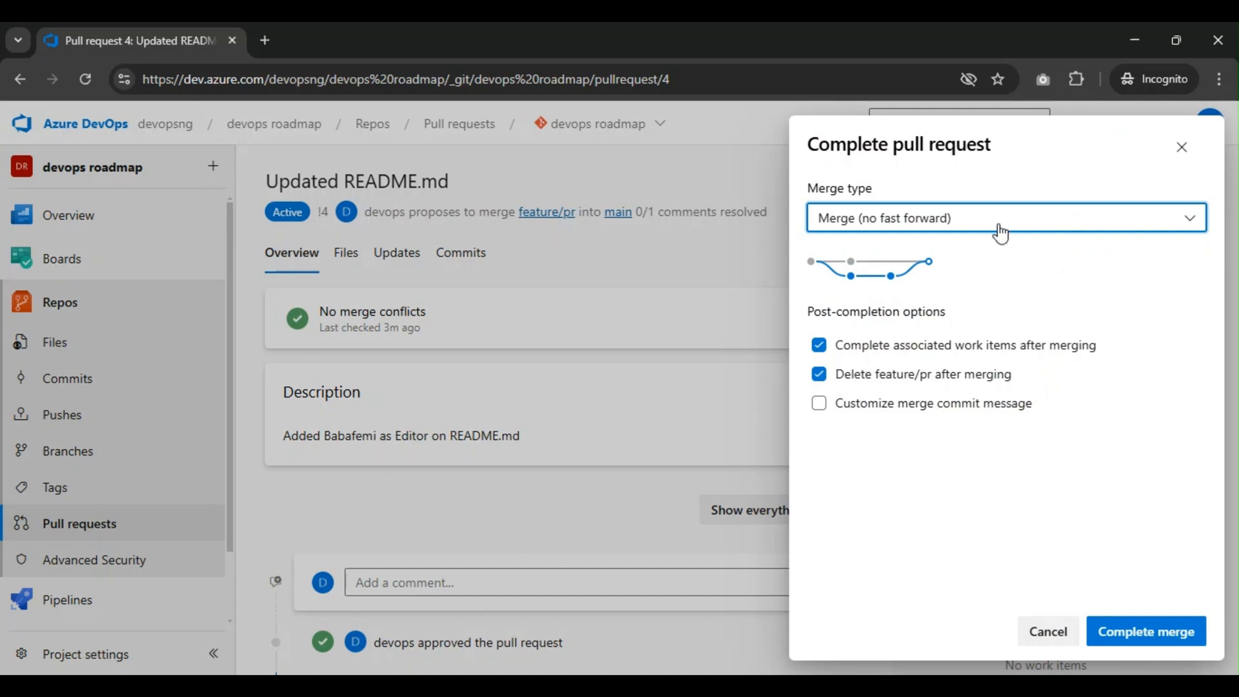
pyautogui.click(1007, 218)
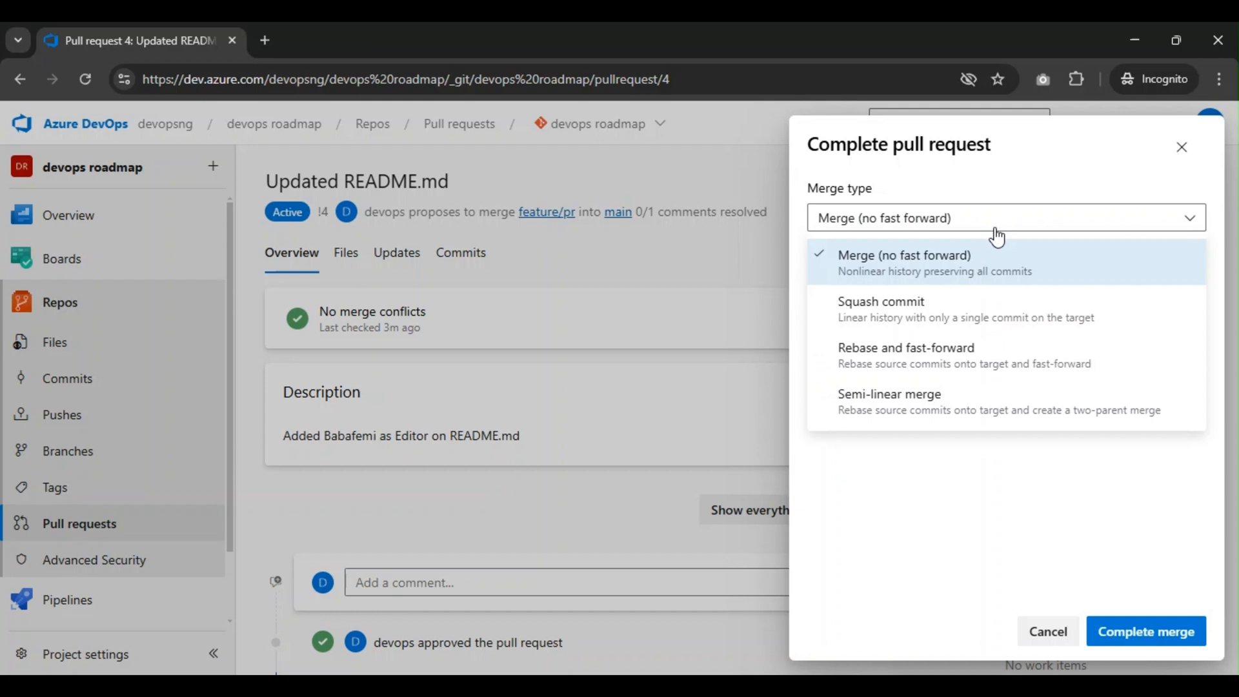
pyautogui.moveTo(1001, 292)
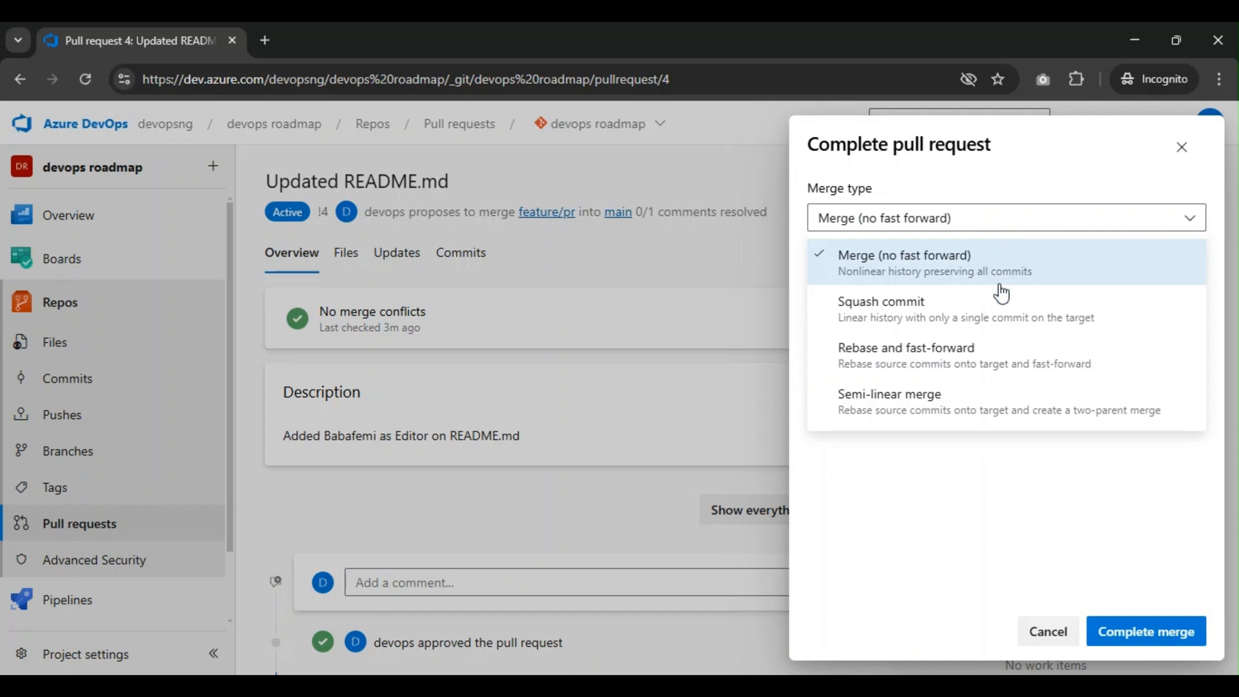
pyautogui.moveTo(1033, 261)
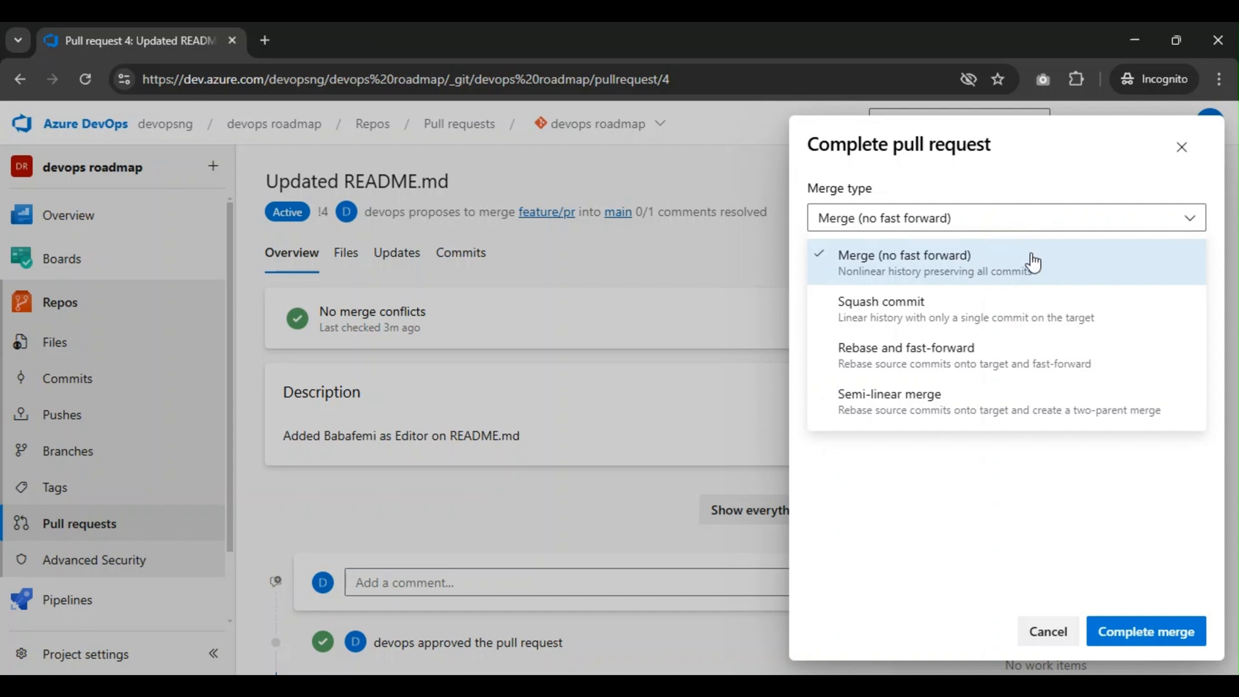
pyautogui.click(929, 261)
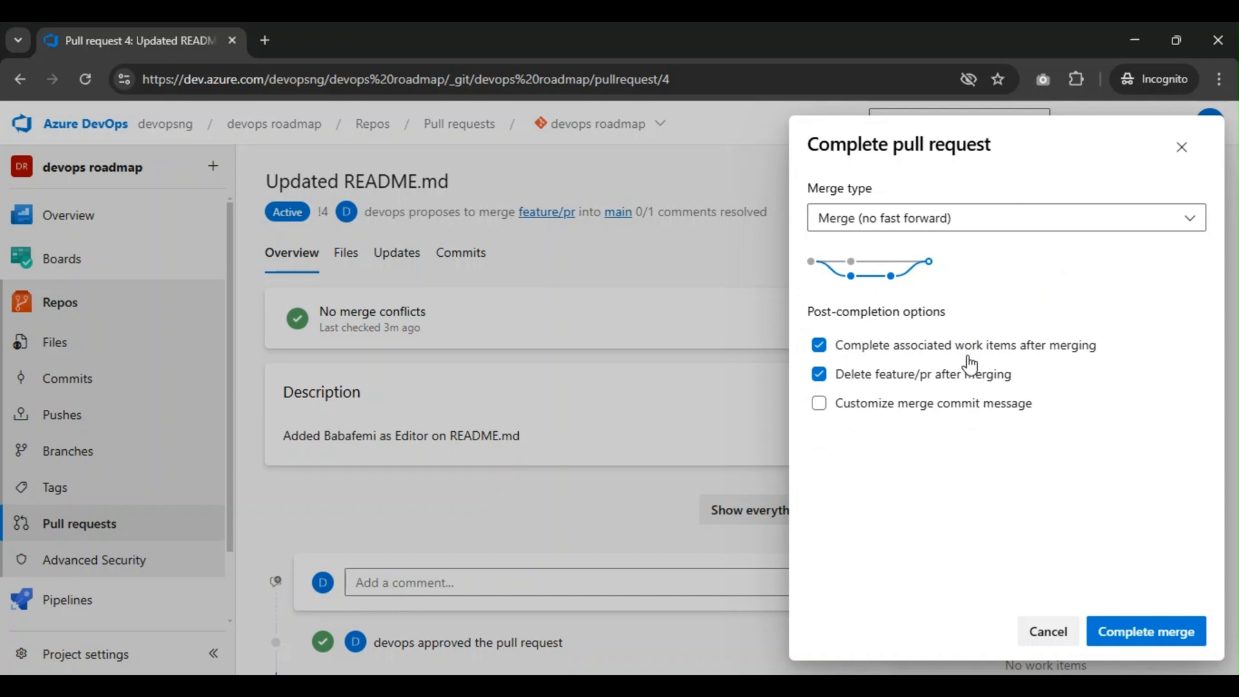
pyautogui.moveTo(971, 359)
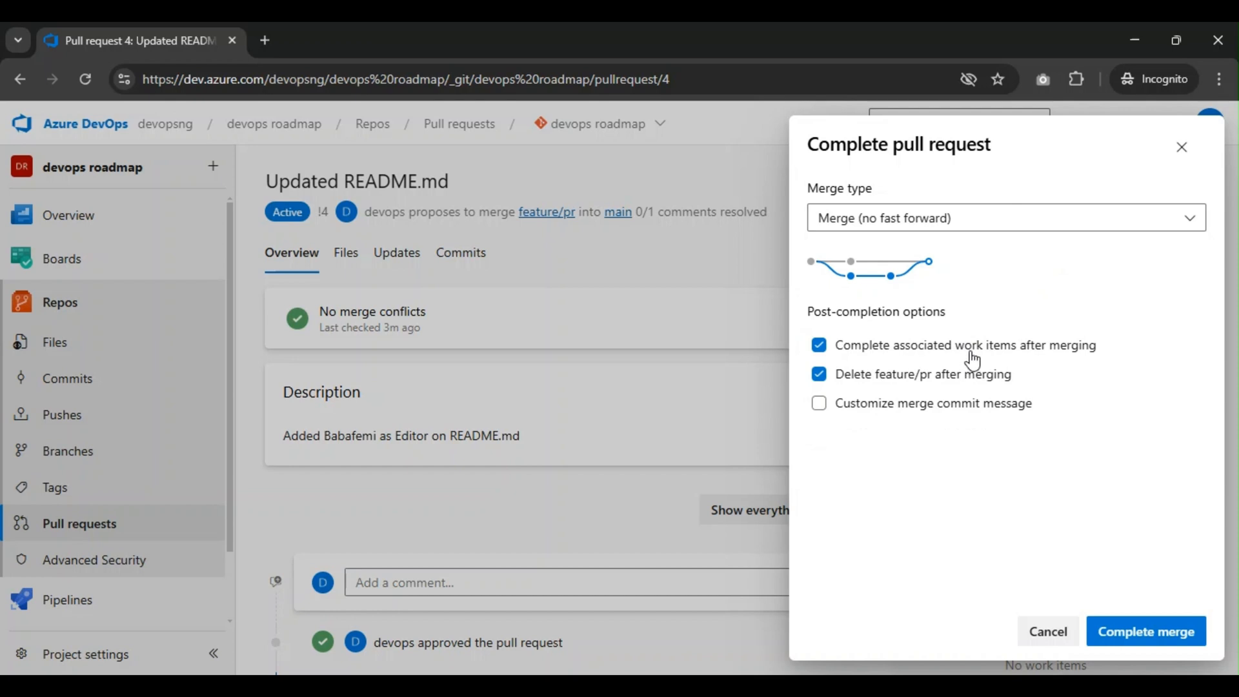
pyautogui.moveTo(931, 357)
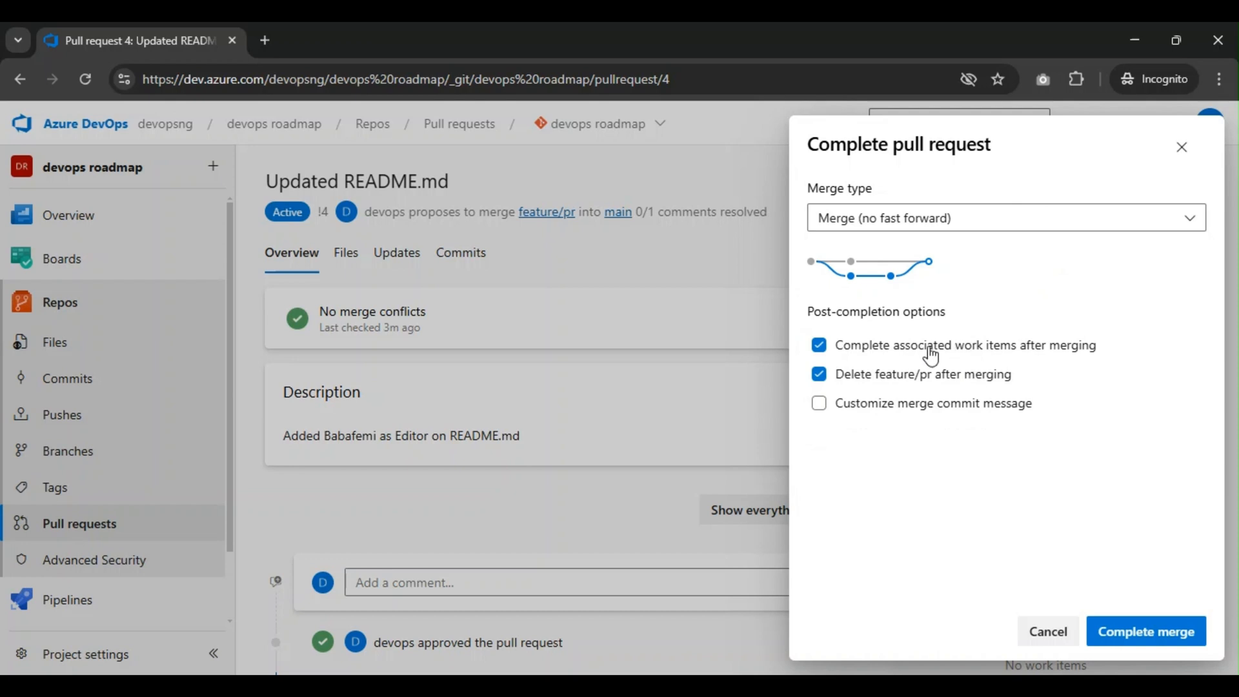
pyautogui.moveTo(902, 381)
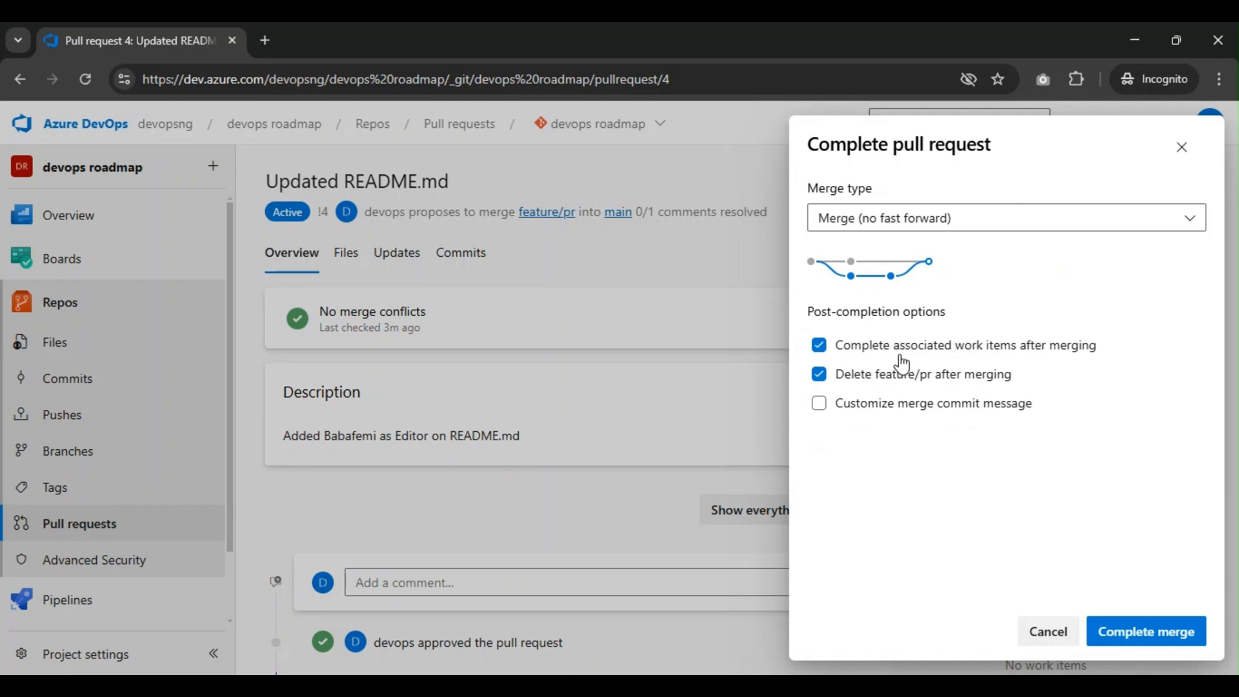
pyautogui.moveTo(911, 385)
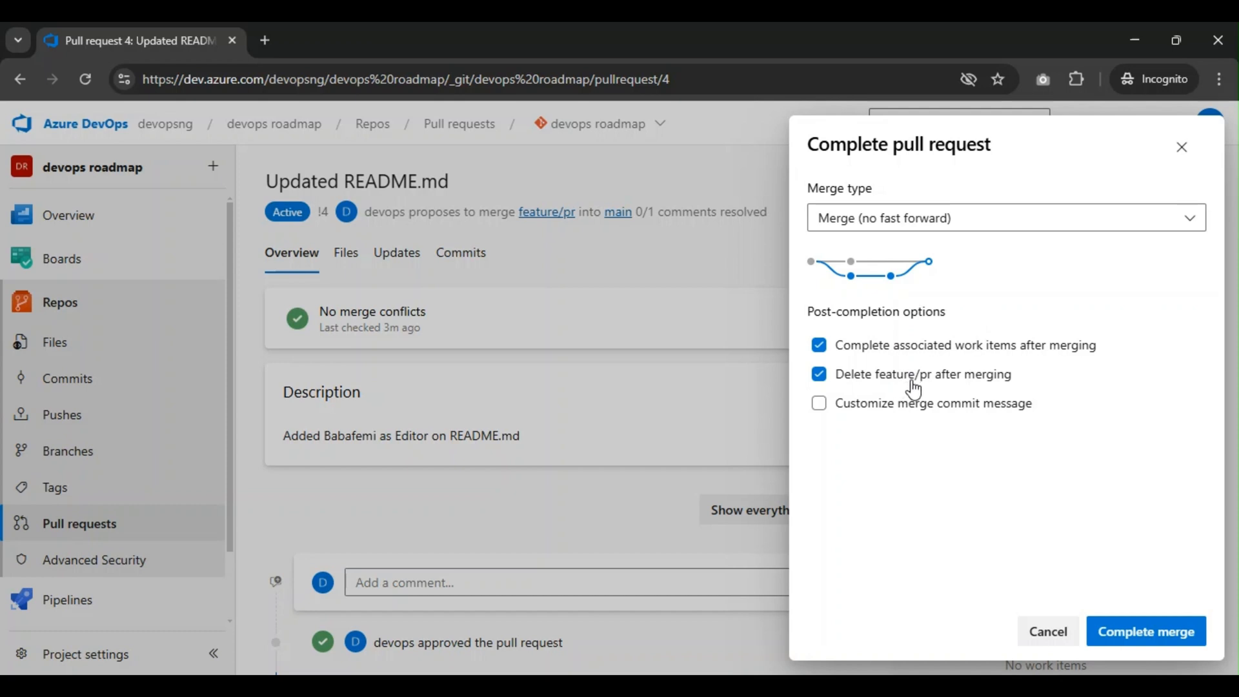
pyautogui.moveTo(455, 327)
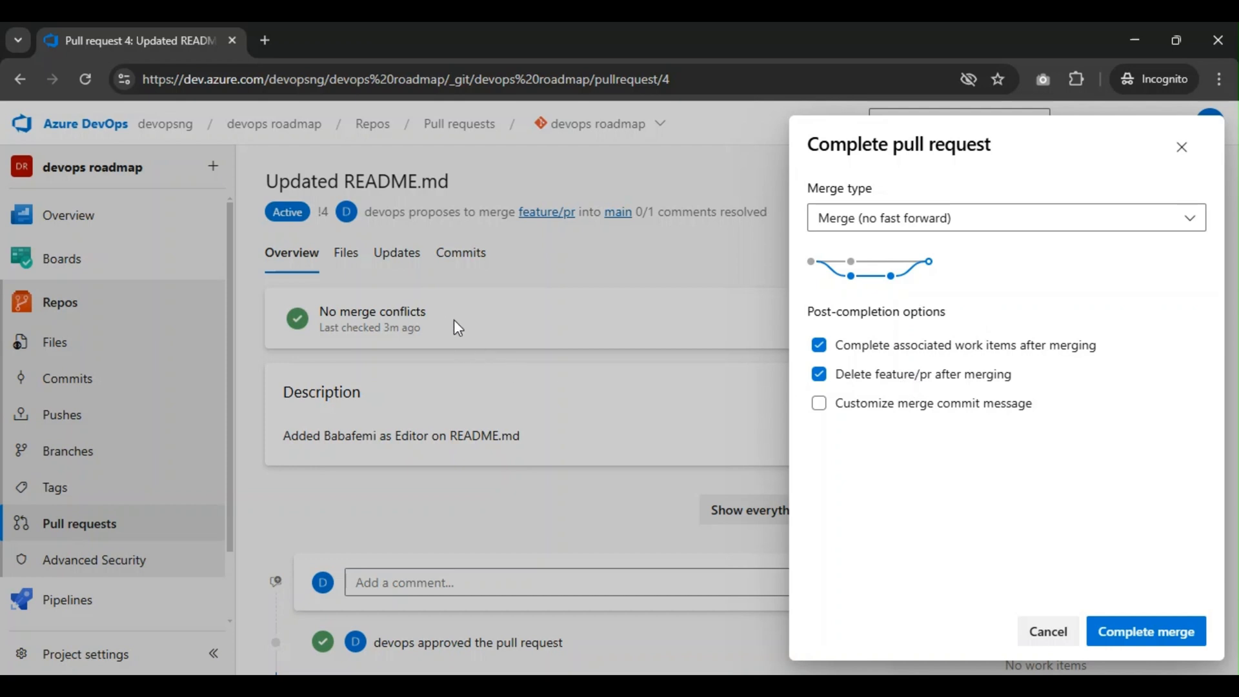
pyautogui.moveTo(494, 335)
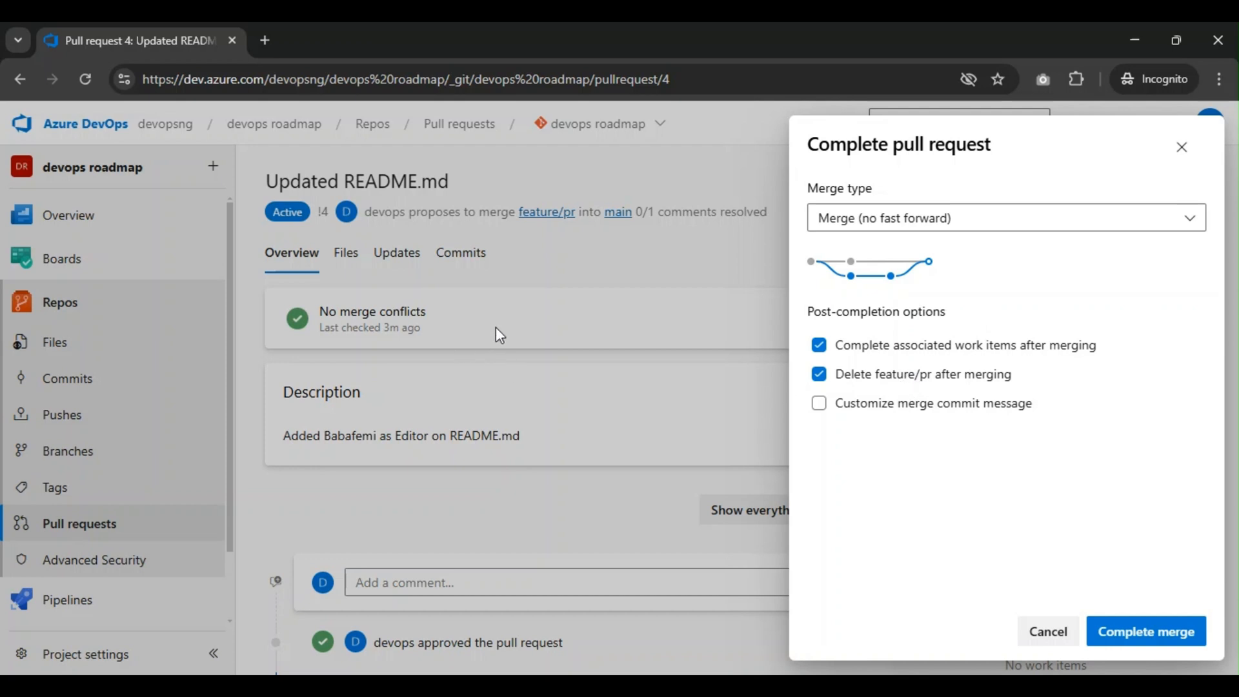
pyautogui.moveTo(503, 329)
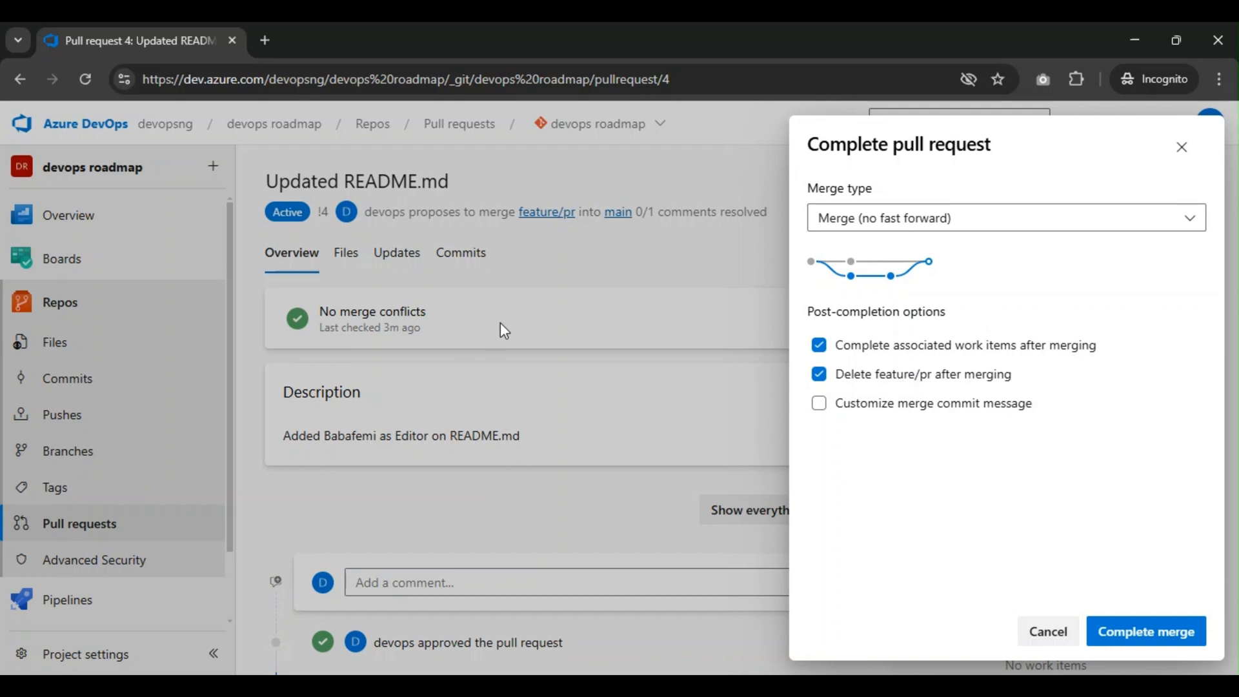
pyautogui.moveTo(500, 336)
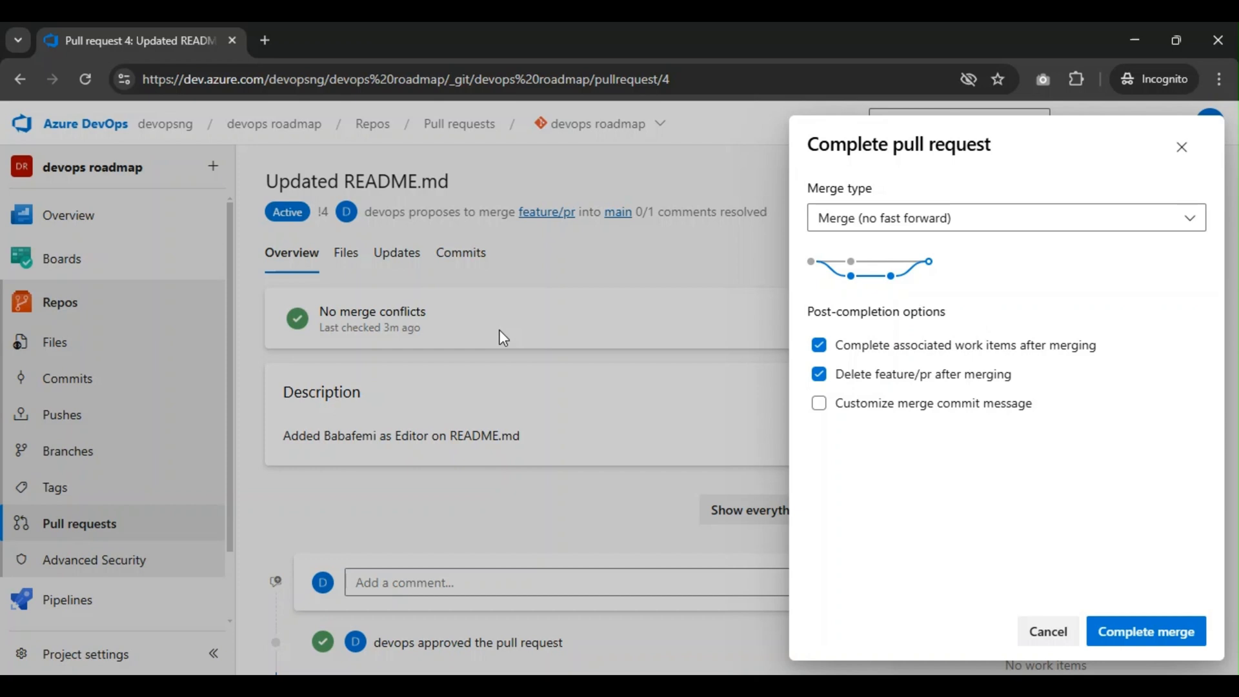
pyautogui.moveTo(916, 394)
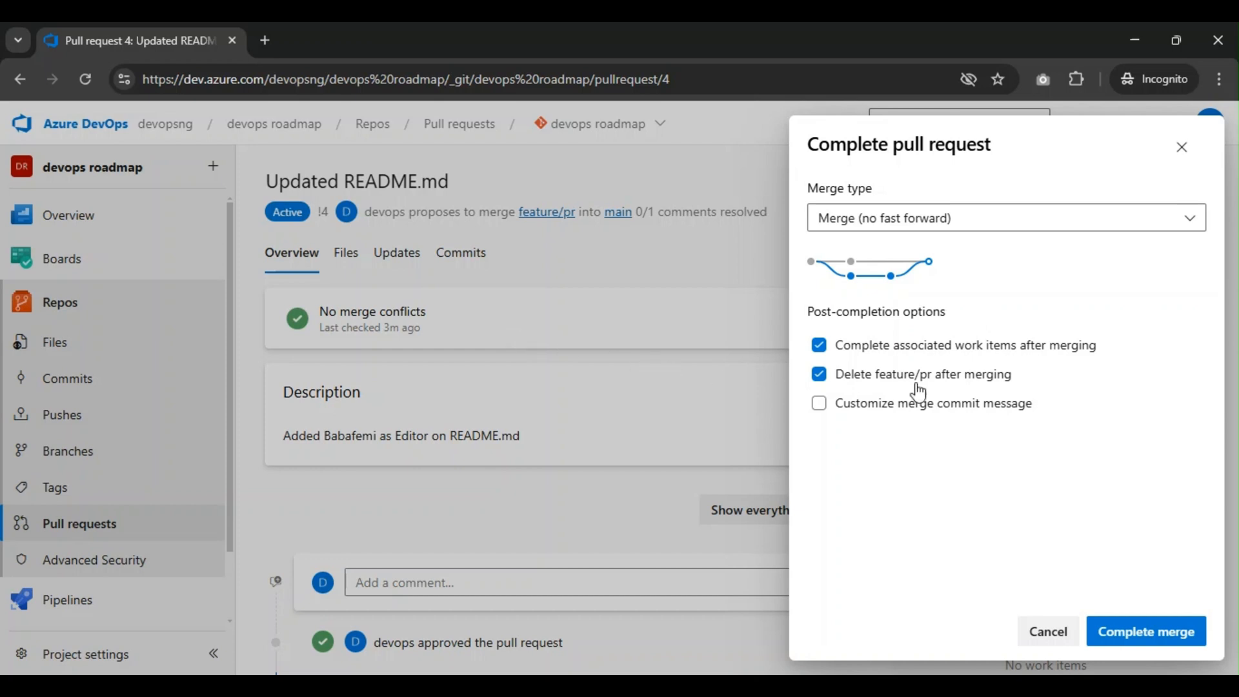
pyautogui.moveTo(919, 386)
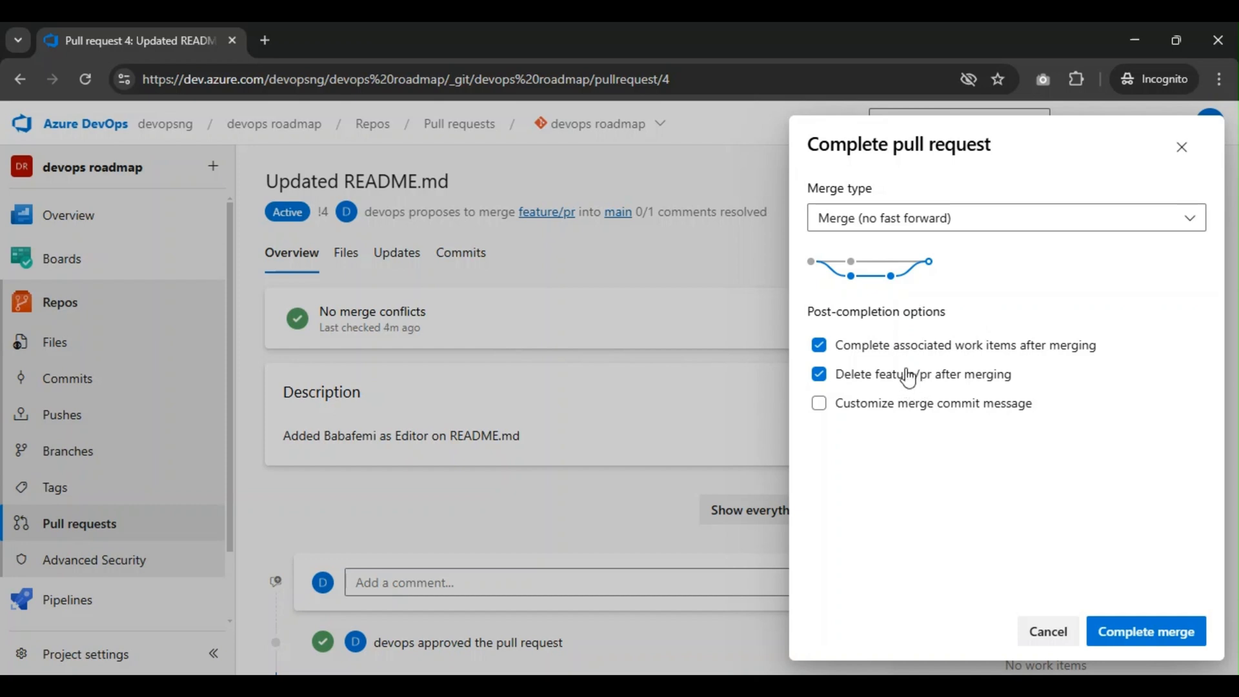
pyautogui.moveTo(819, 393)
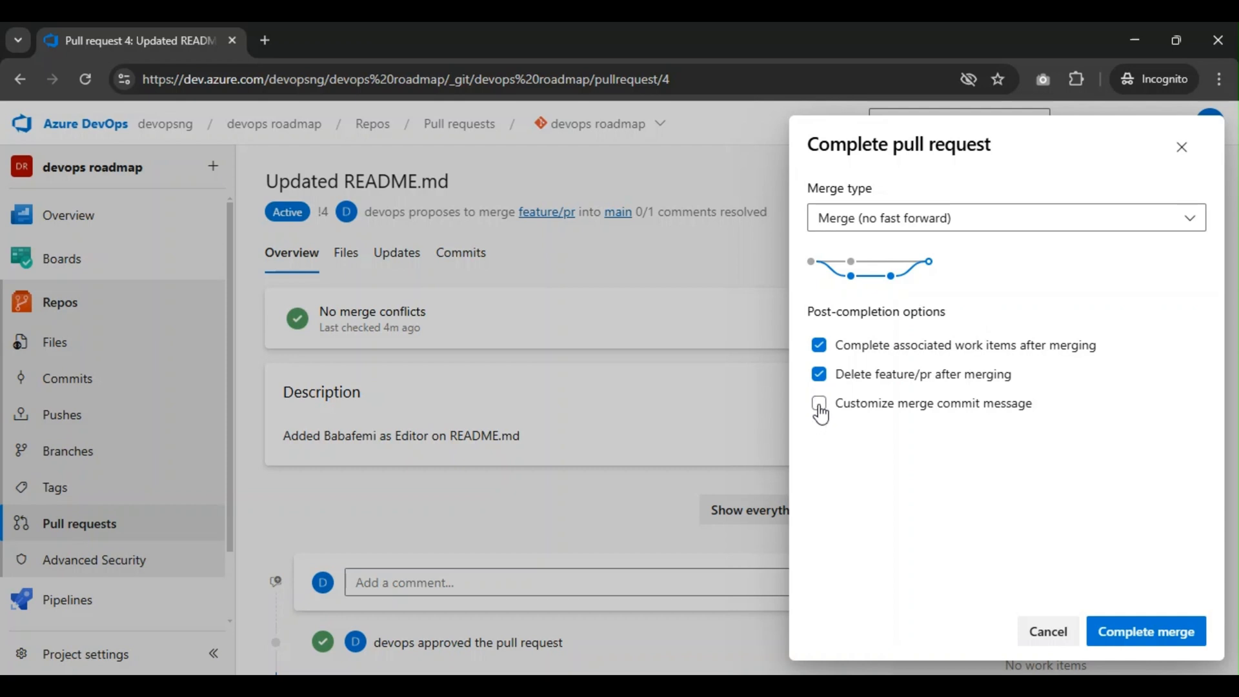
pyautogui.click(819, 403)
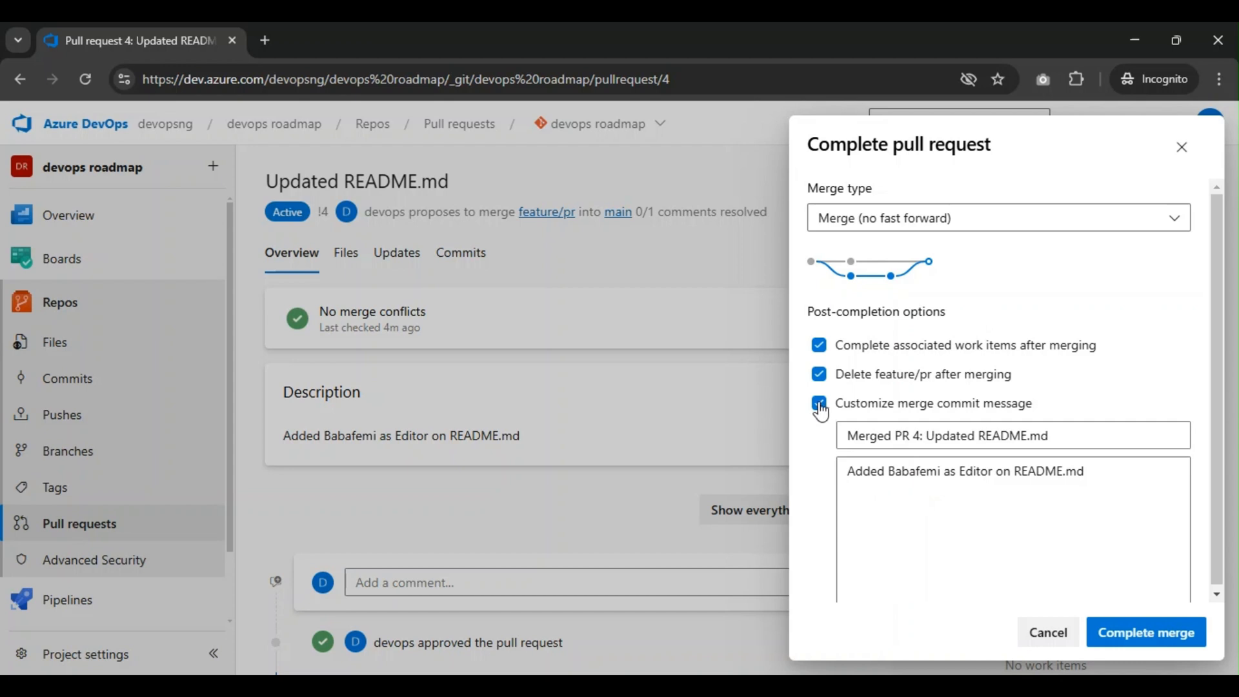
pyautogui.click(818, 403)
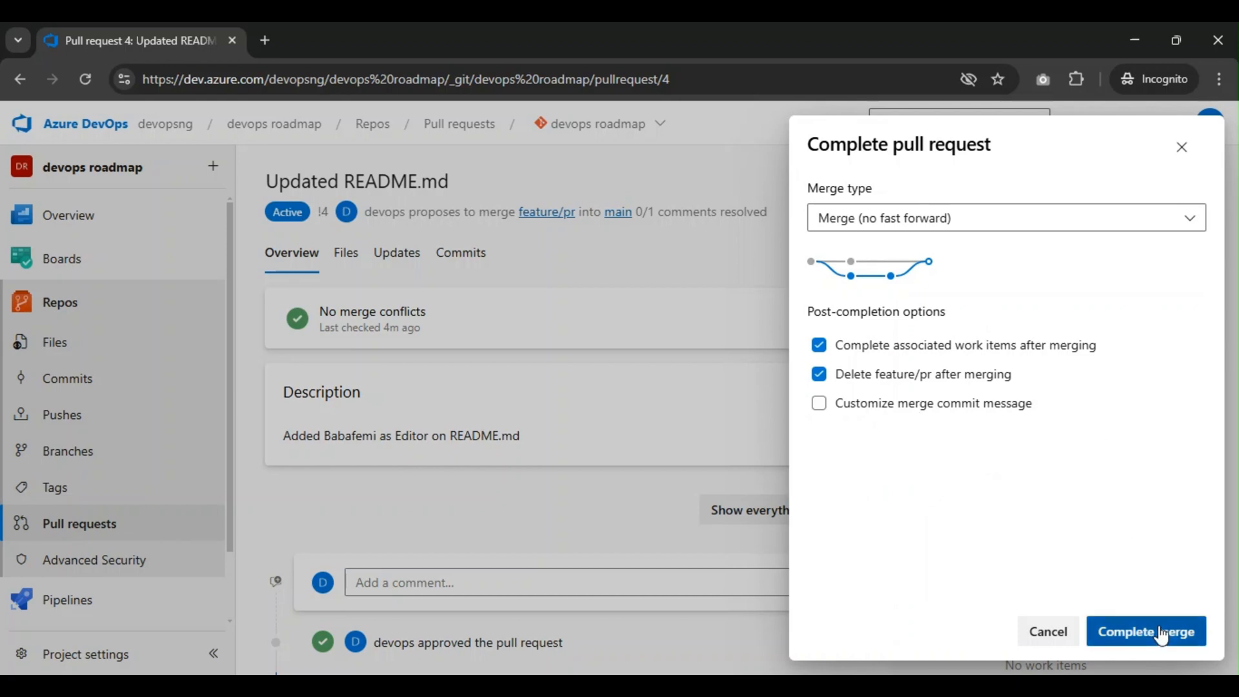
# - Complete the merge of feature/pr into main, producing commit 223d6bd0
pyautogui.click(1141, 631)
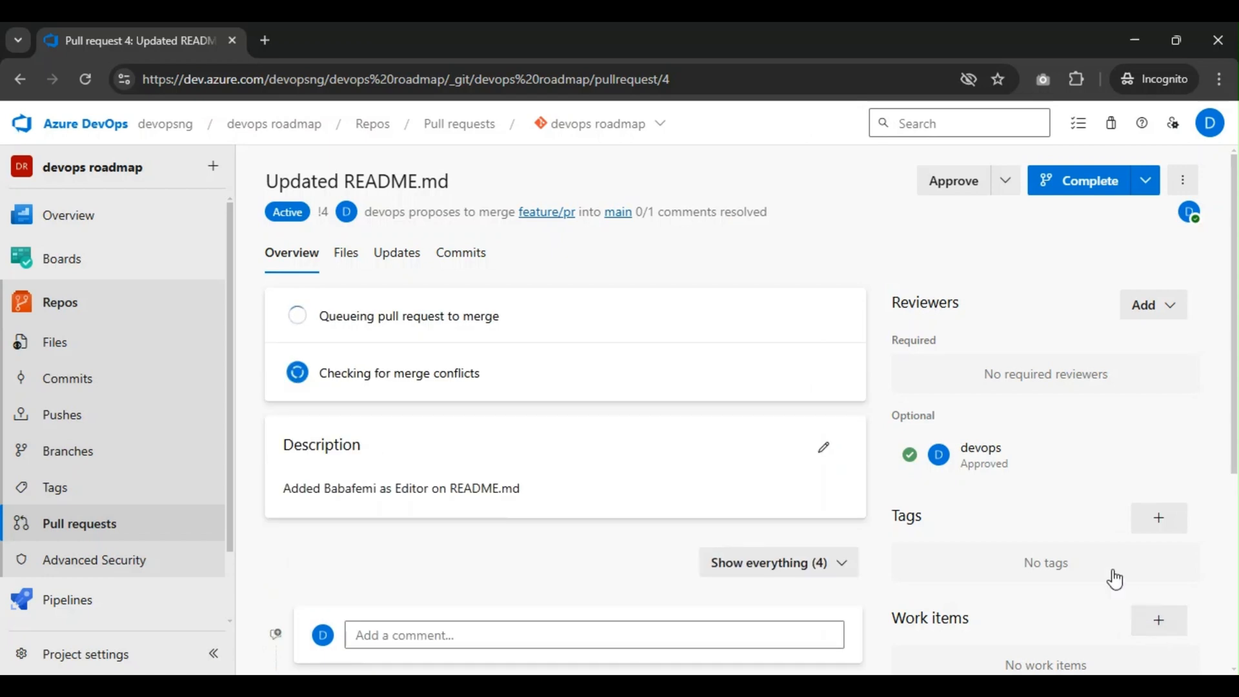
pyautogui.click(1081, 180)
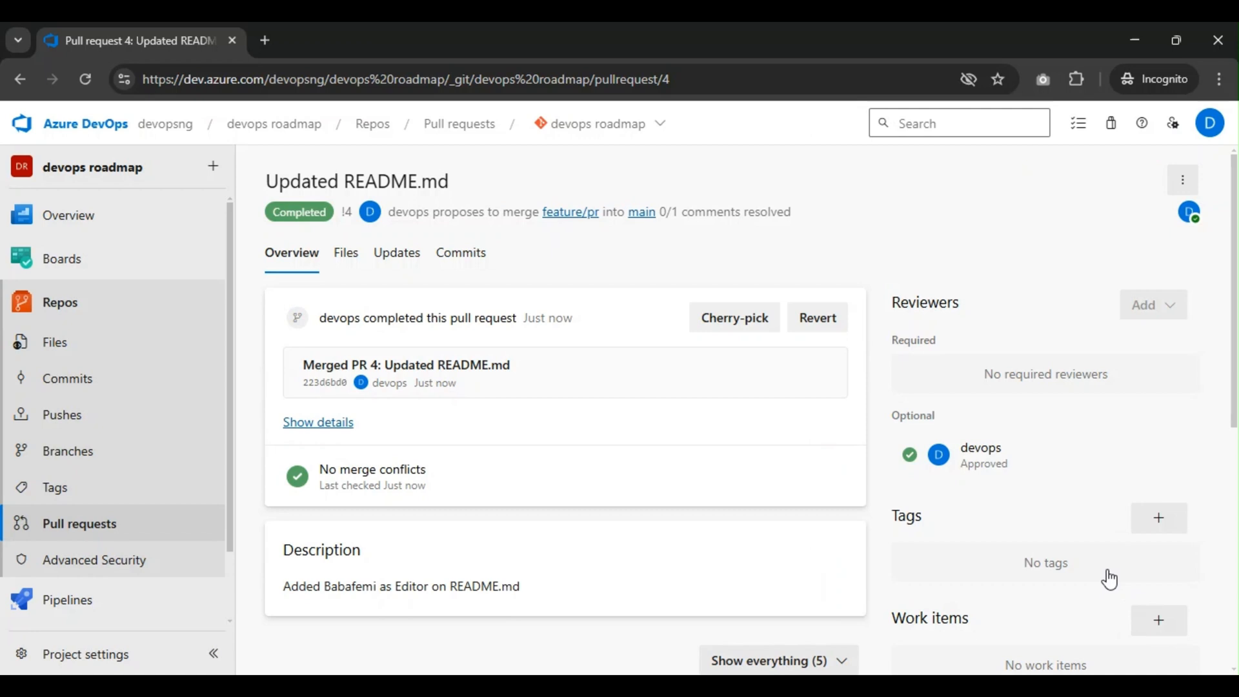
pyautogui.moveTo(1113, 580)
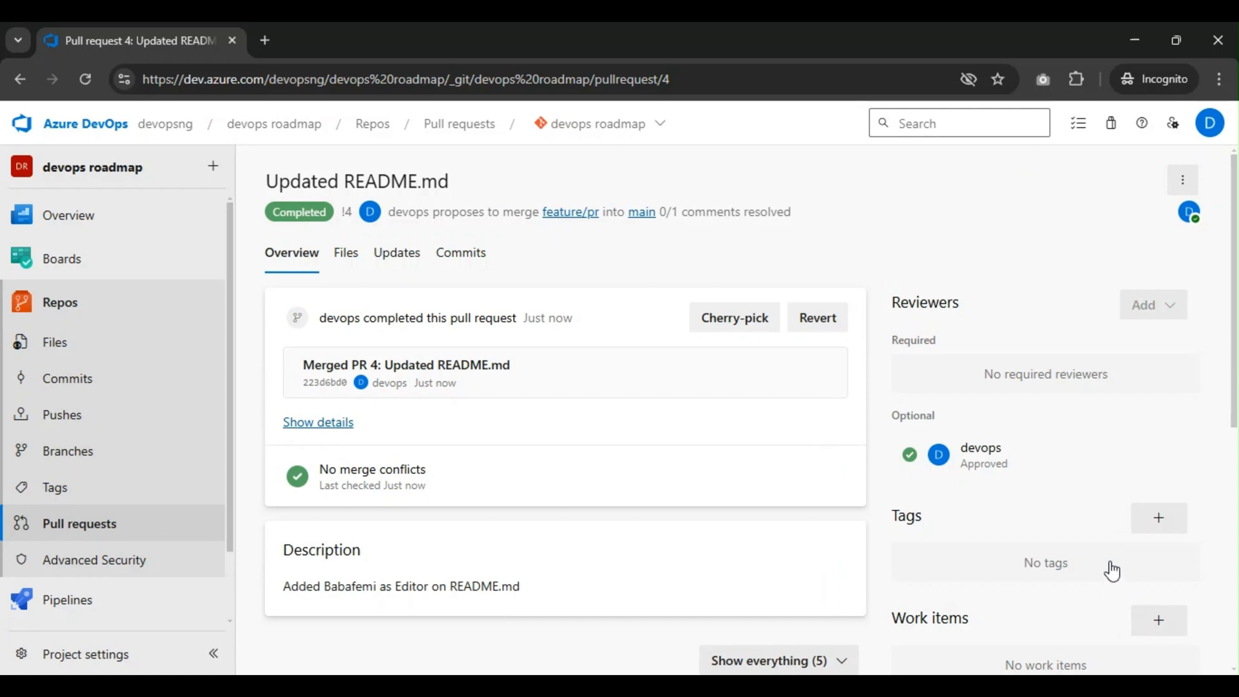
pyautogui.moveTo(367, 248)
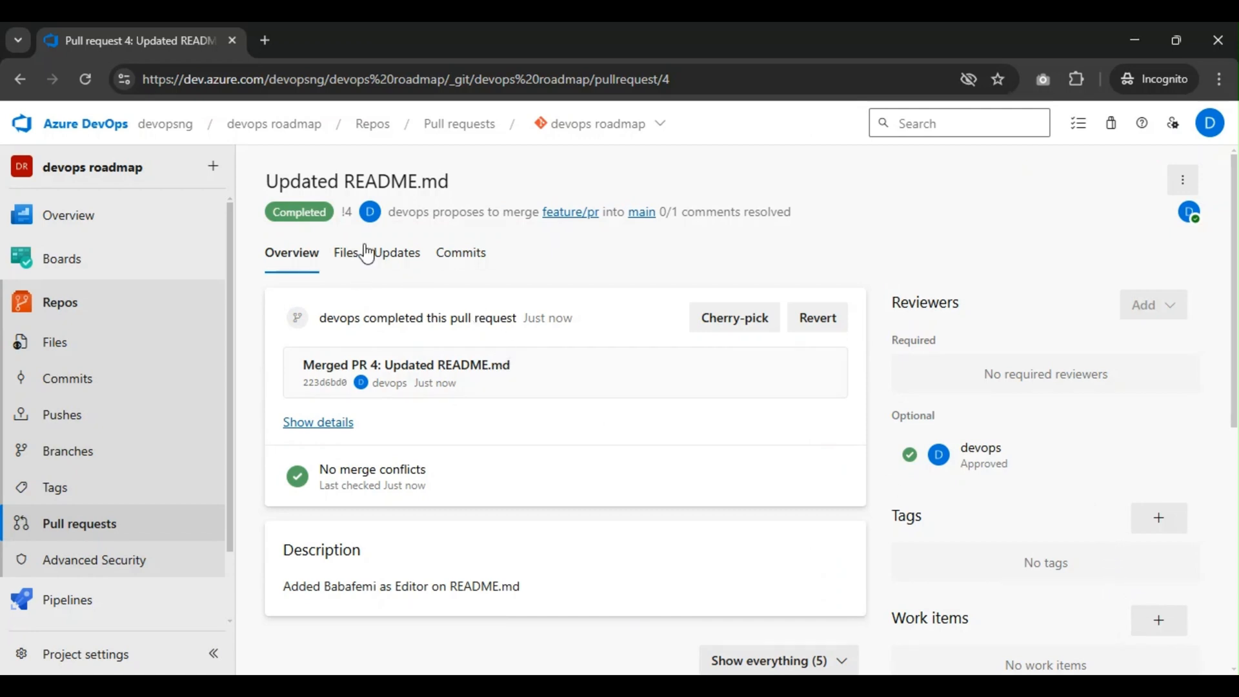
pyautogui.moveTo(314, 255)
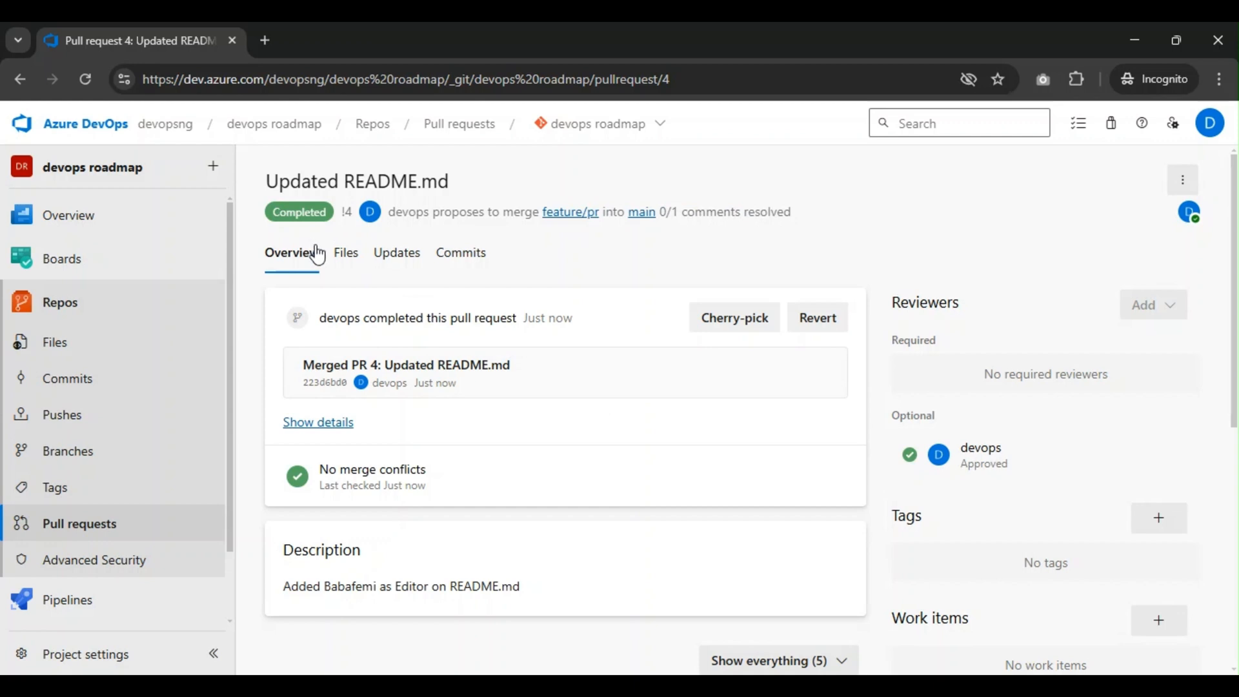
pyautogui.moveTo(328, 261)
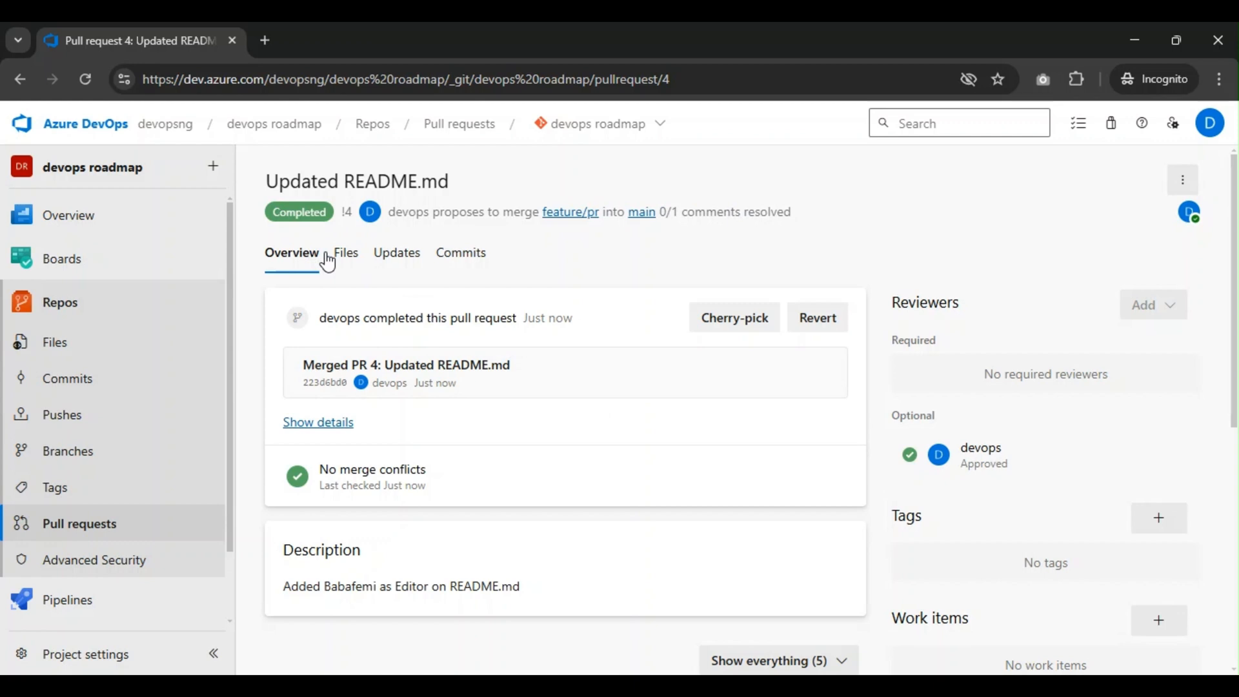
pyautogui.moveTo(467, 431)
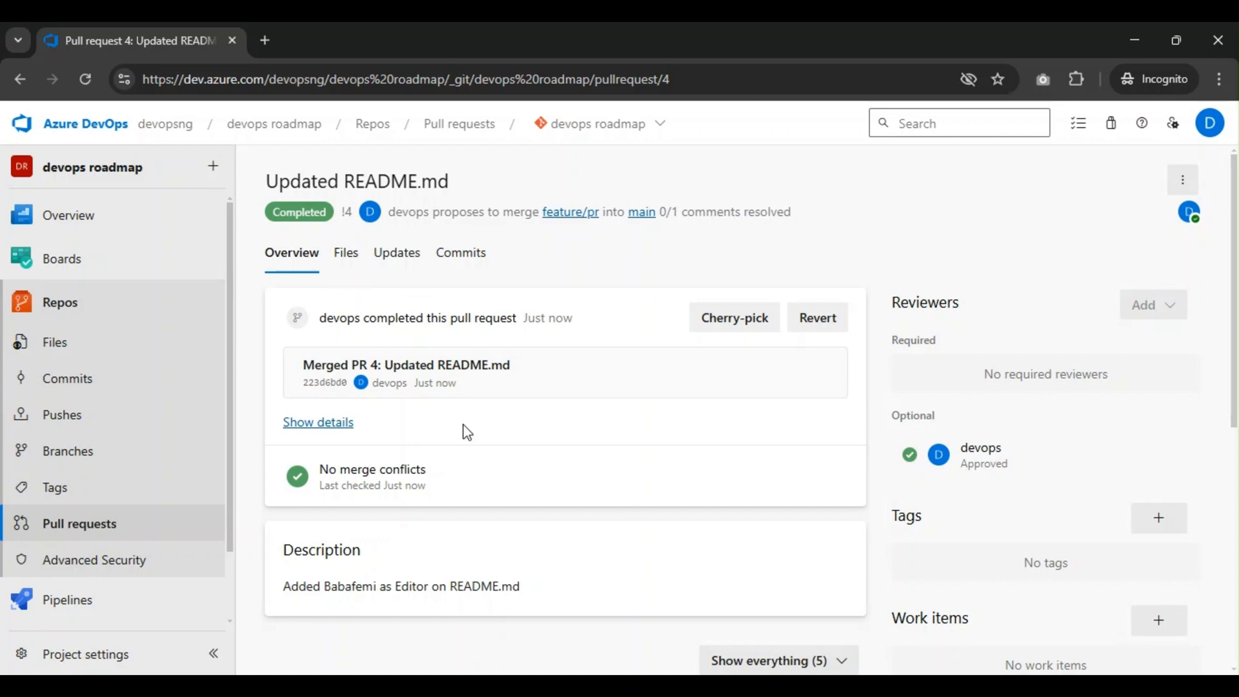